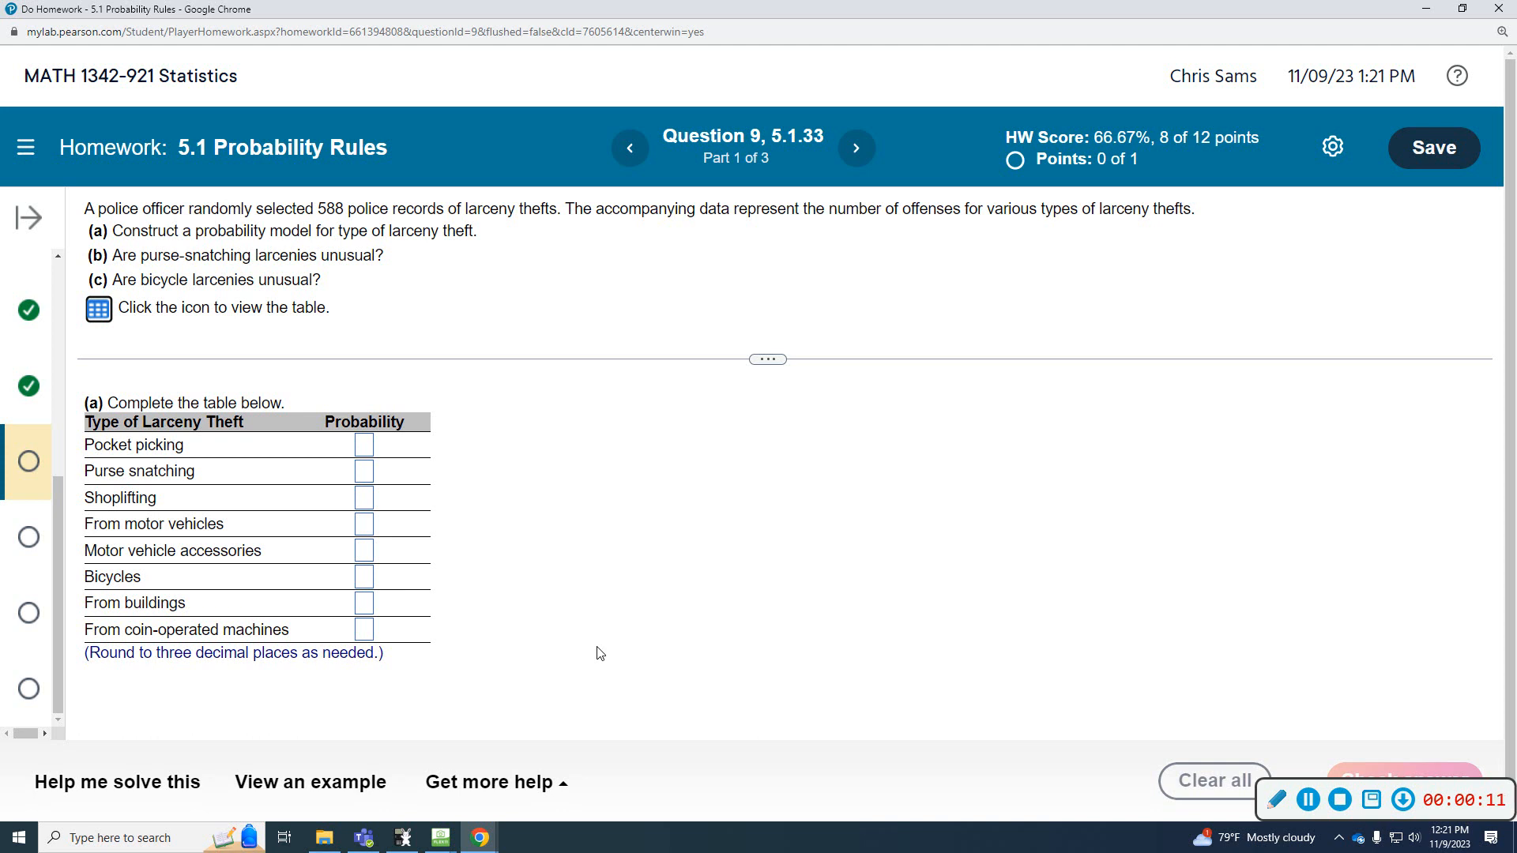
mouse_move(461, 448)
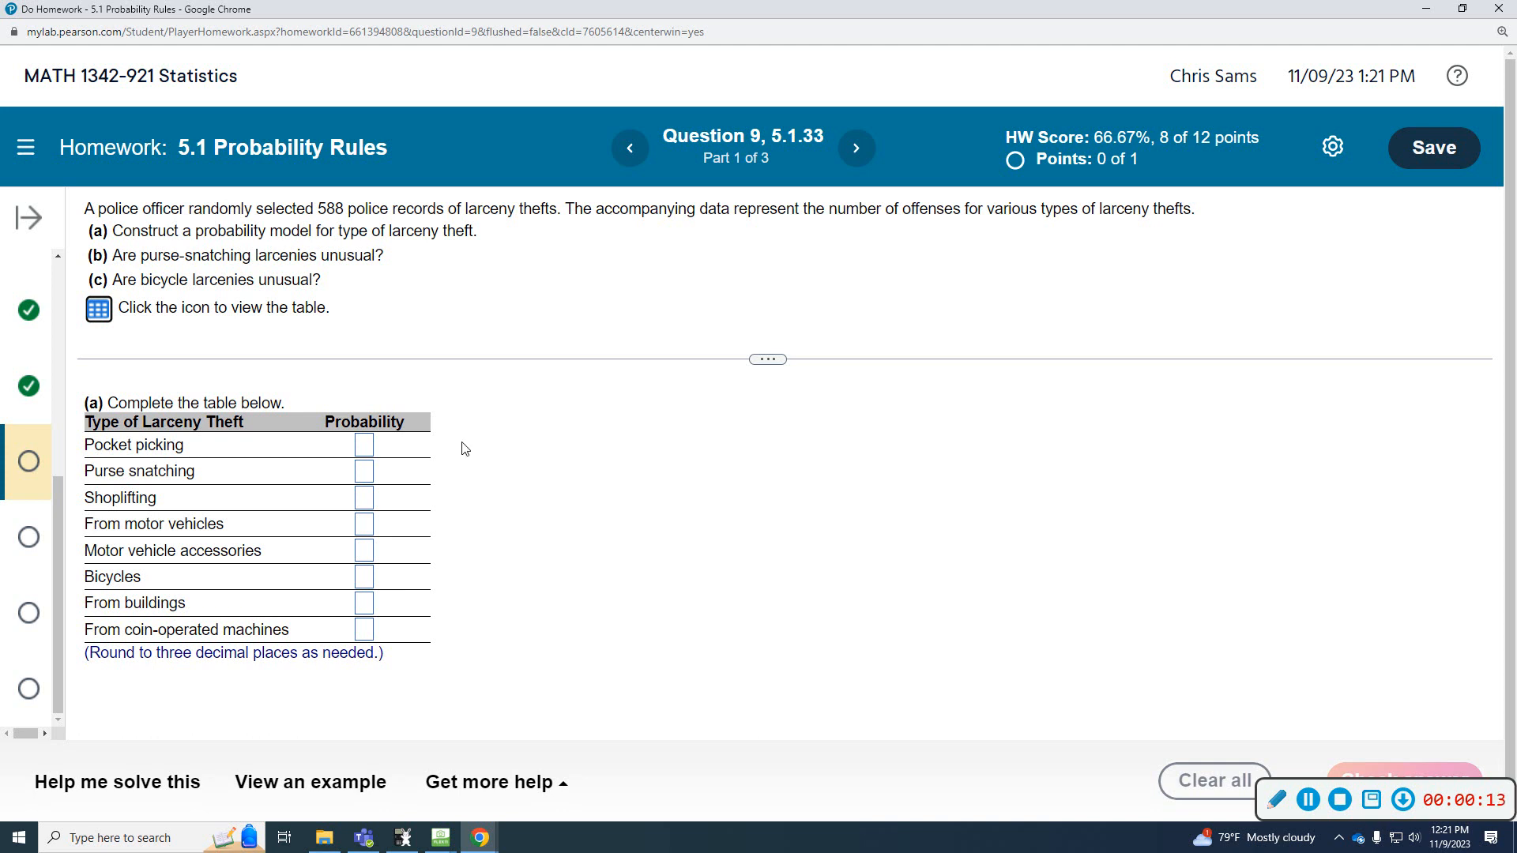
mouse_move(237, 224)
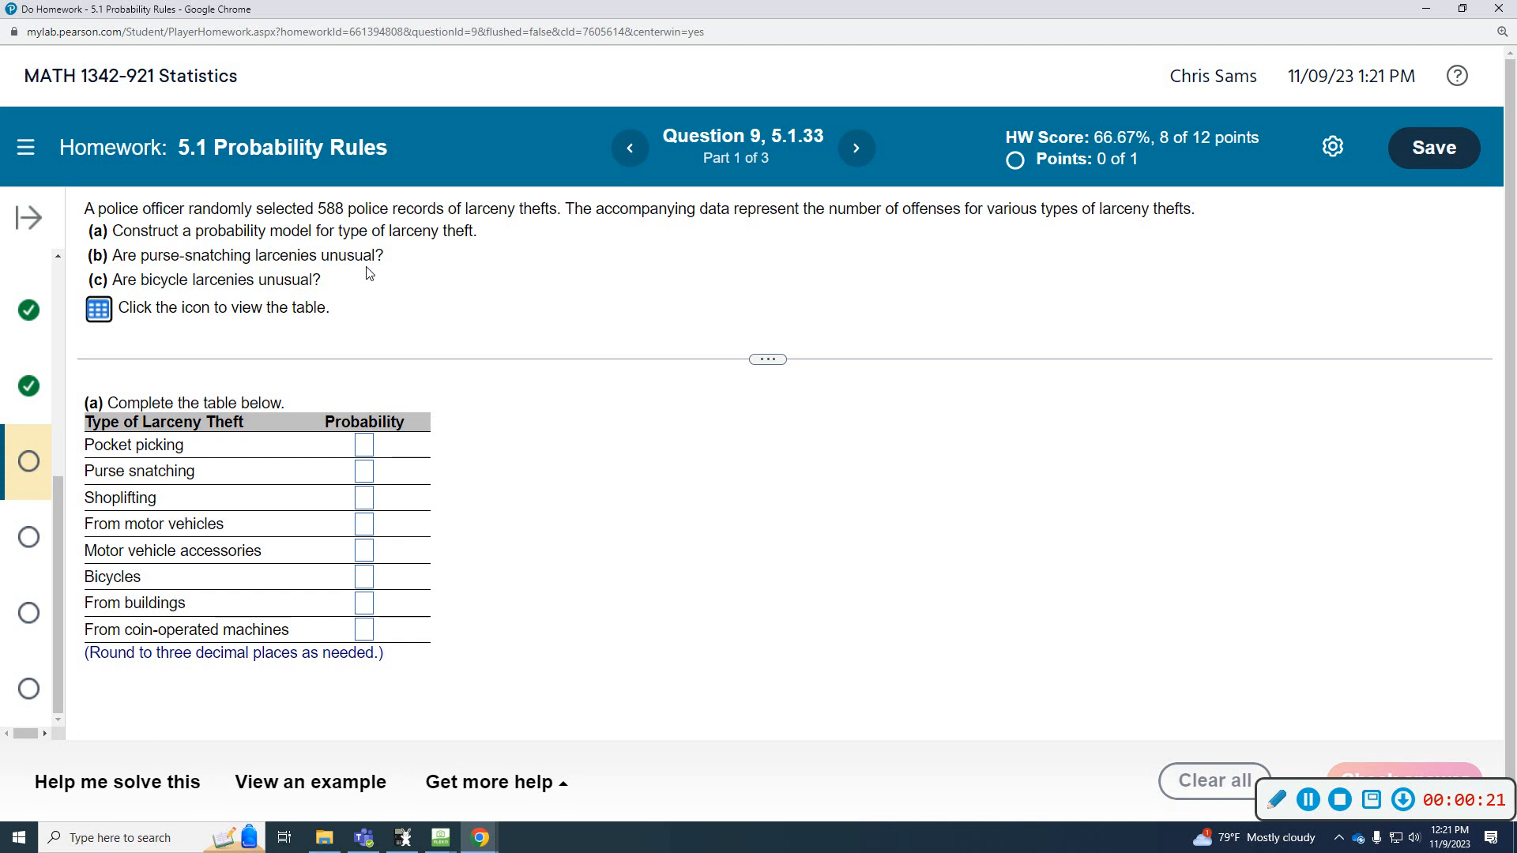
mouse_move(164, 286)
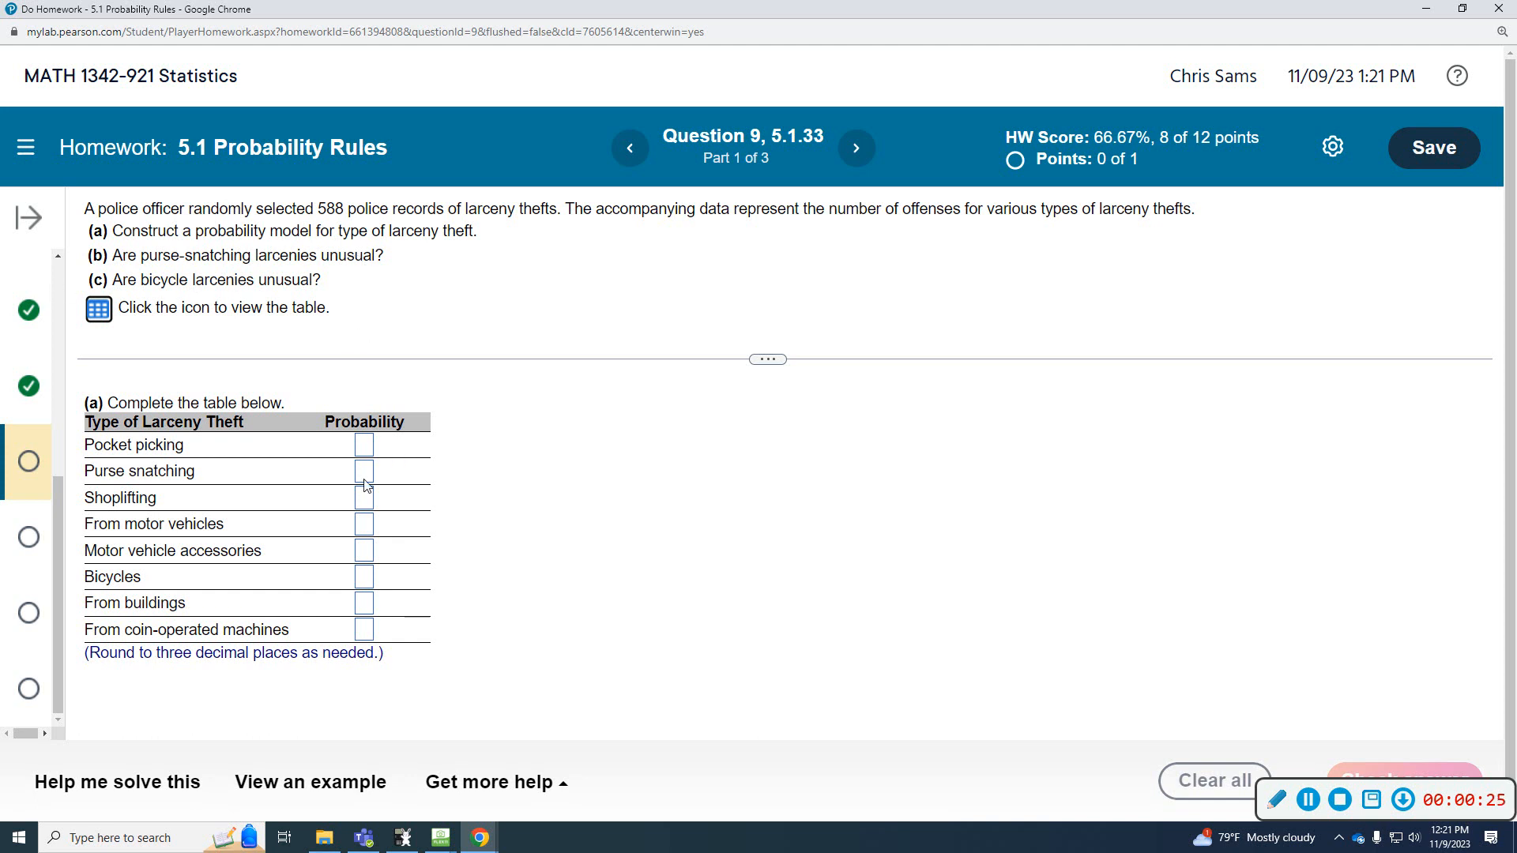
Show the larceny offense counts data table and export it to Excel.
left_click(99, 310)
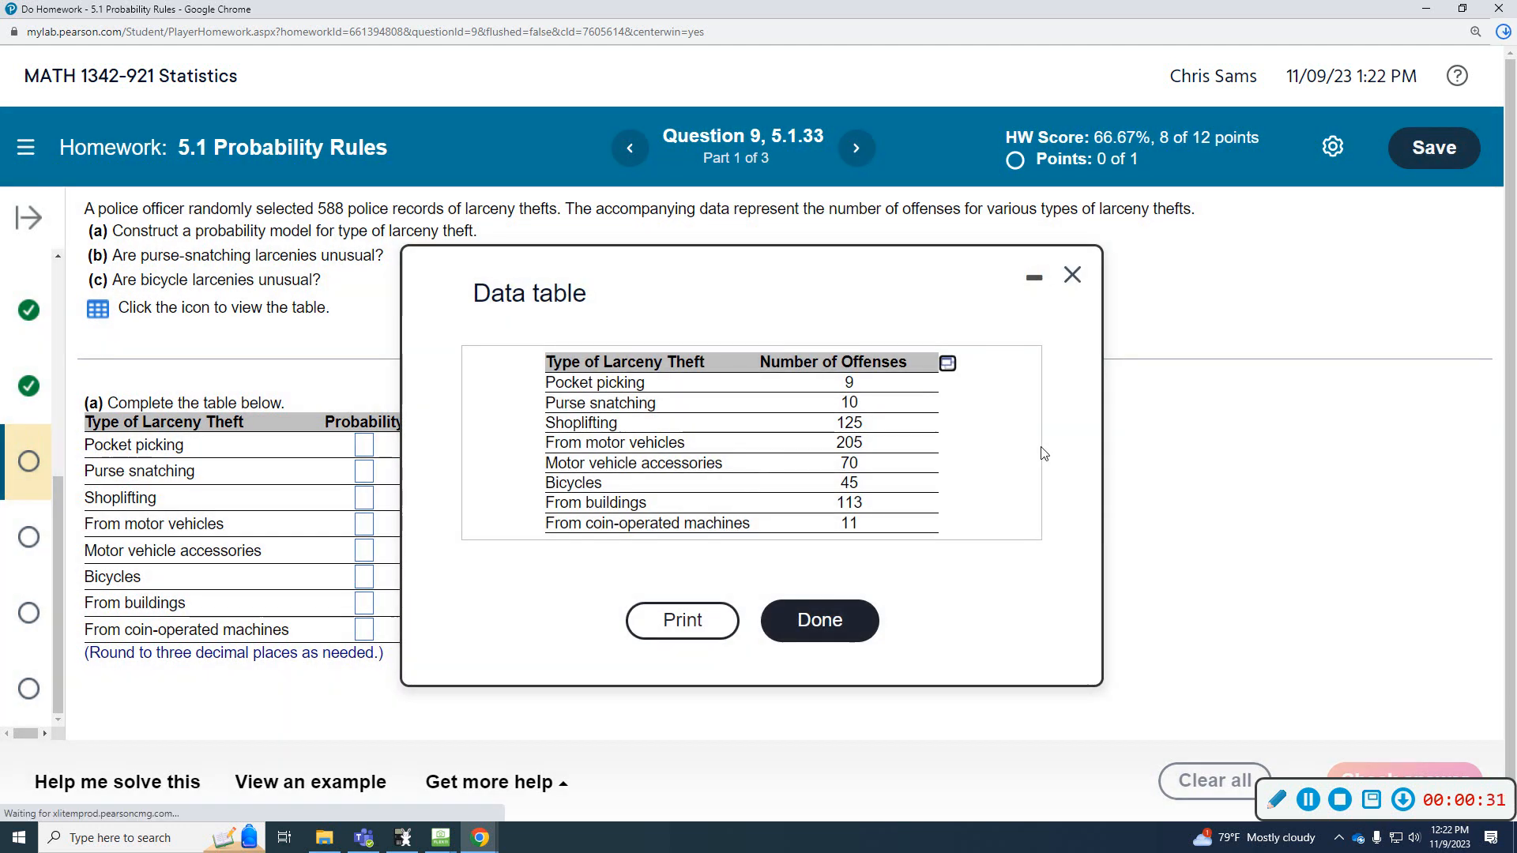
left_click(946, 362)
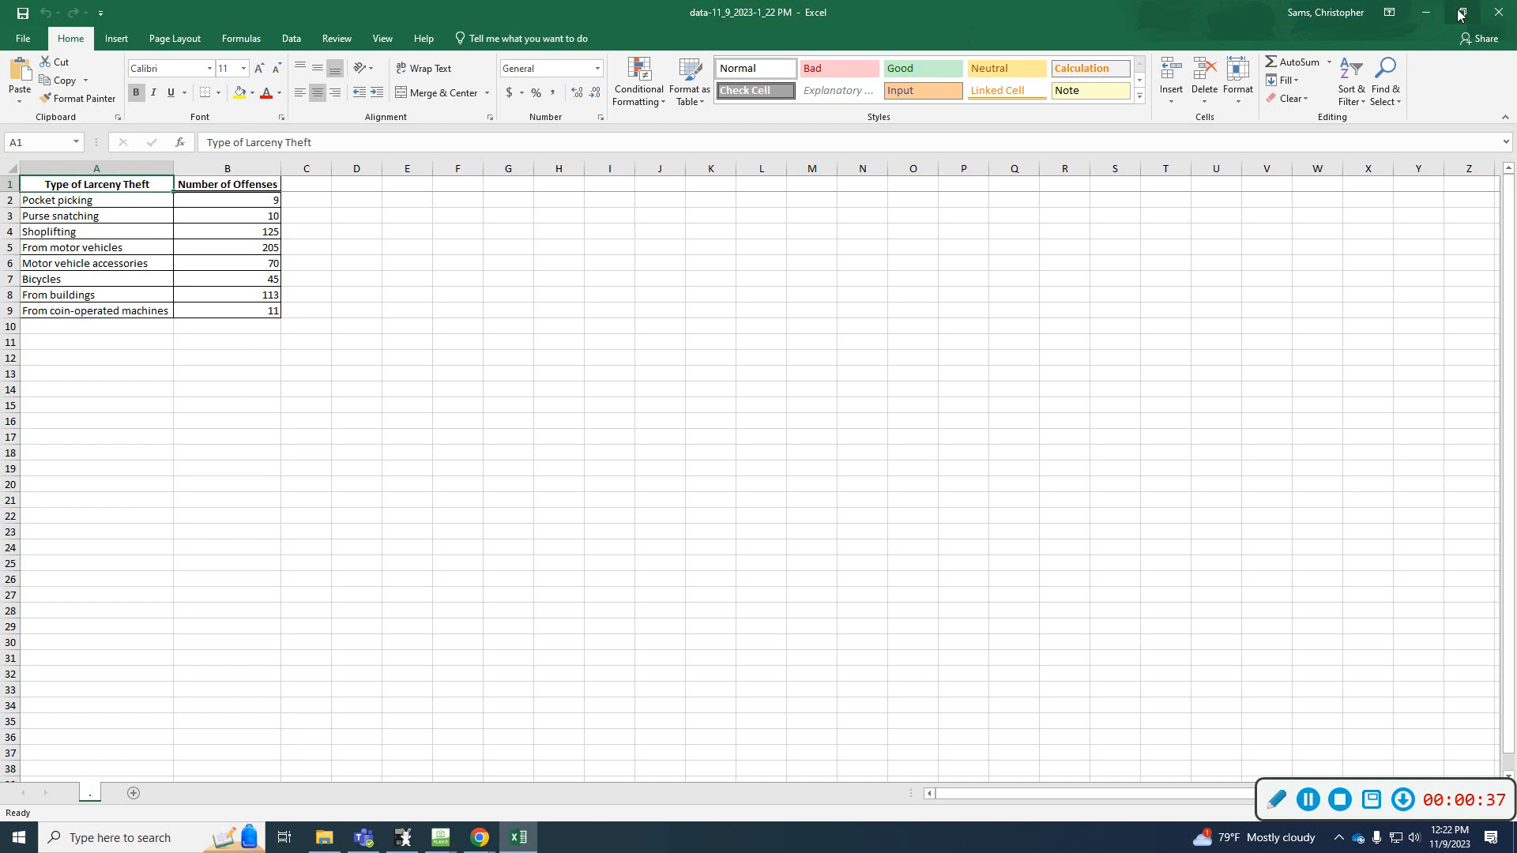
Close the homework data table and AutoSum the offense counts into B10, totaling 588.
left_click(1459, 13)
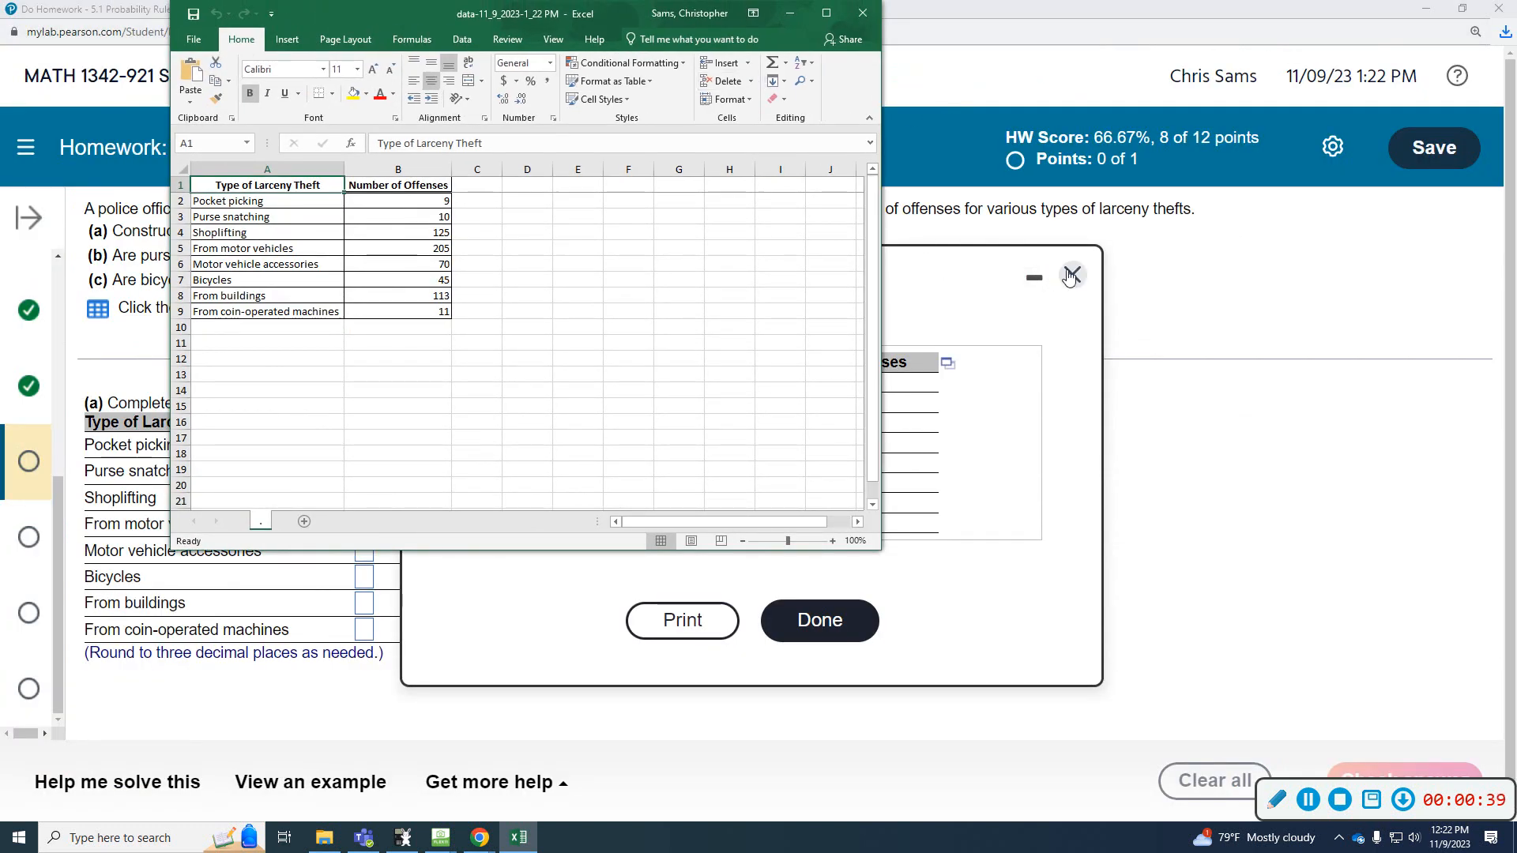
left_click(1071, 276)
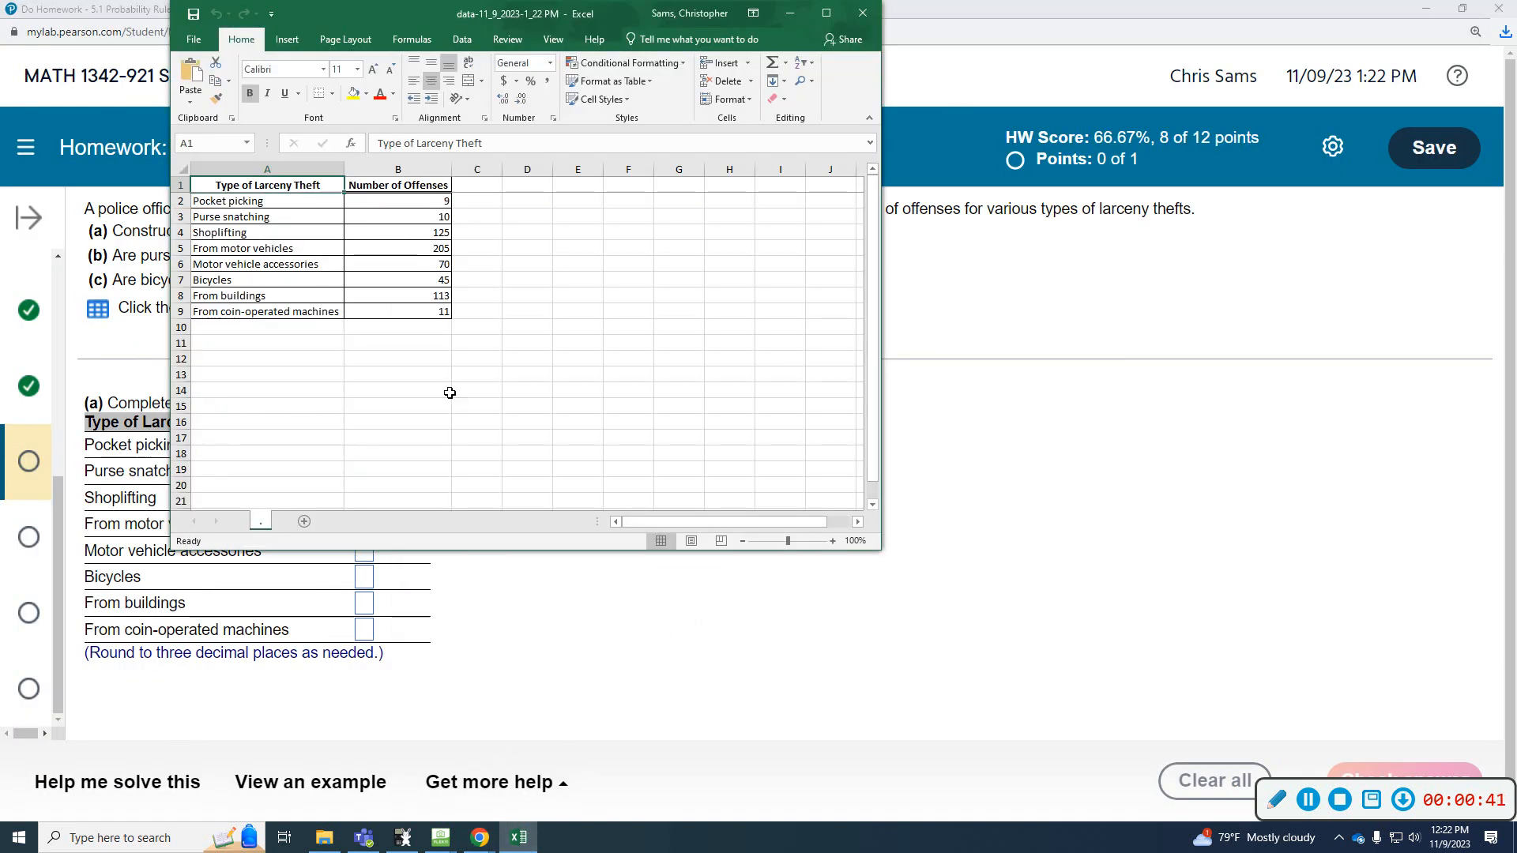
left_click(397, 327)
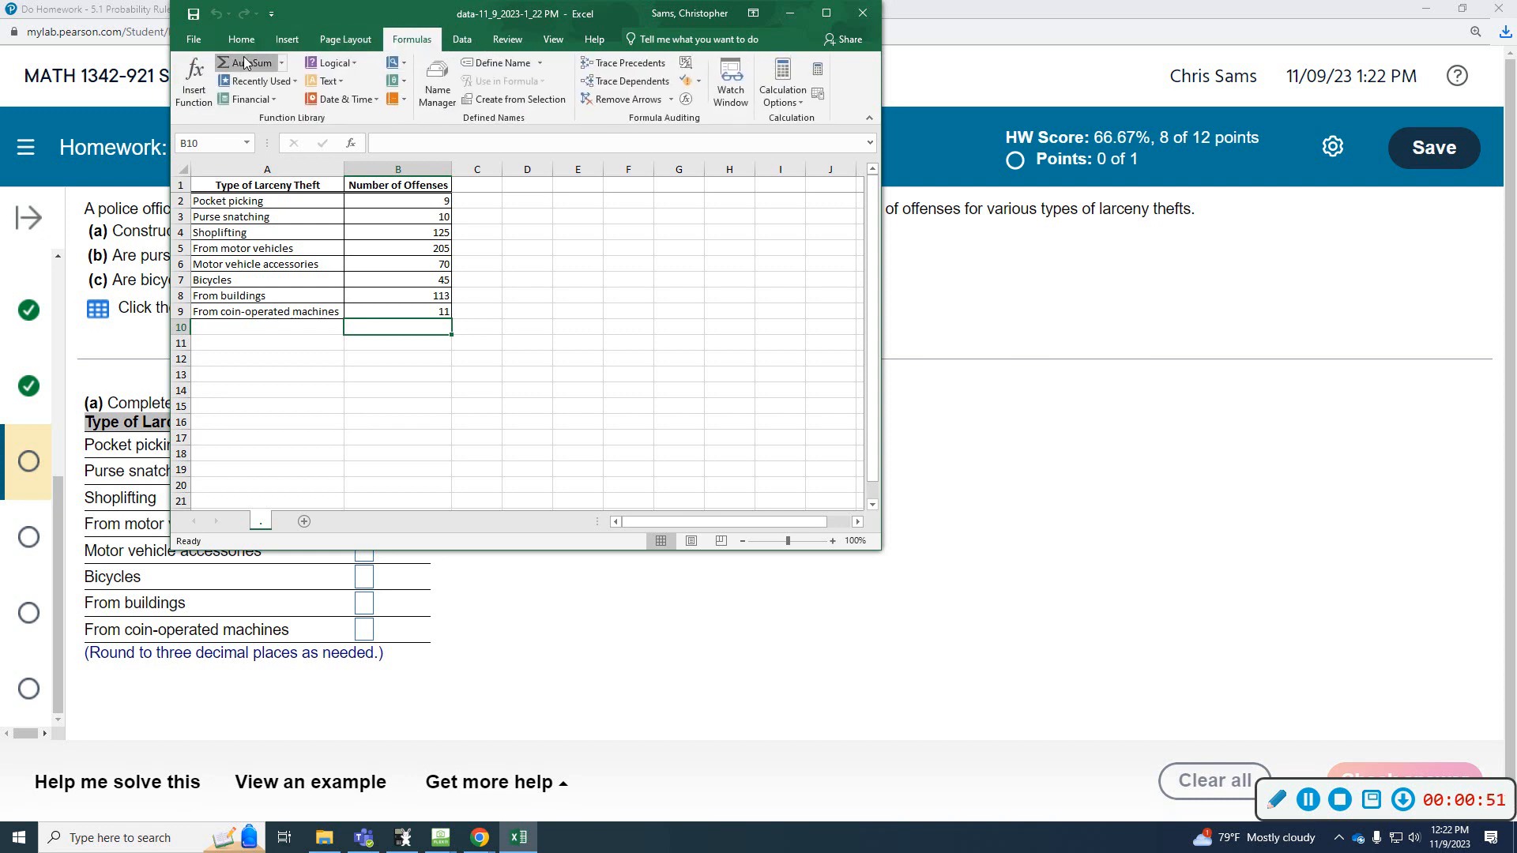
left_click(245, 63)
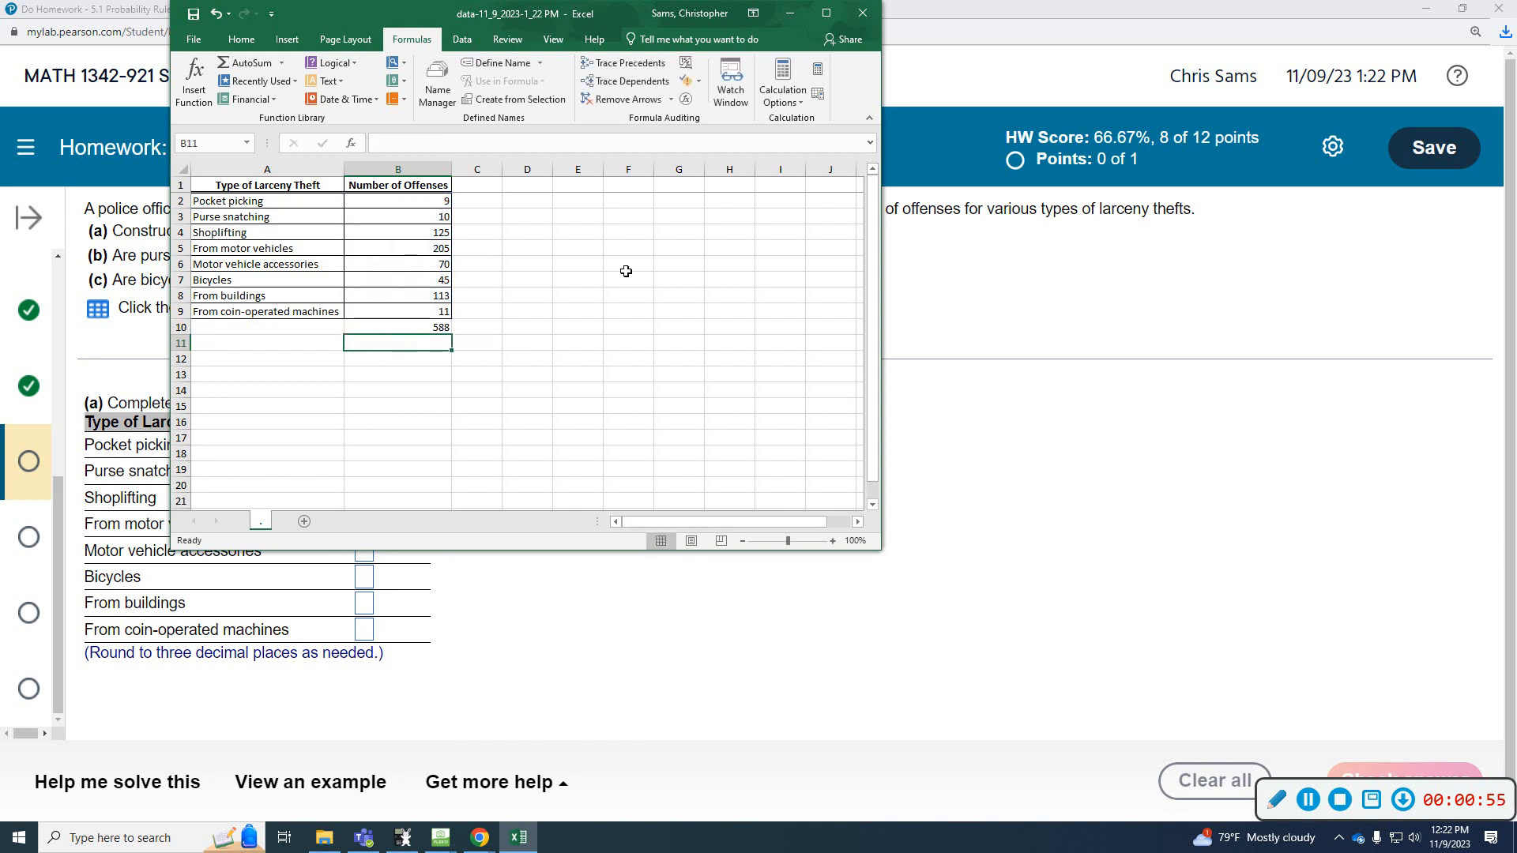
left_click(476, 200)
type("=")
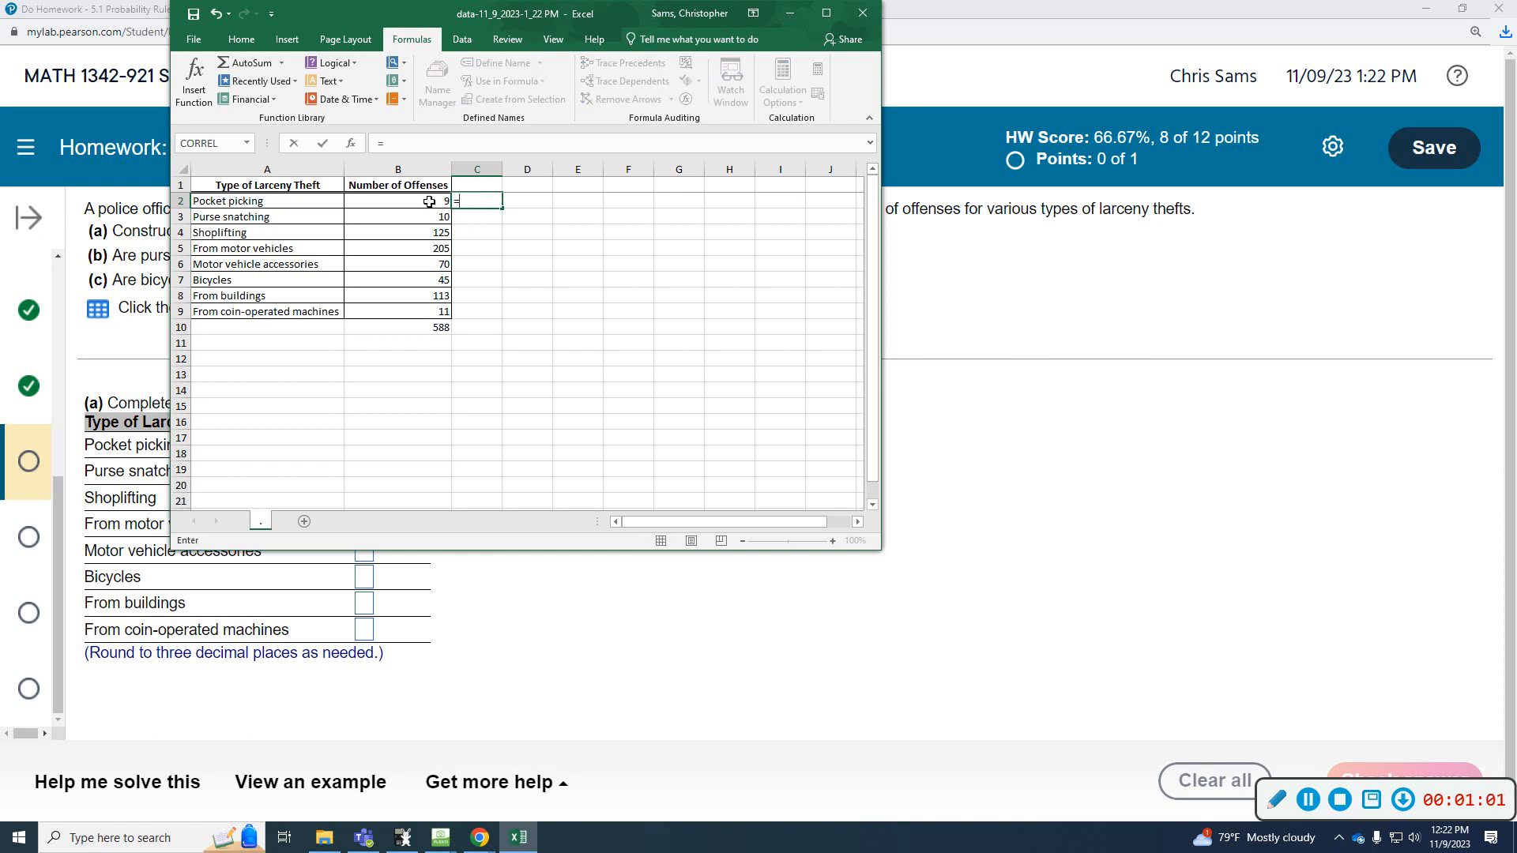
Enter =B2/588 in C2 and fill it down through C9 for every theft type.
type("B2/")
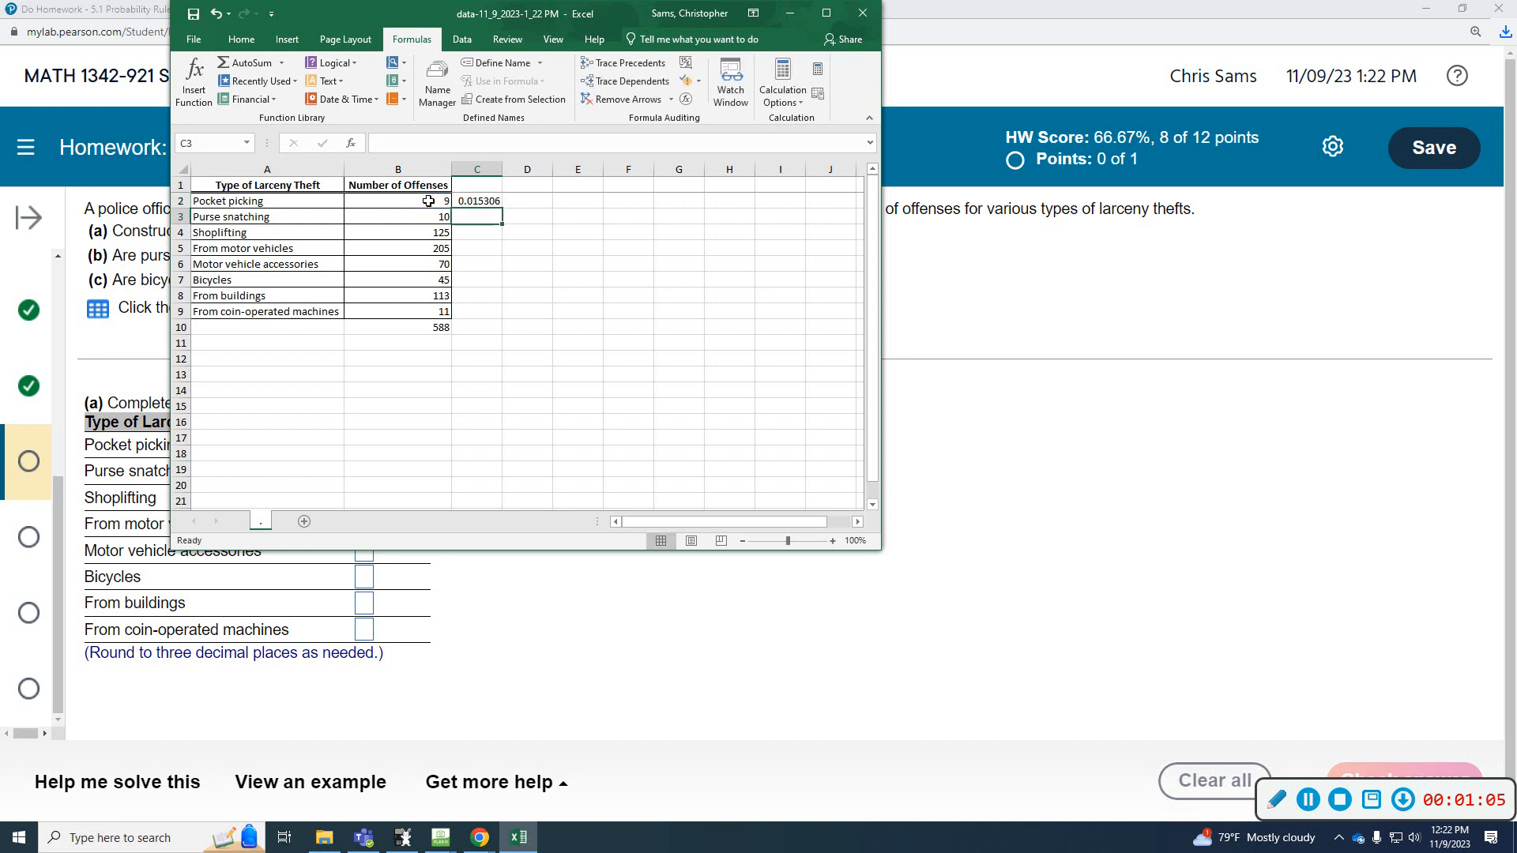
left_click(475, 200)
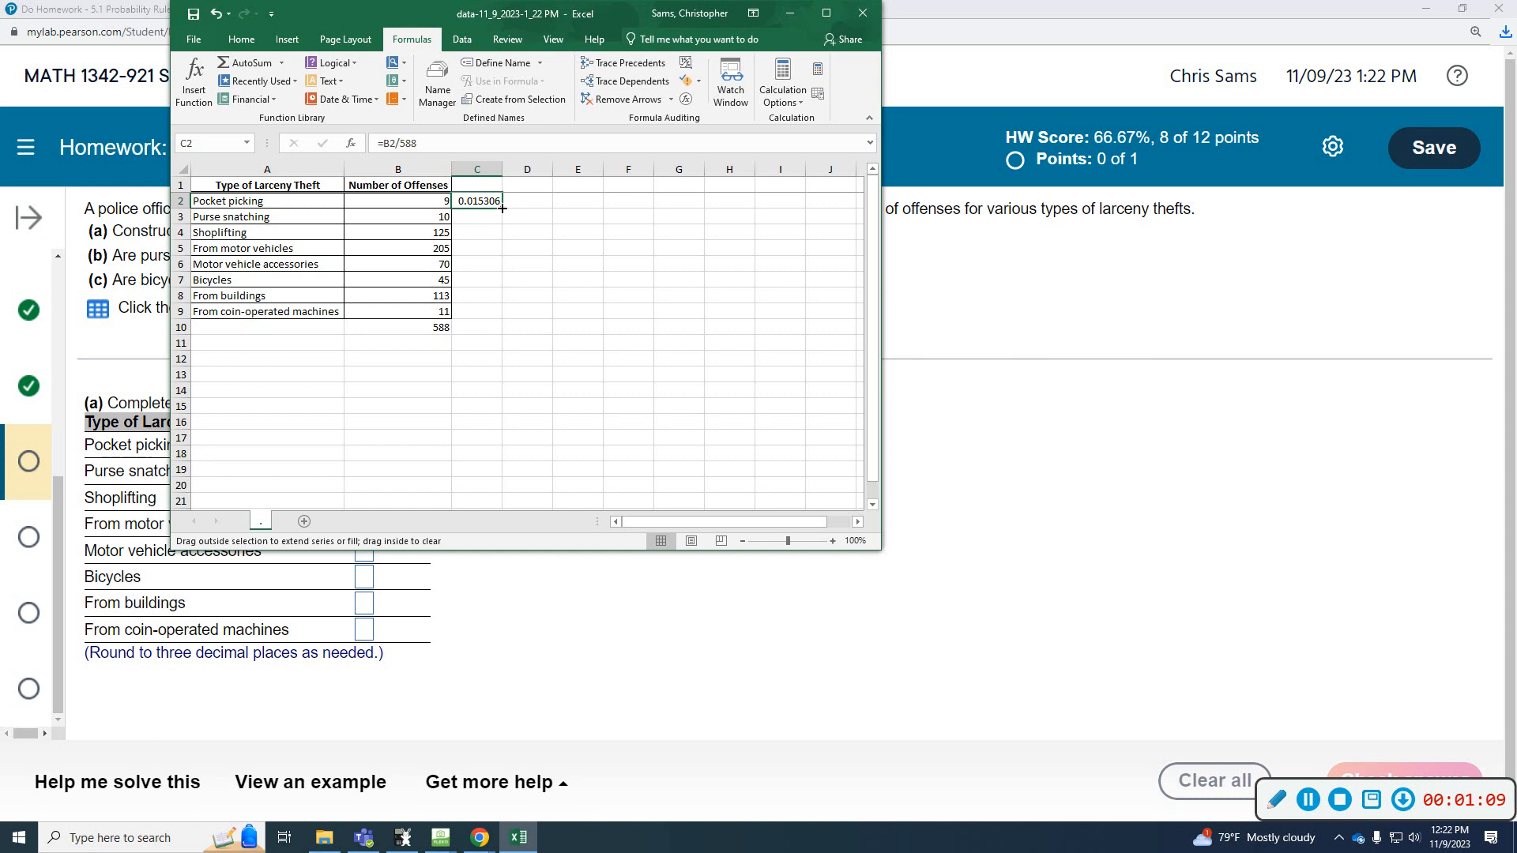
left_click_drag(499, 211, 476, 311)
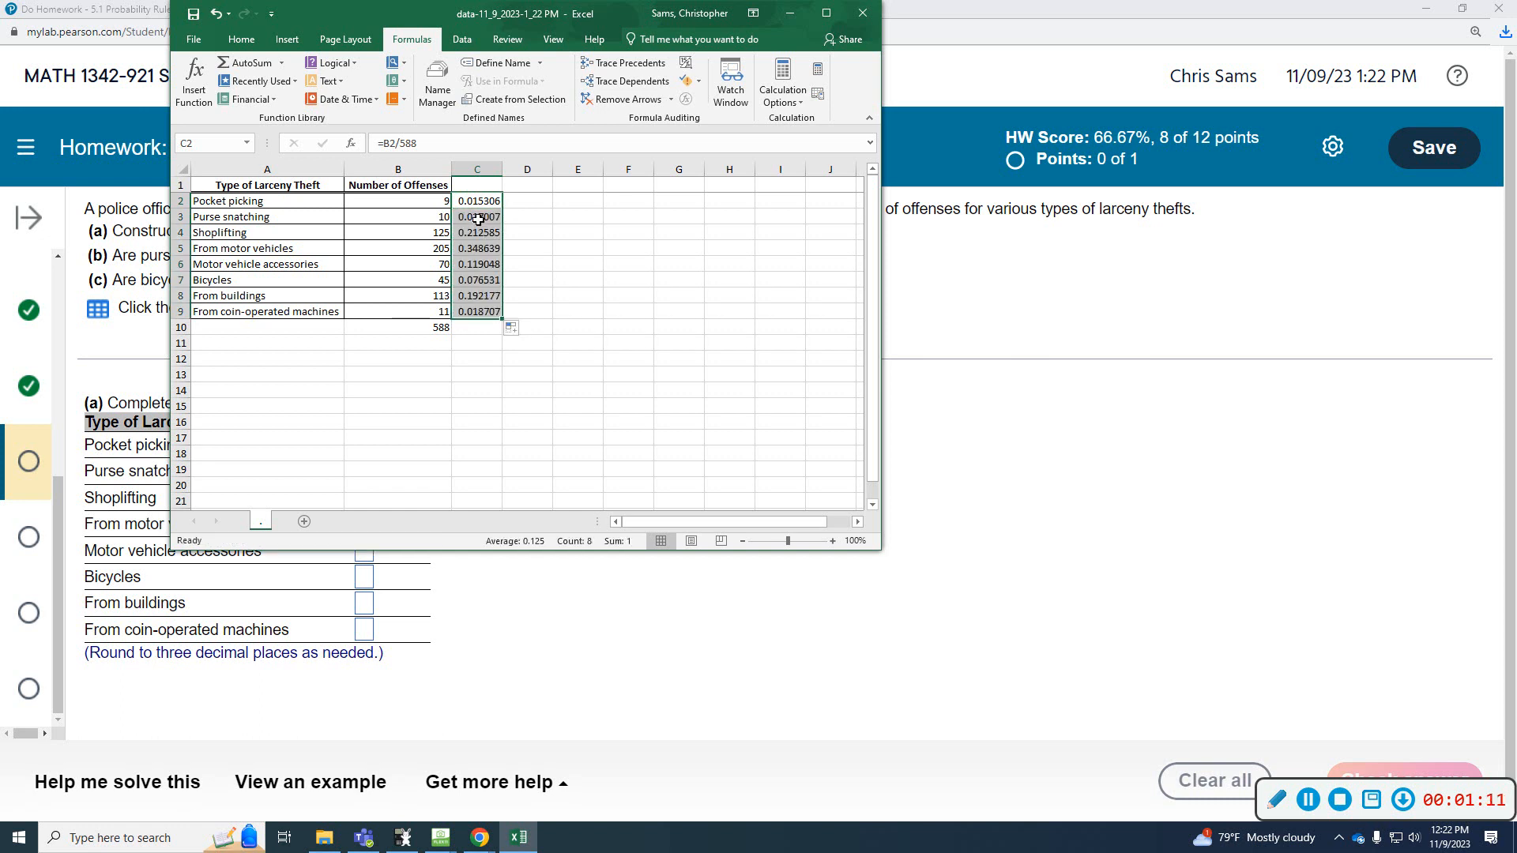
left_click(476, 215)
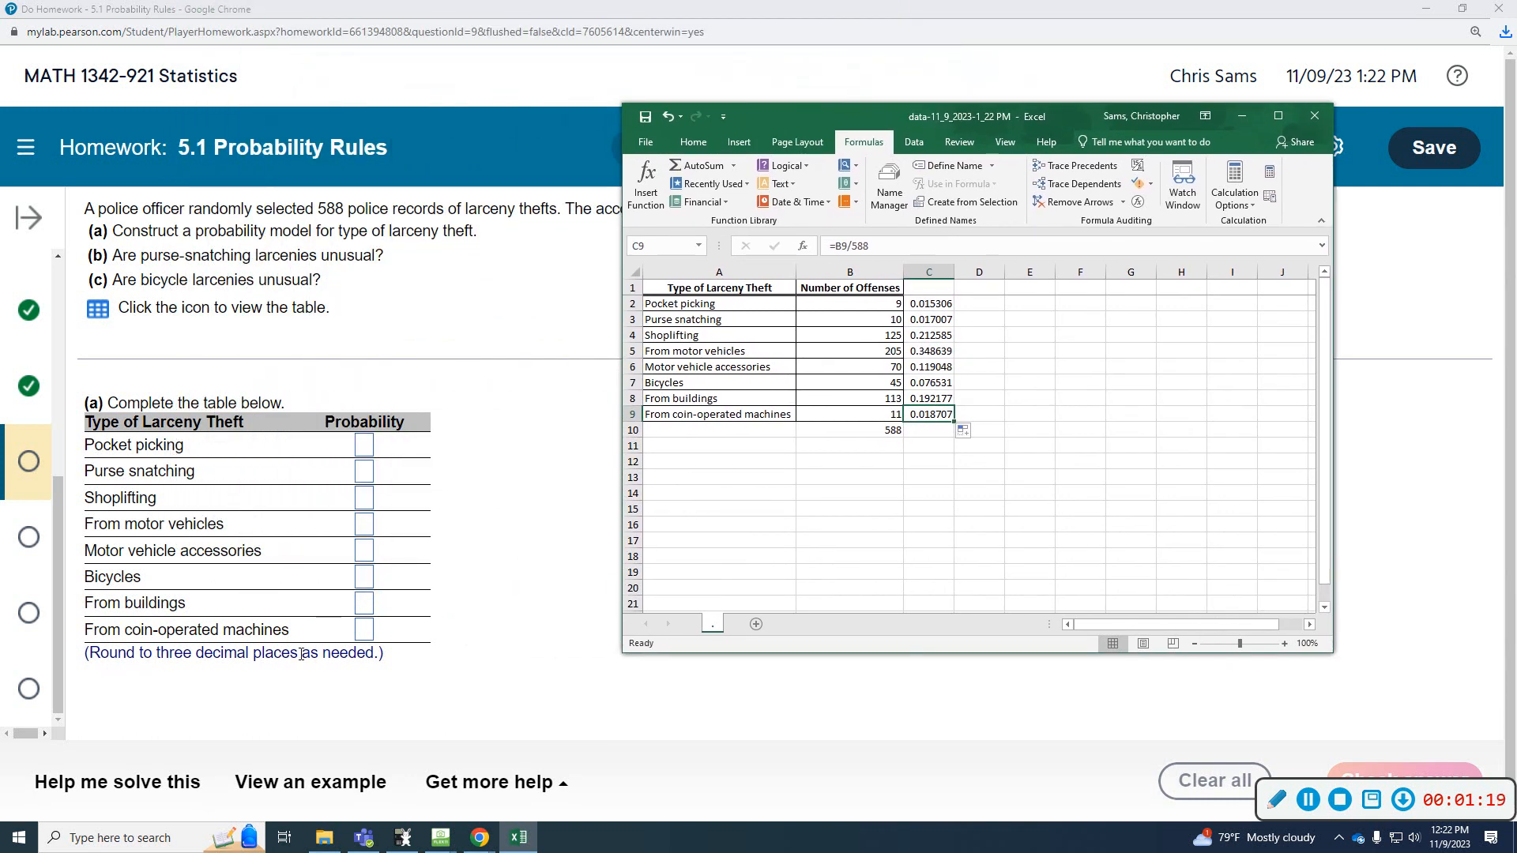
mouse_move(220, 670)
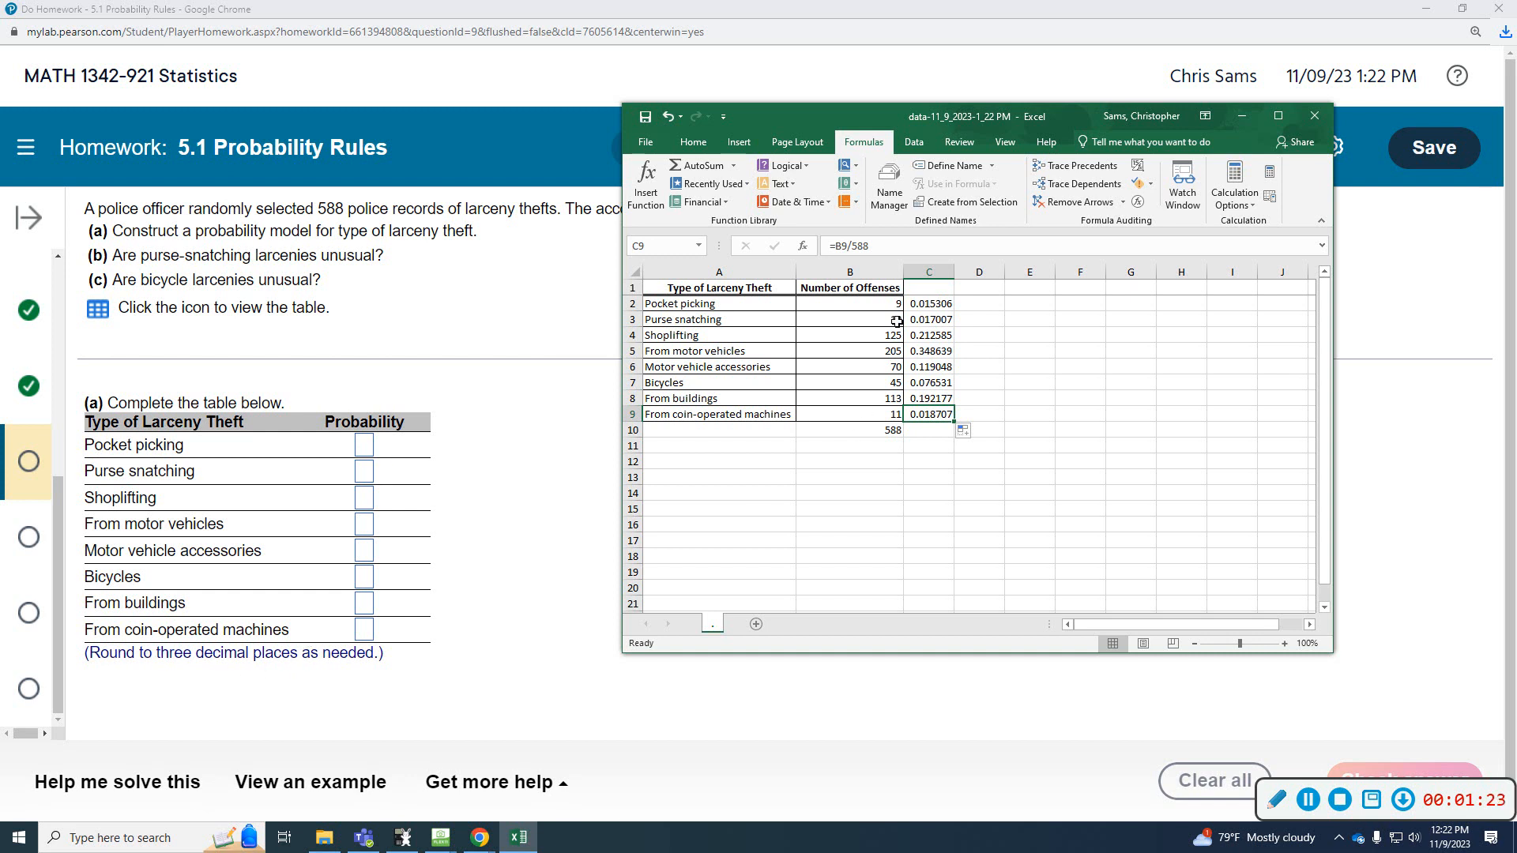
mouse_move(880, 326)
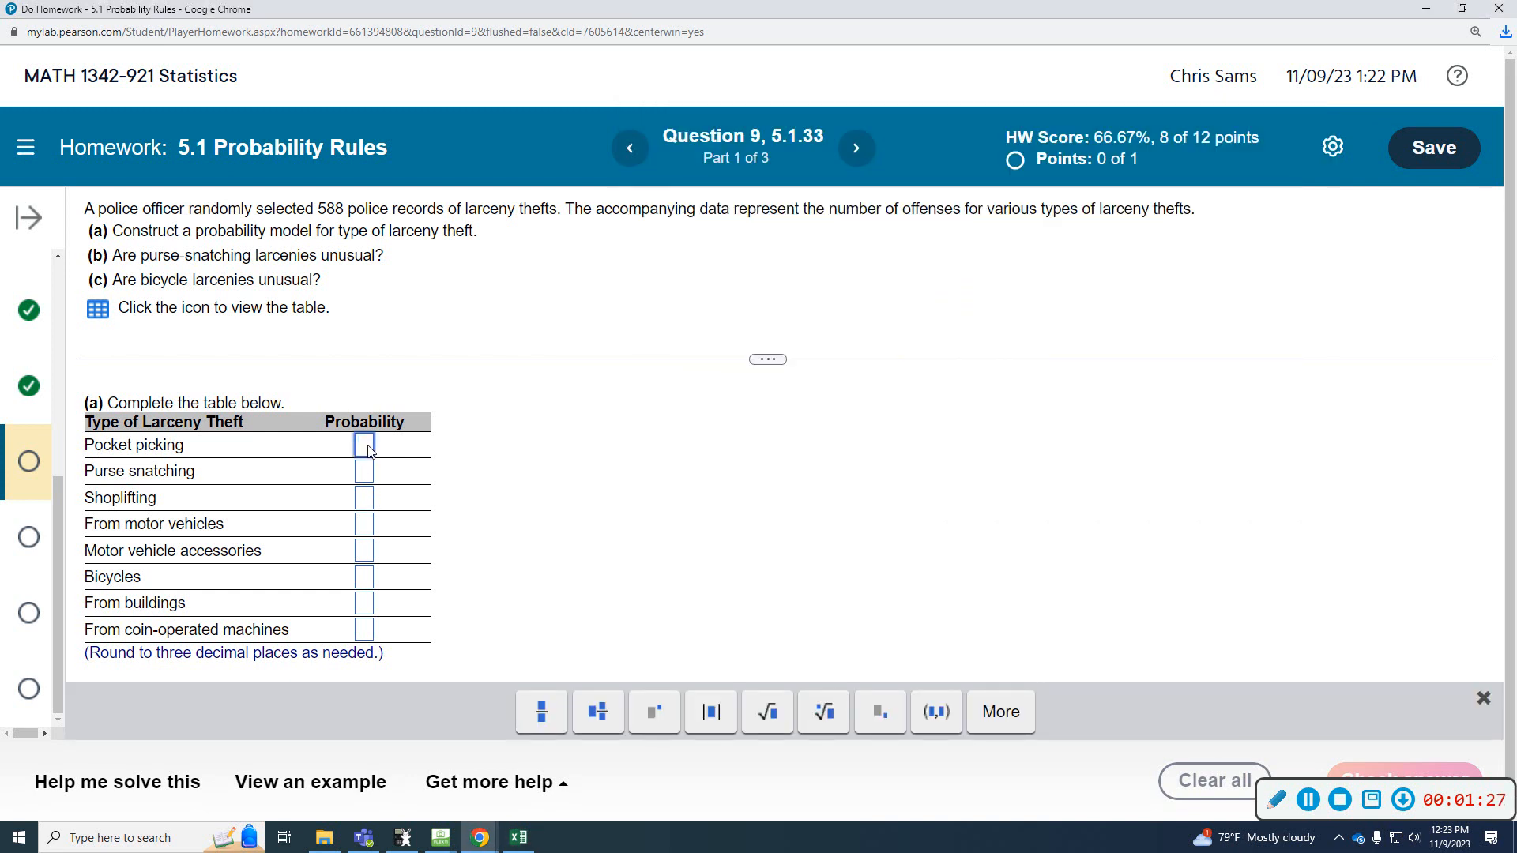
Enter probabilities .015, .017 and .213 for the first theft types from Excel.
type(".015")
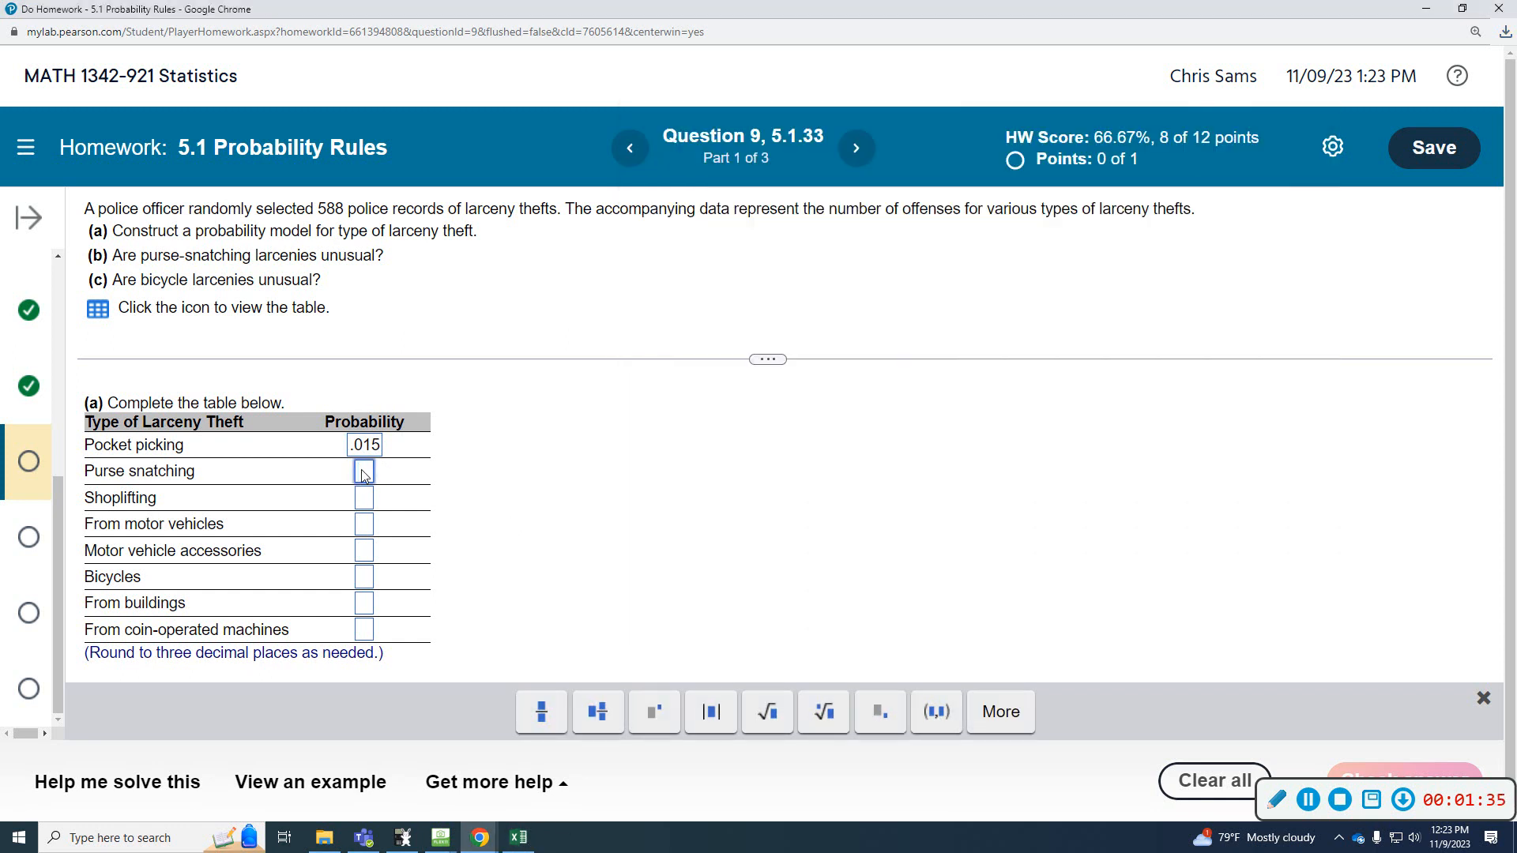
type(".017")
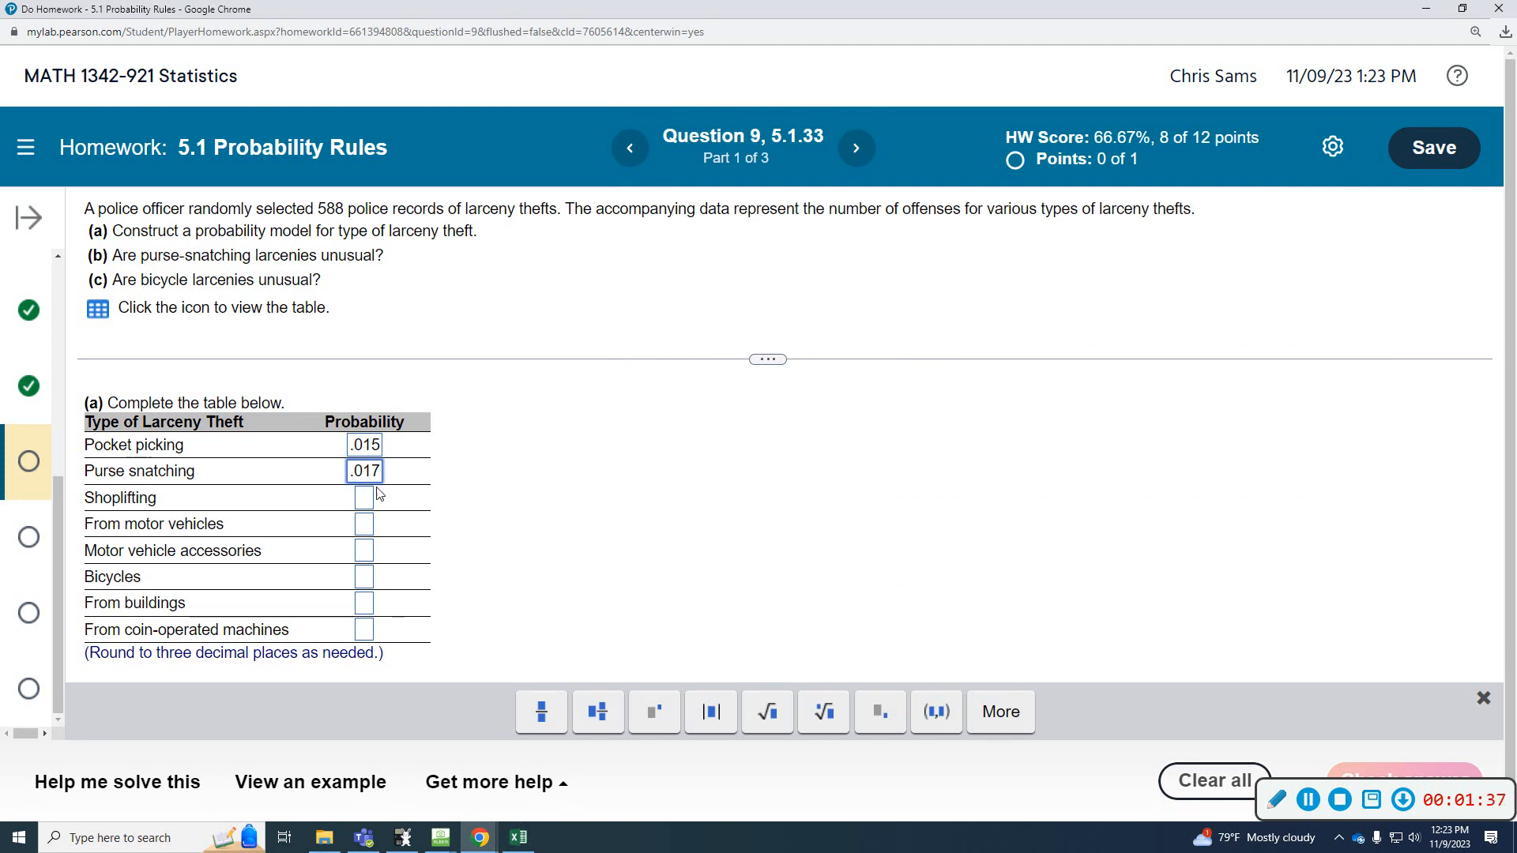
left_click(517, 837)
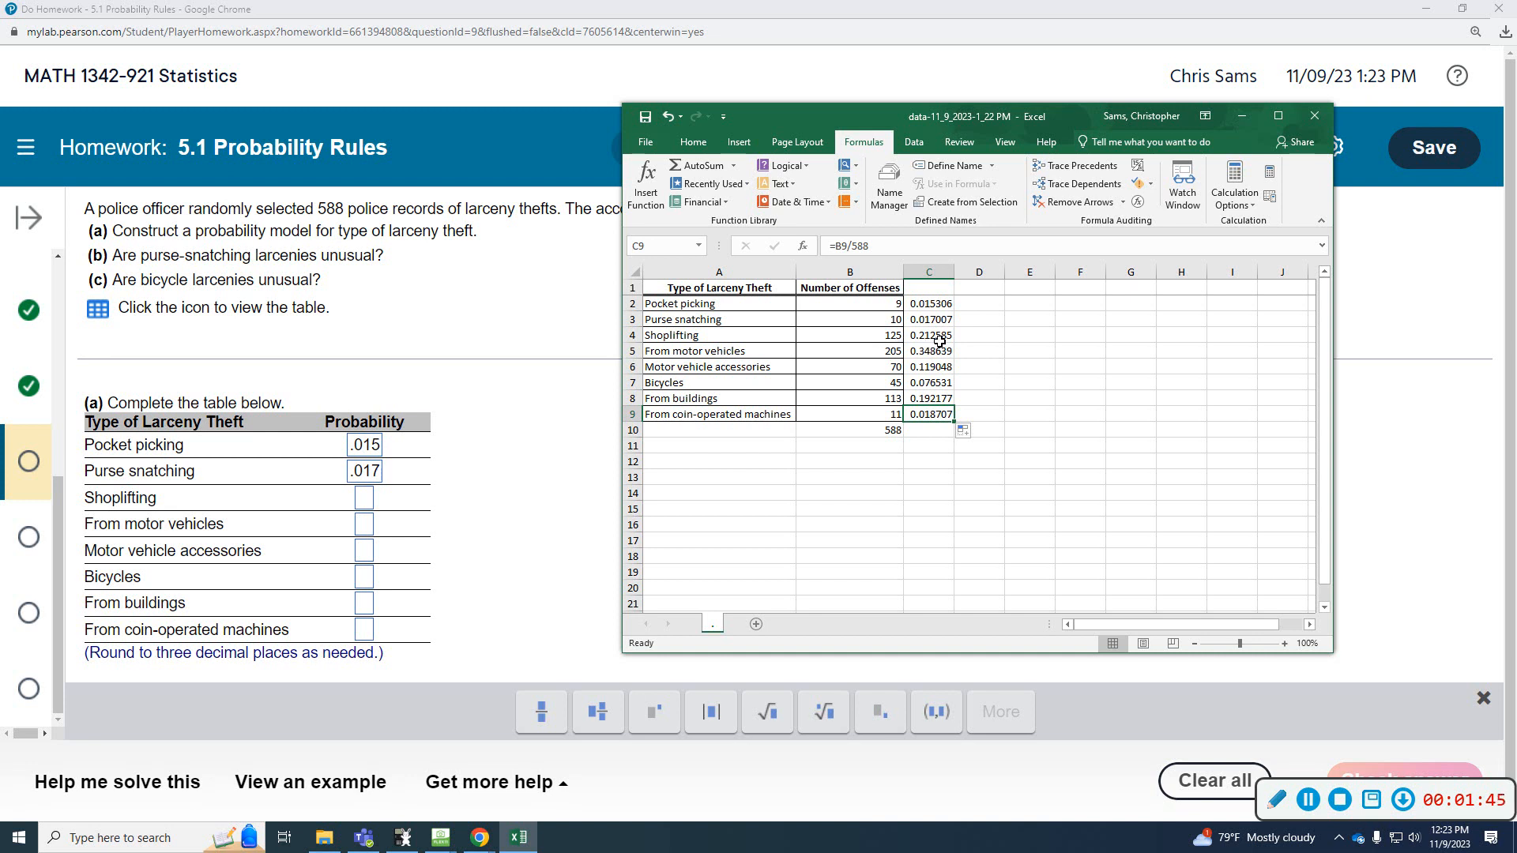
mouse_move(756, 426)
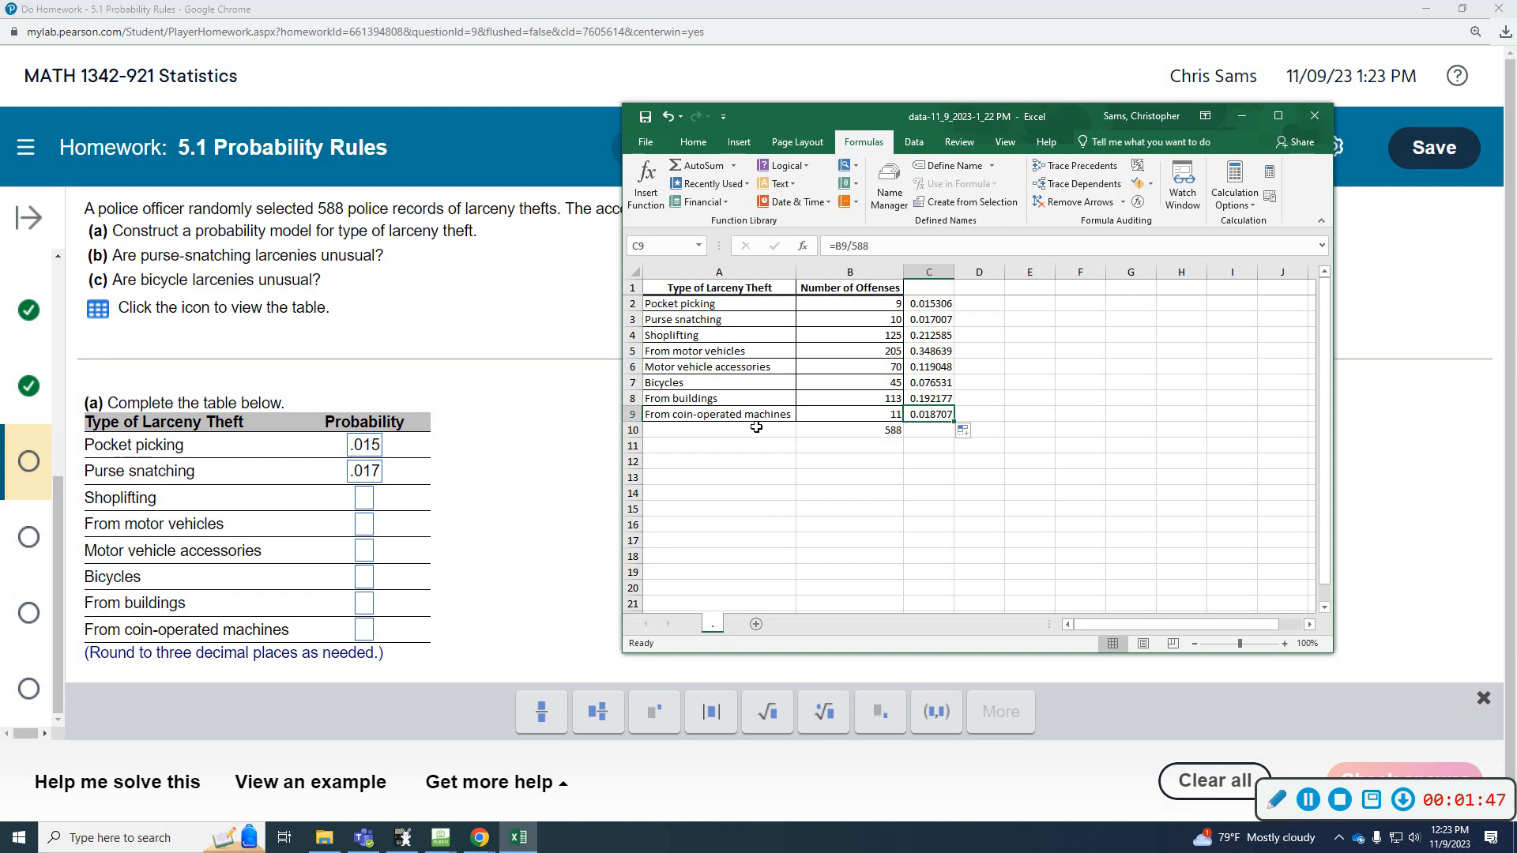
type(".2")
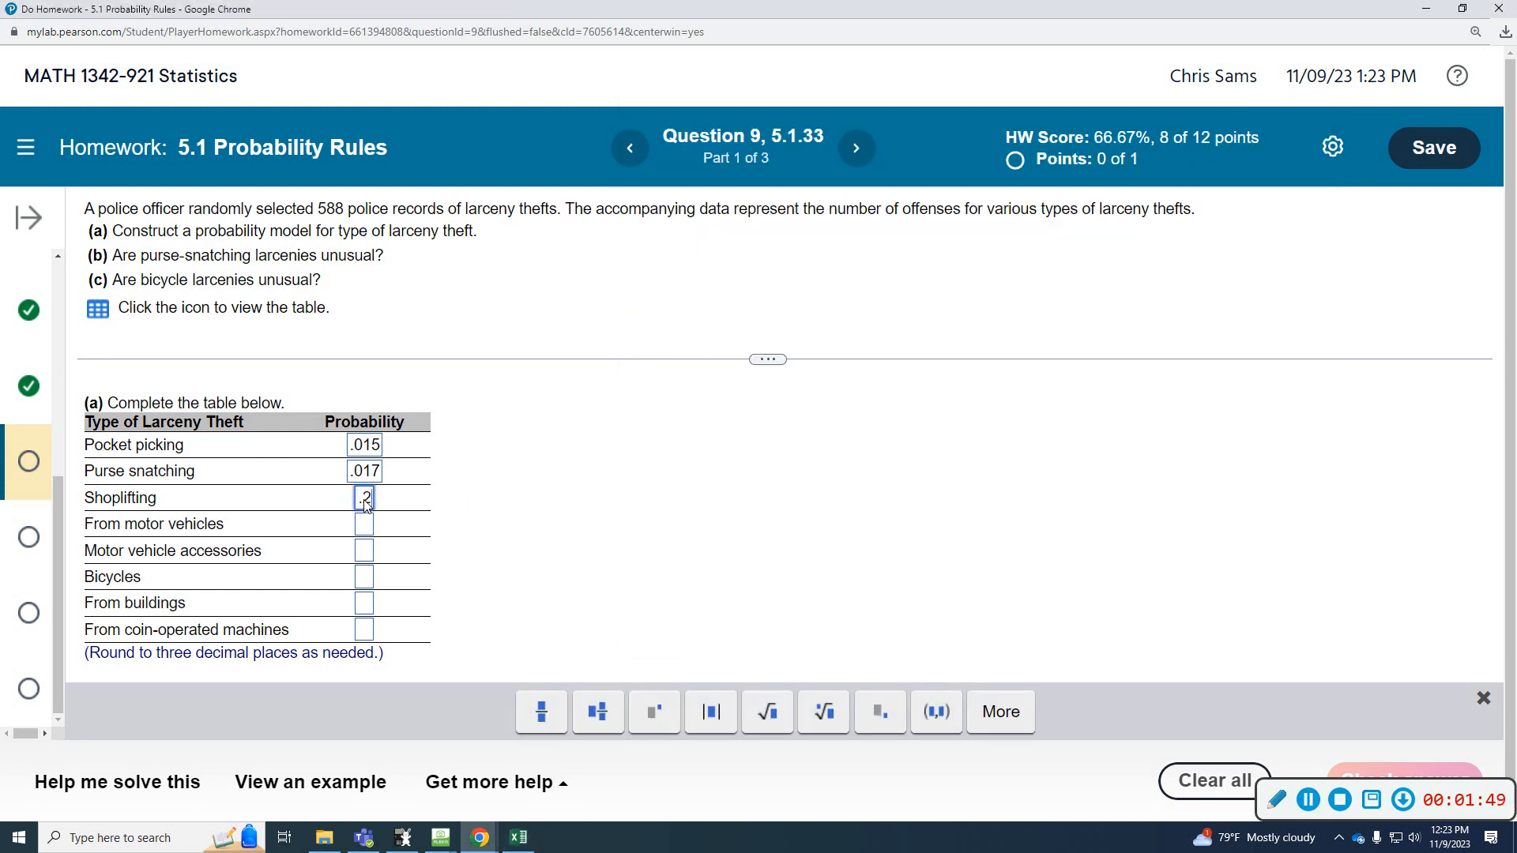
type("13")
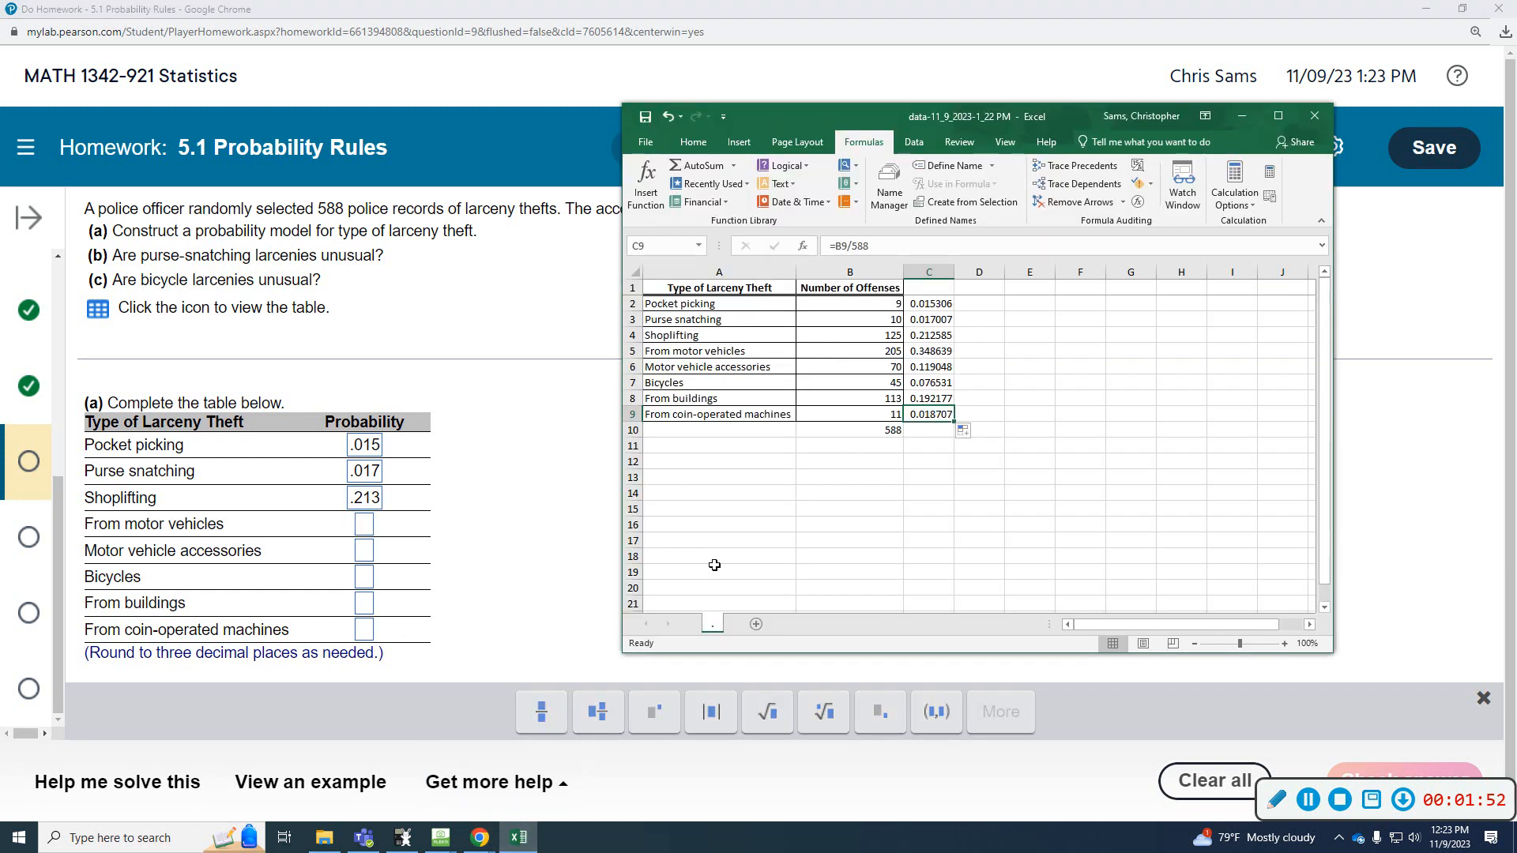
left_click(930, 350)
type(".349")
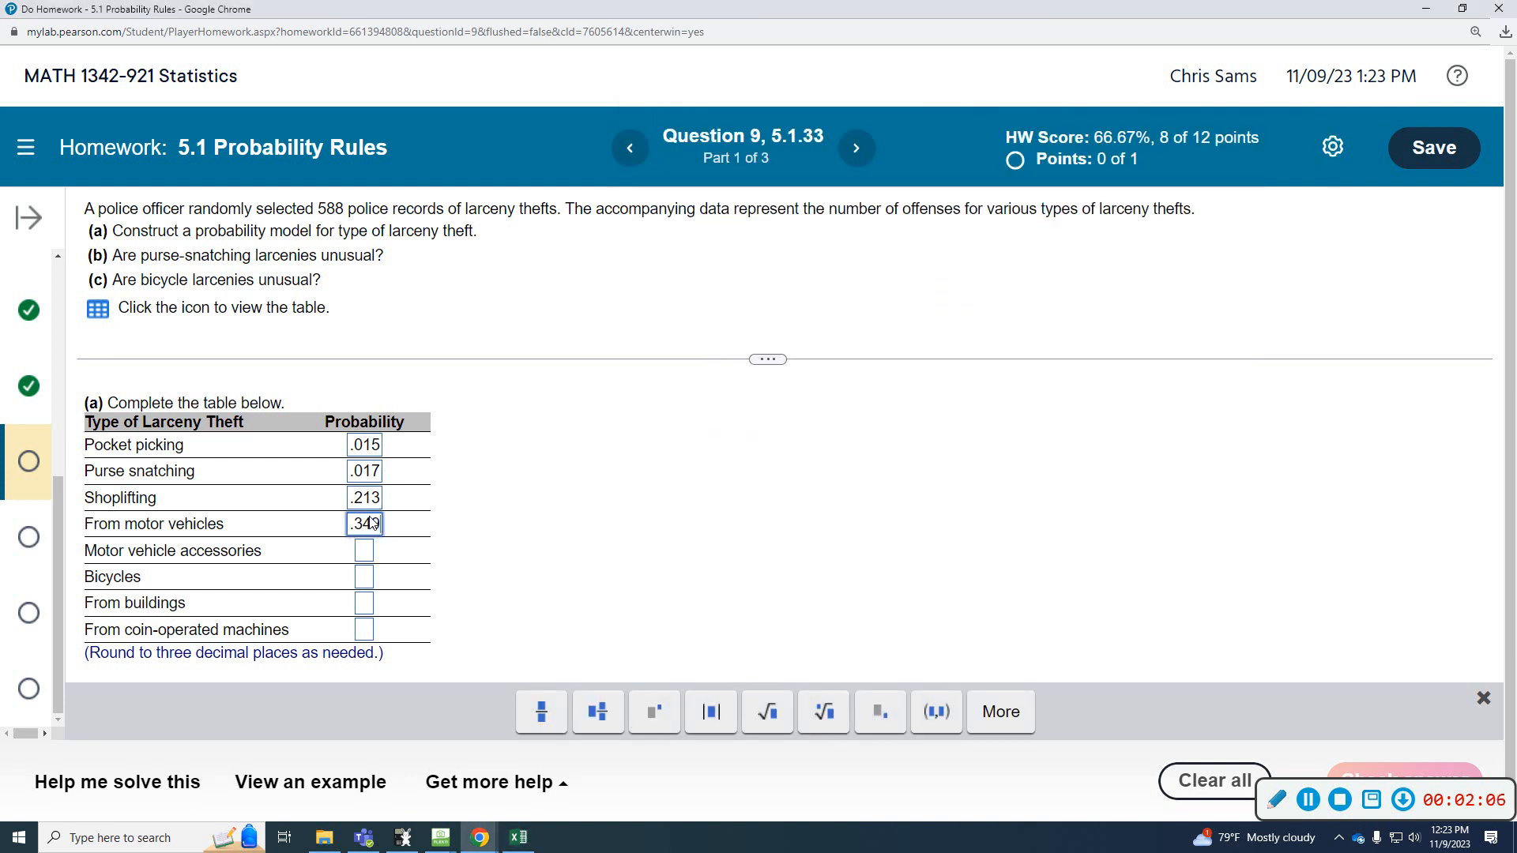
Fill the remaining probabilities, including .119, .077 and .019, and check part (a).
left_click(364, 550)
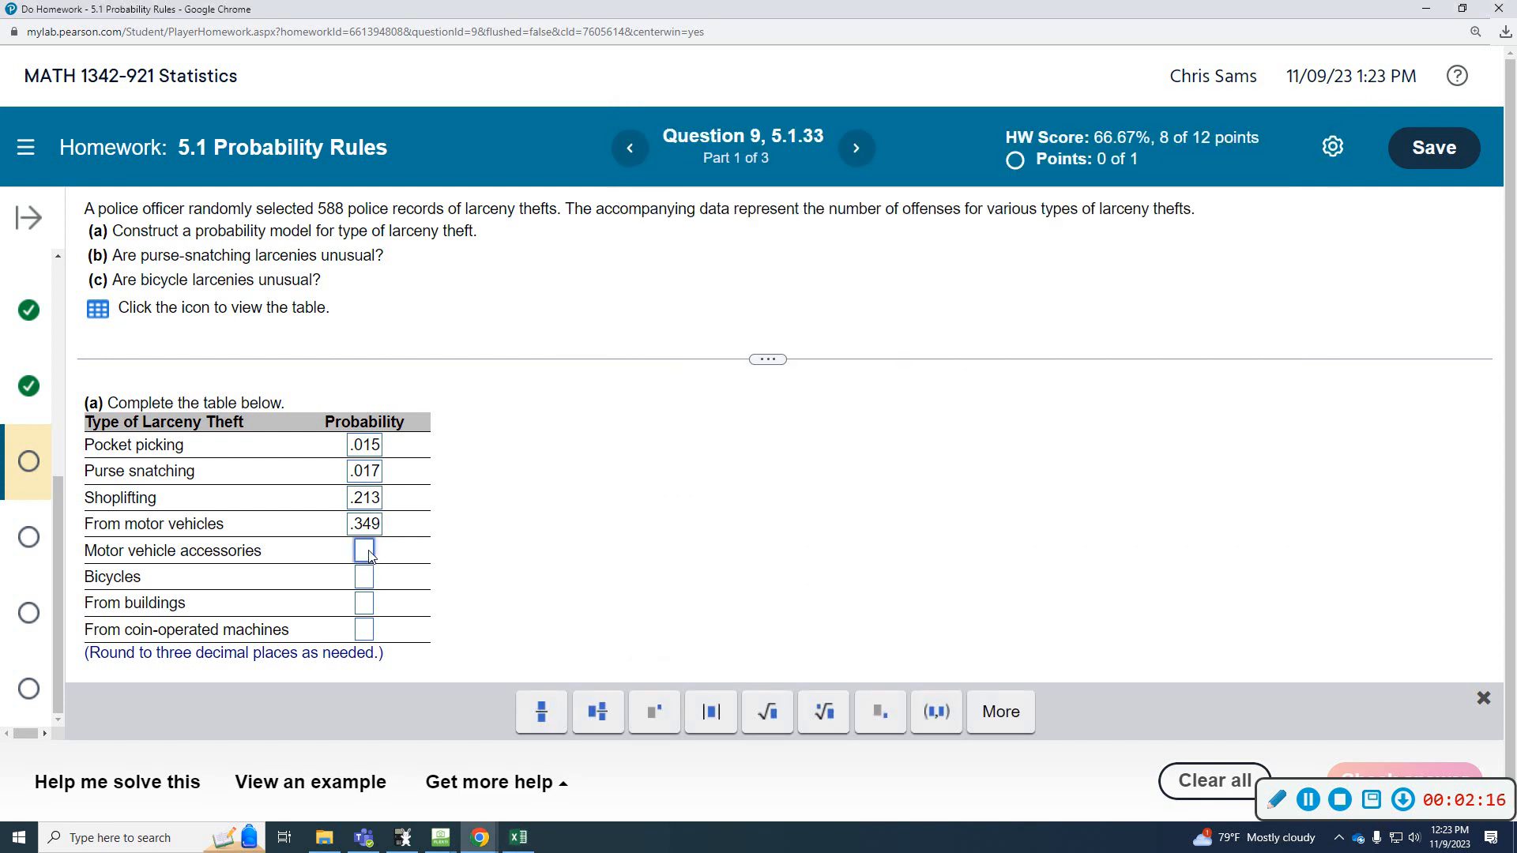
type(".119")
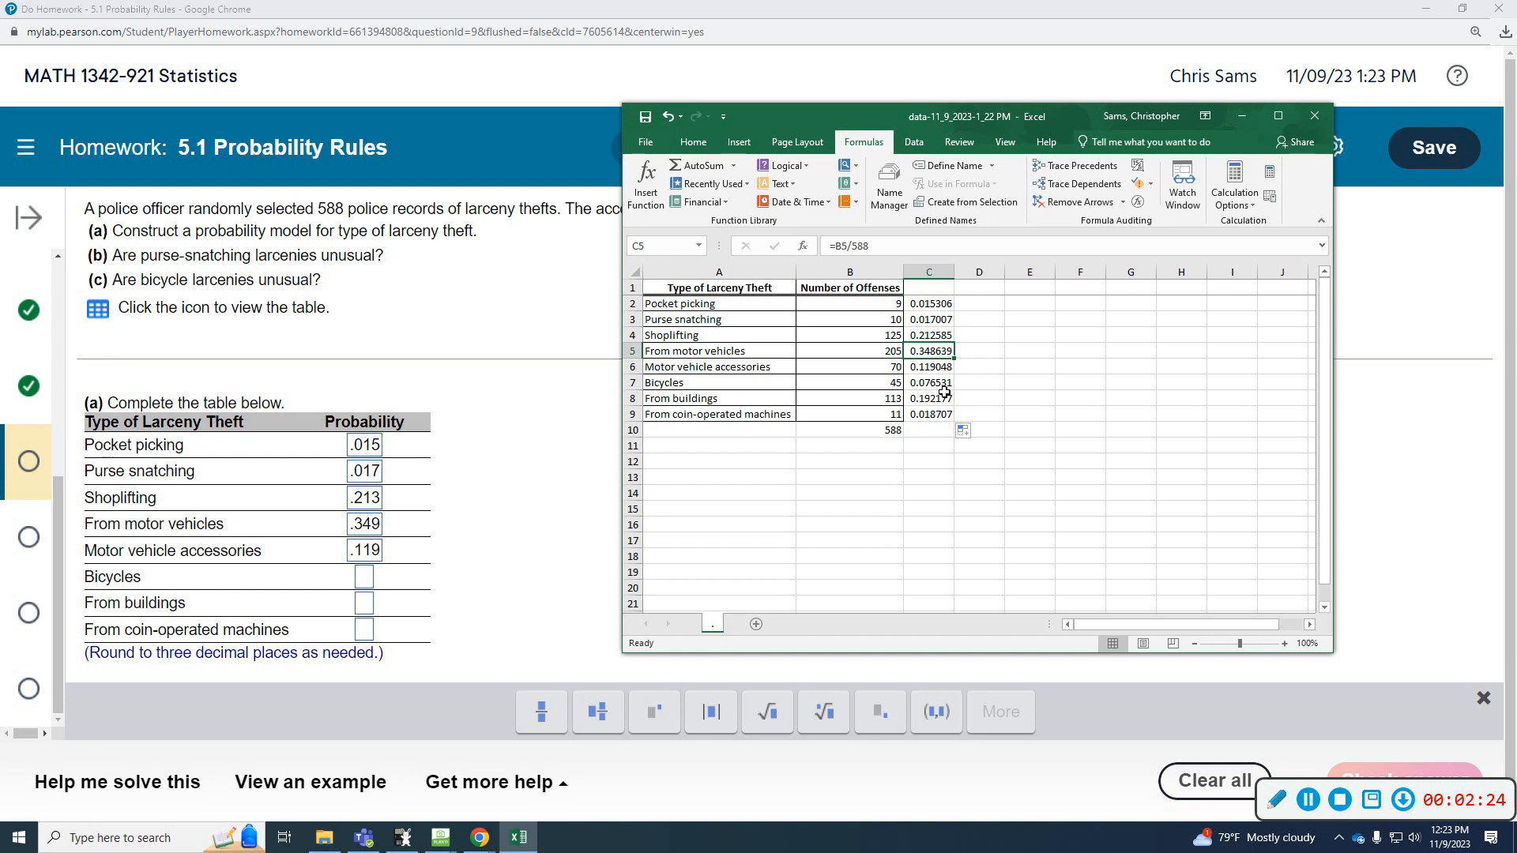
left_click(363, 576)
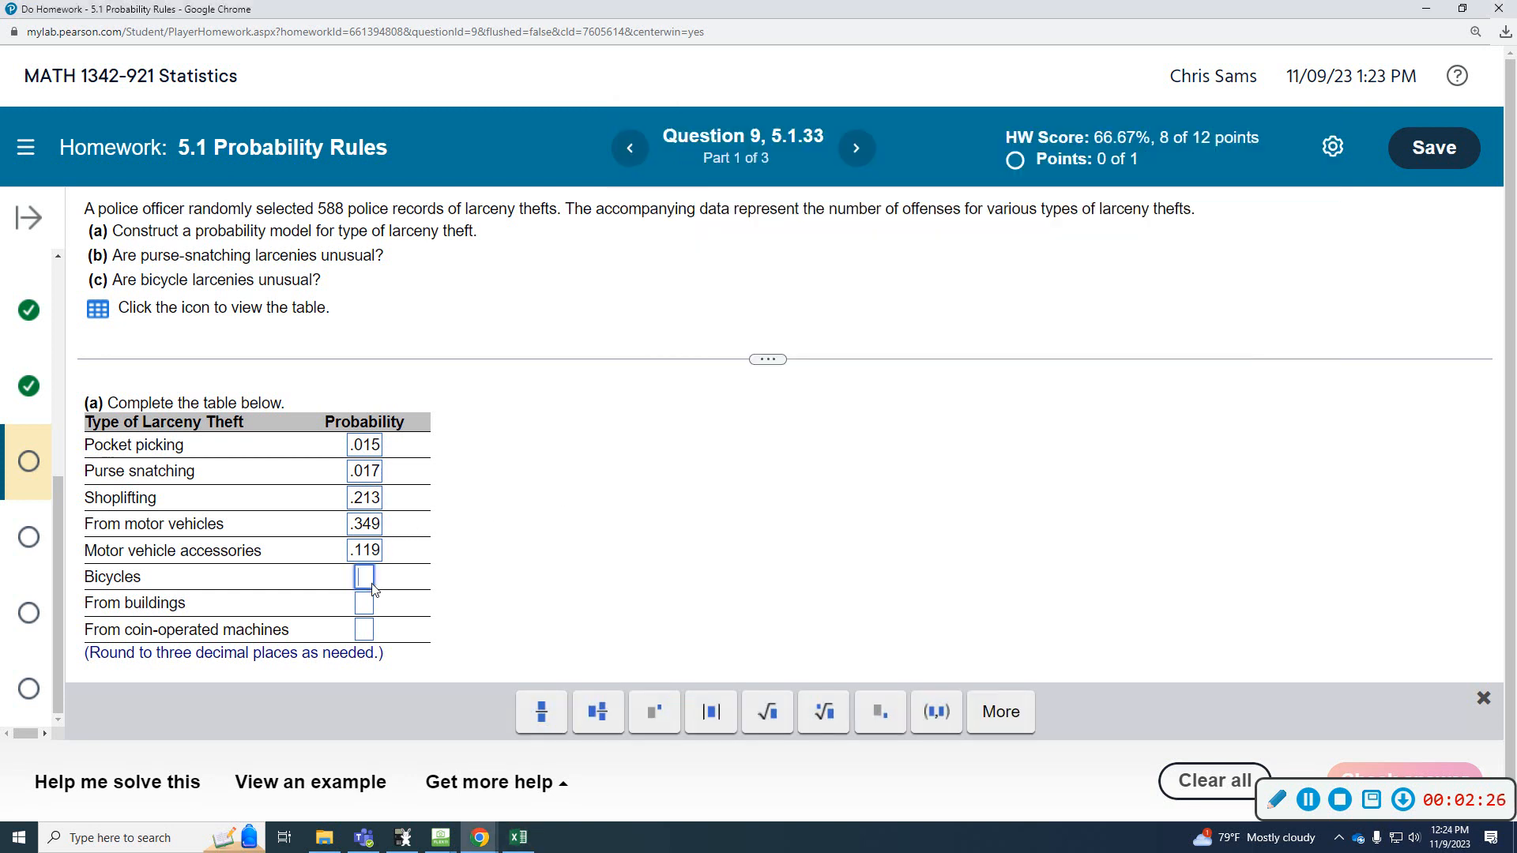
type(".077")
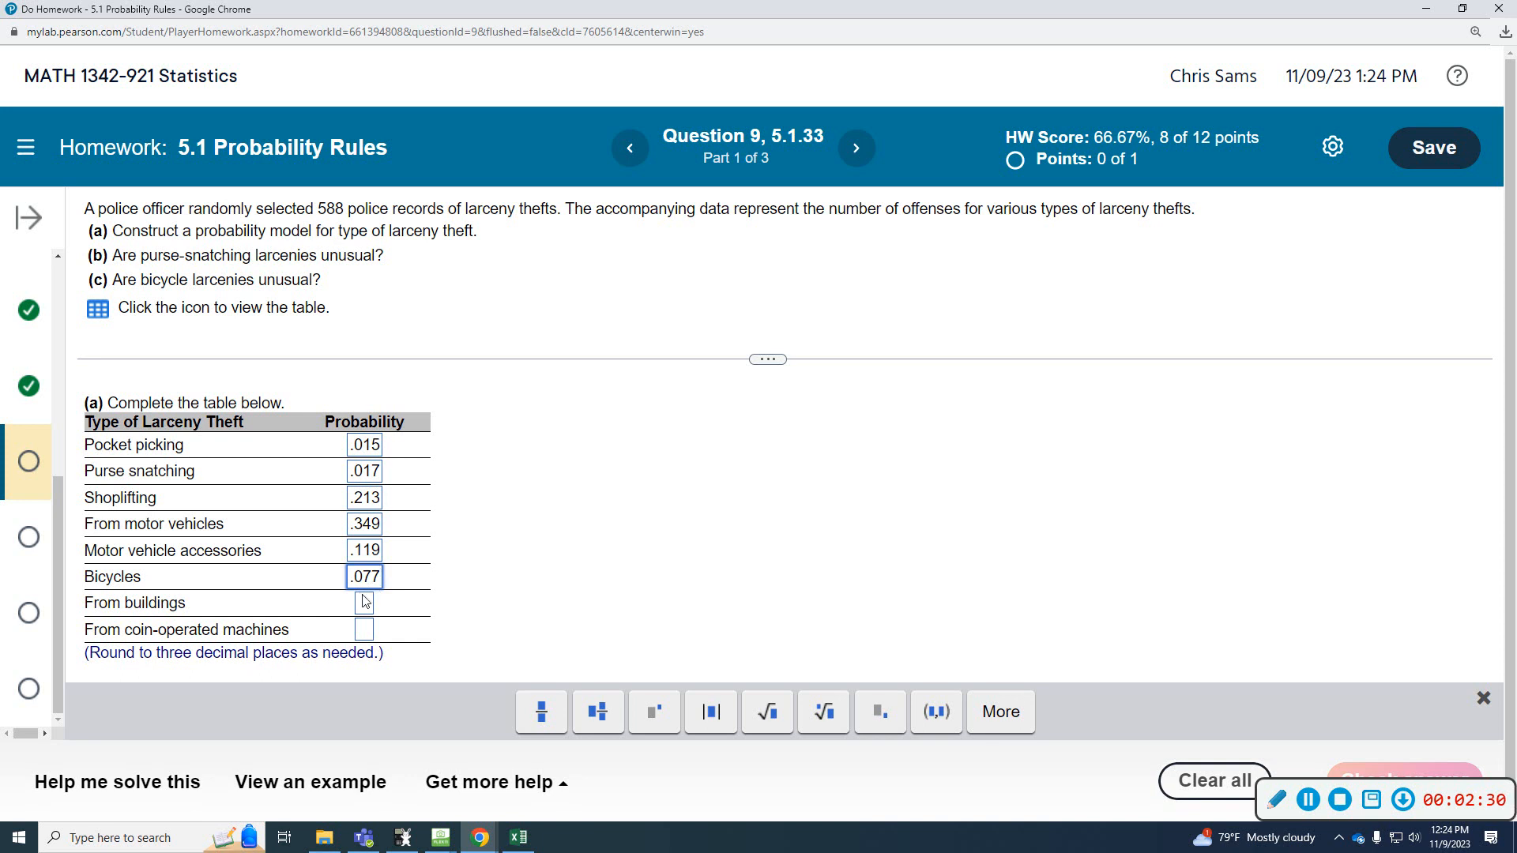
left_click(520, 837)
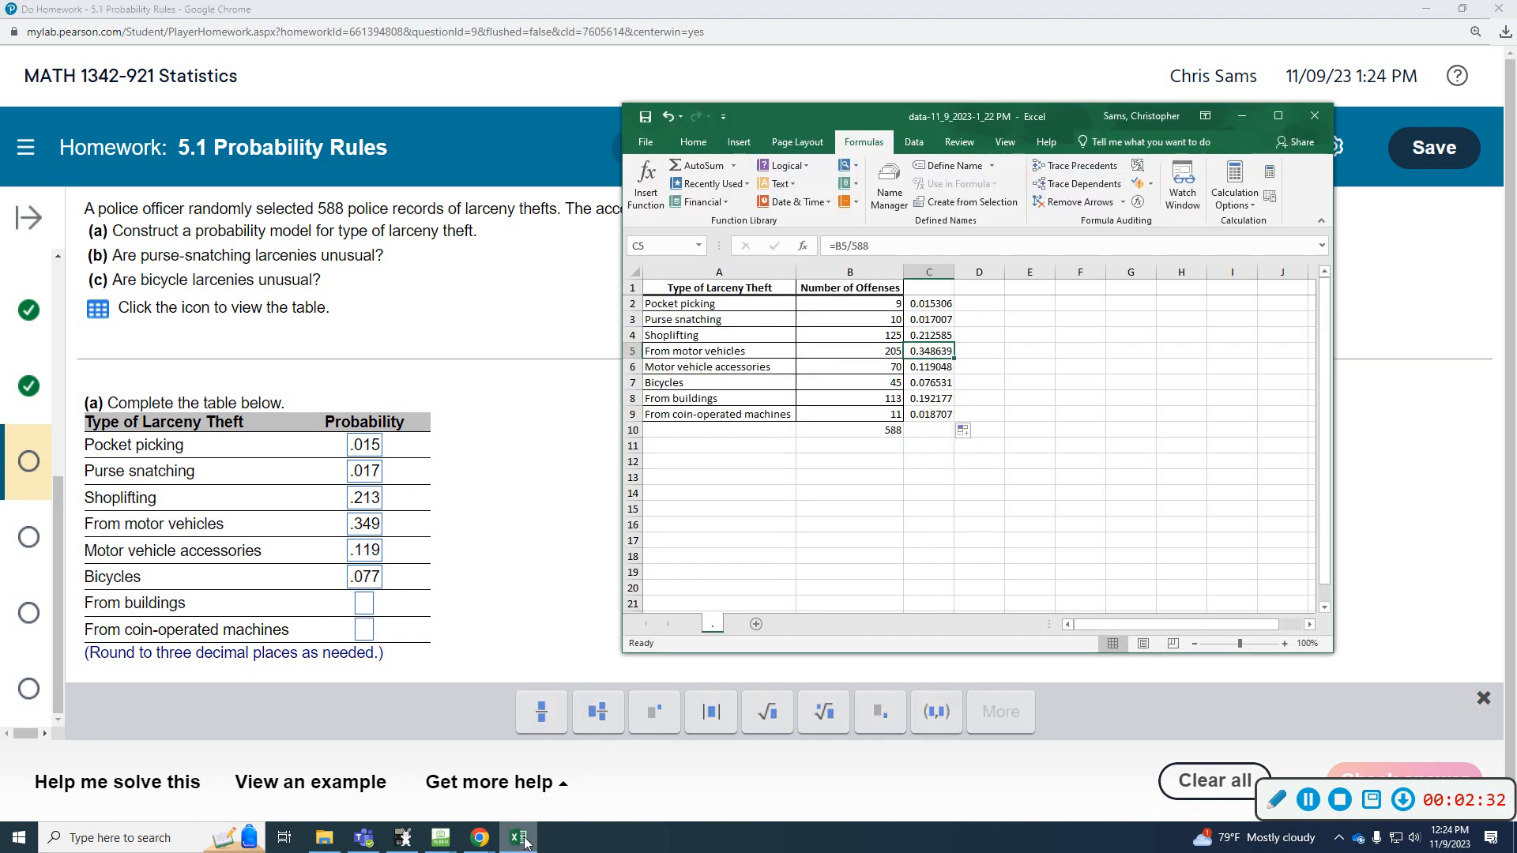
left_click(928, 397)
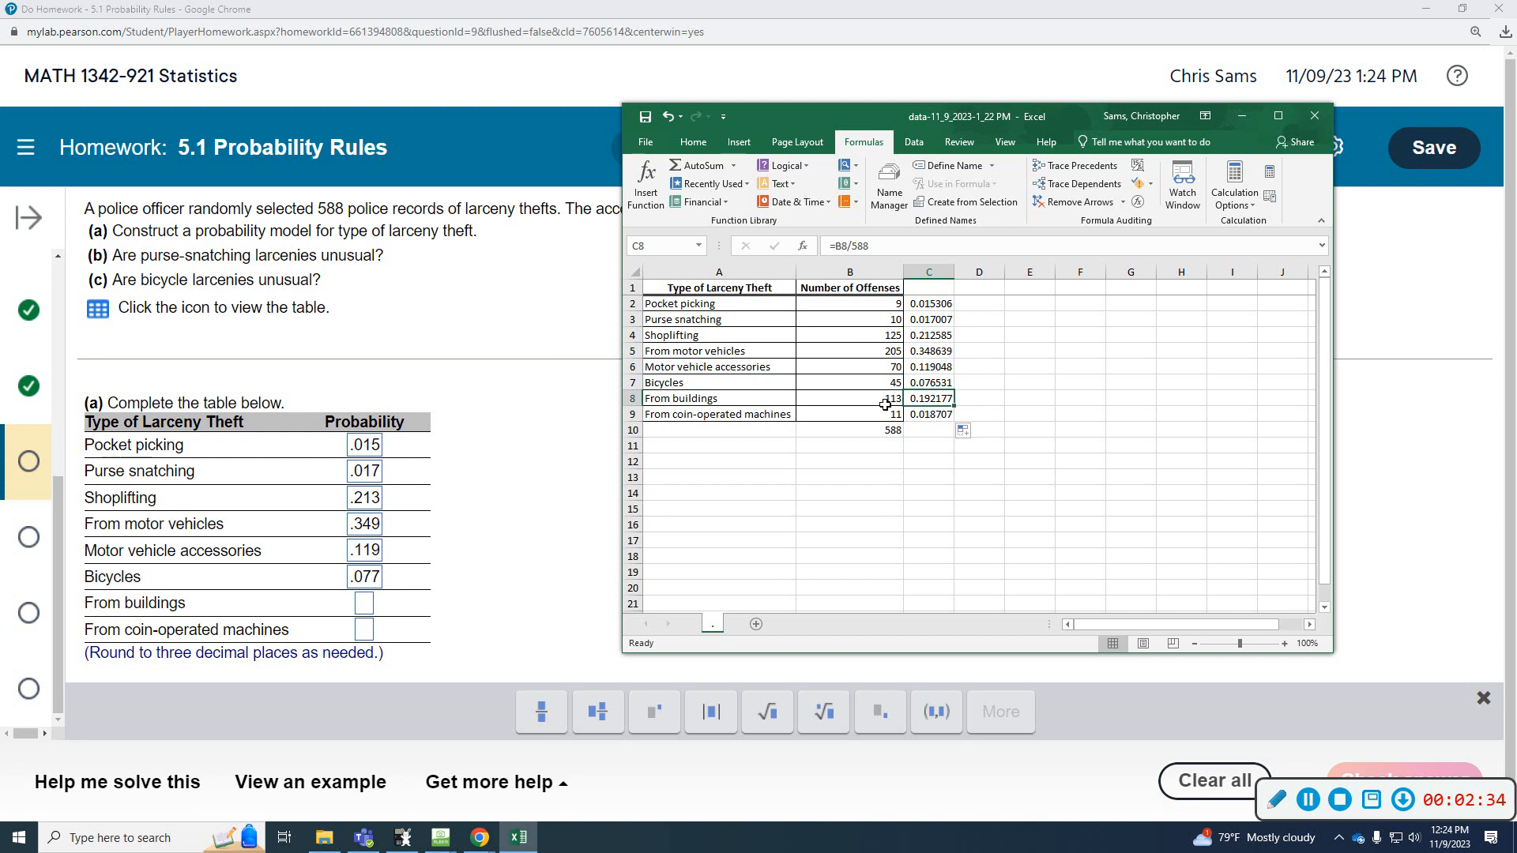
mouse_move(915, 409)
type(".192")
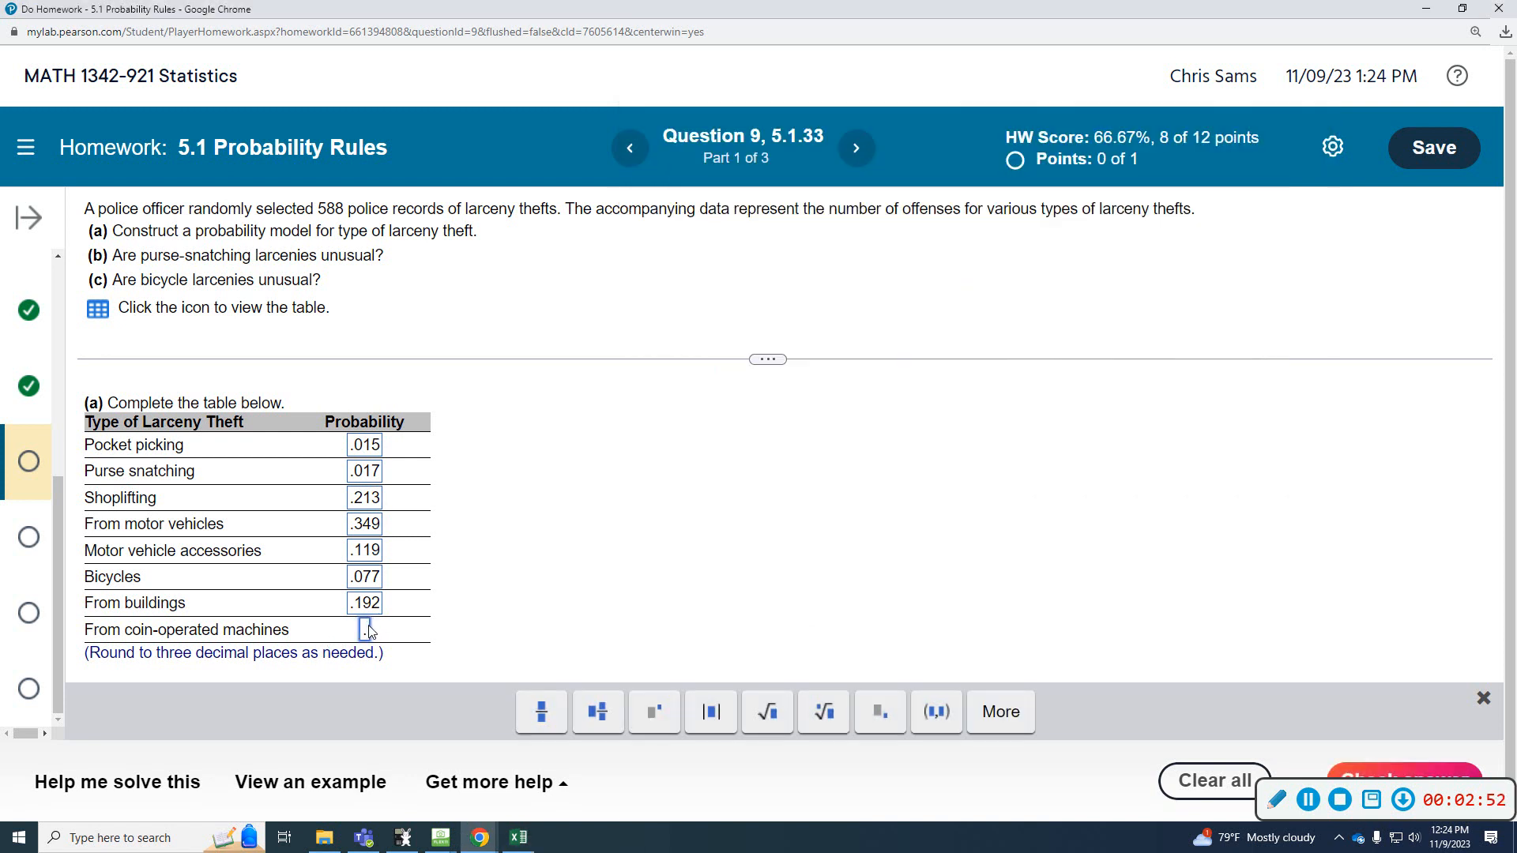
type(".019")
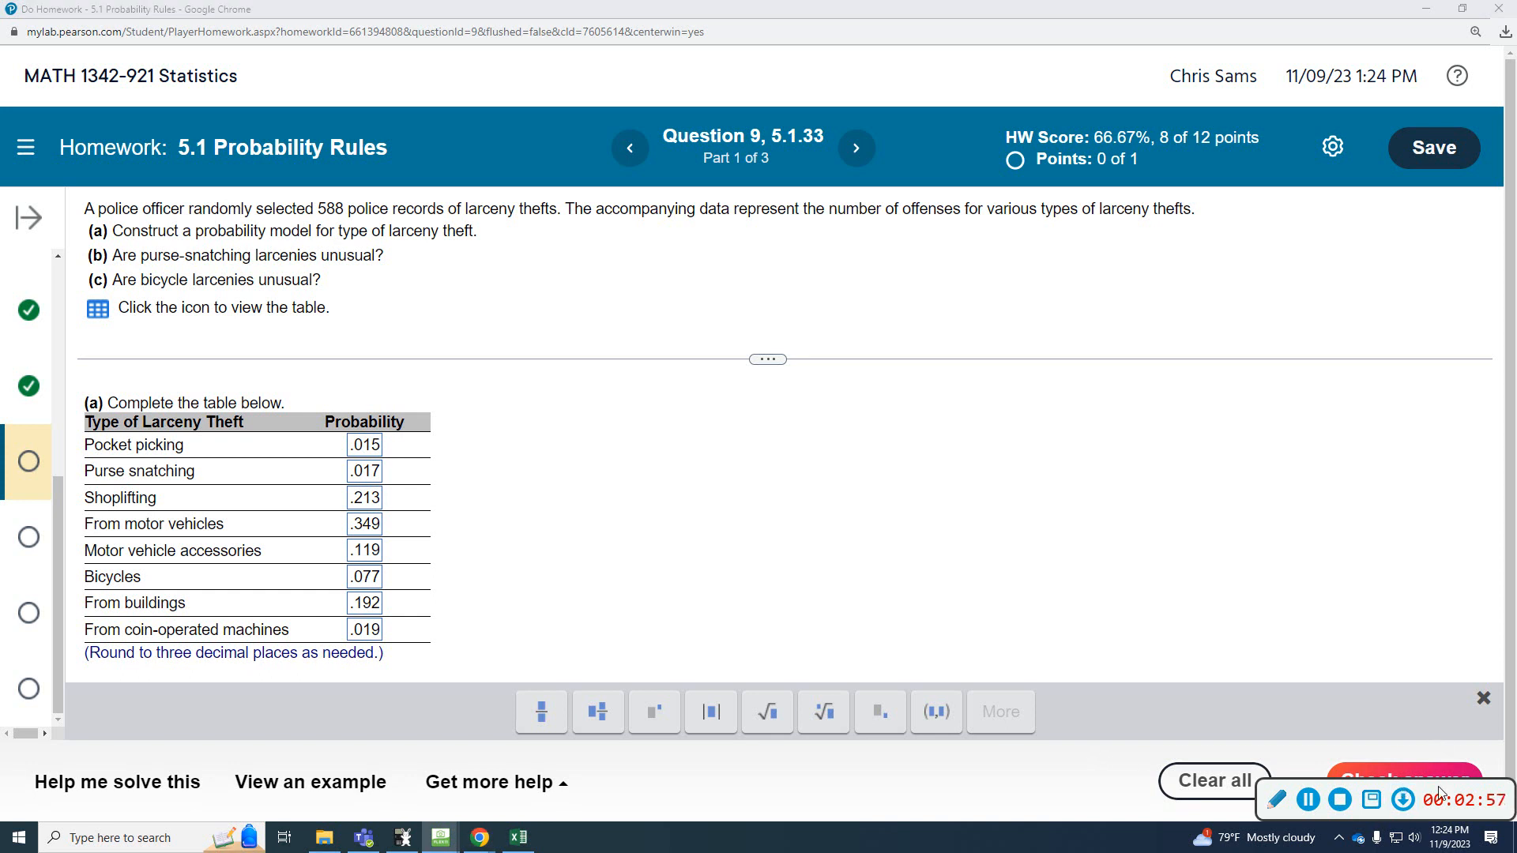
left_click(1401, 780)
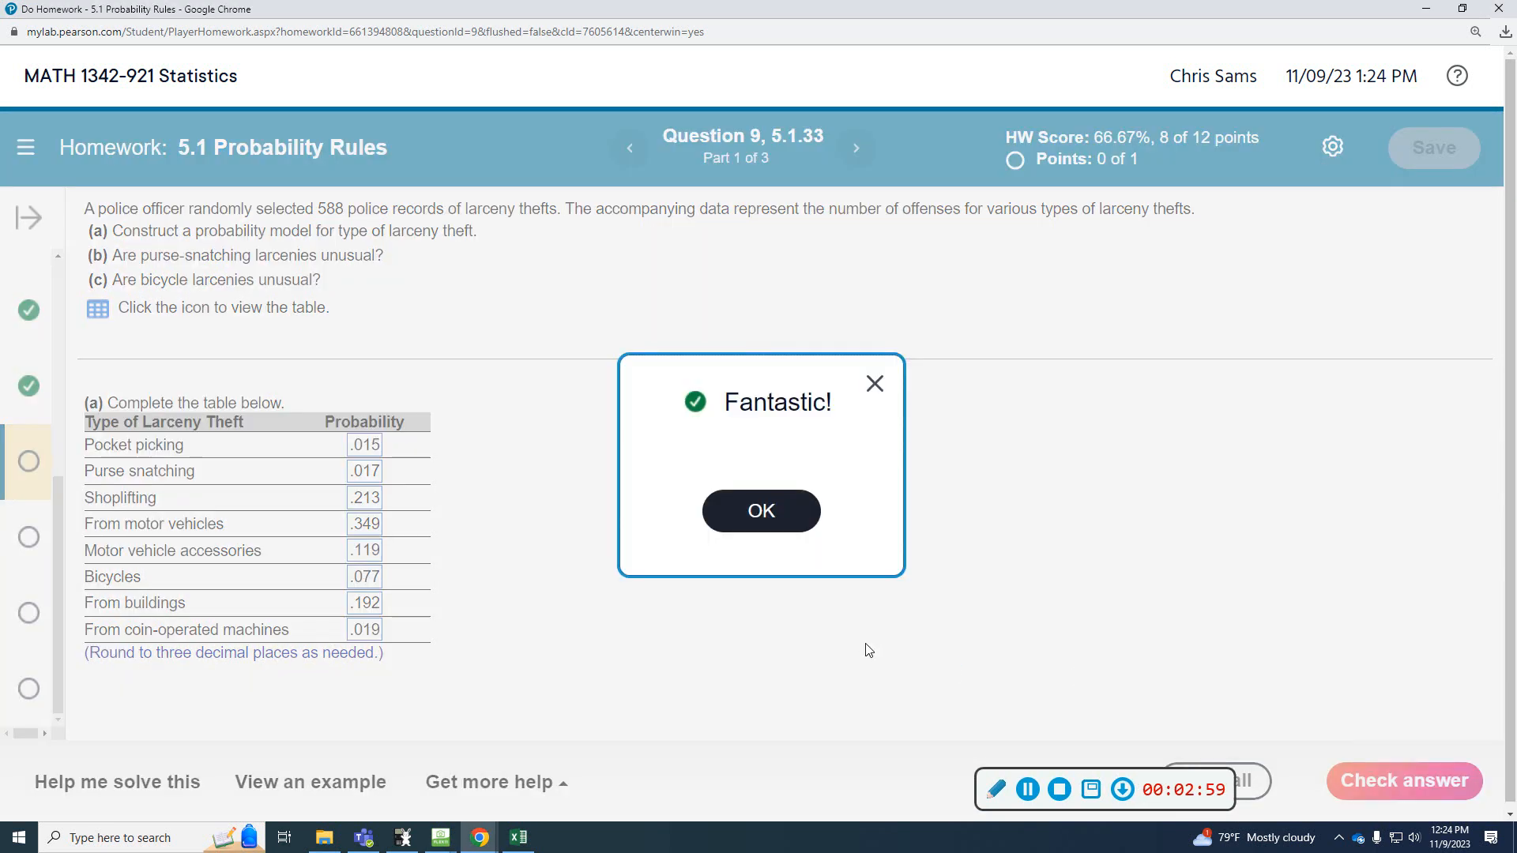
Mark purse snatching as unusual because its probability is below 0.05, and check it.
left_click(760, 511)
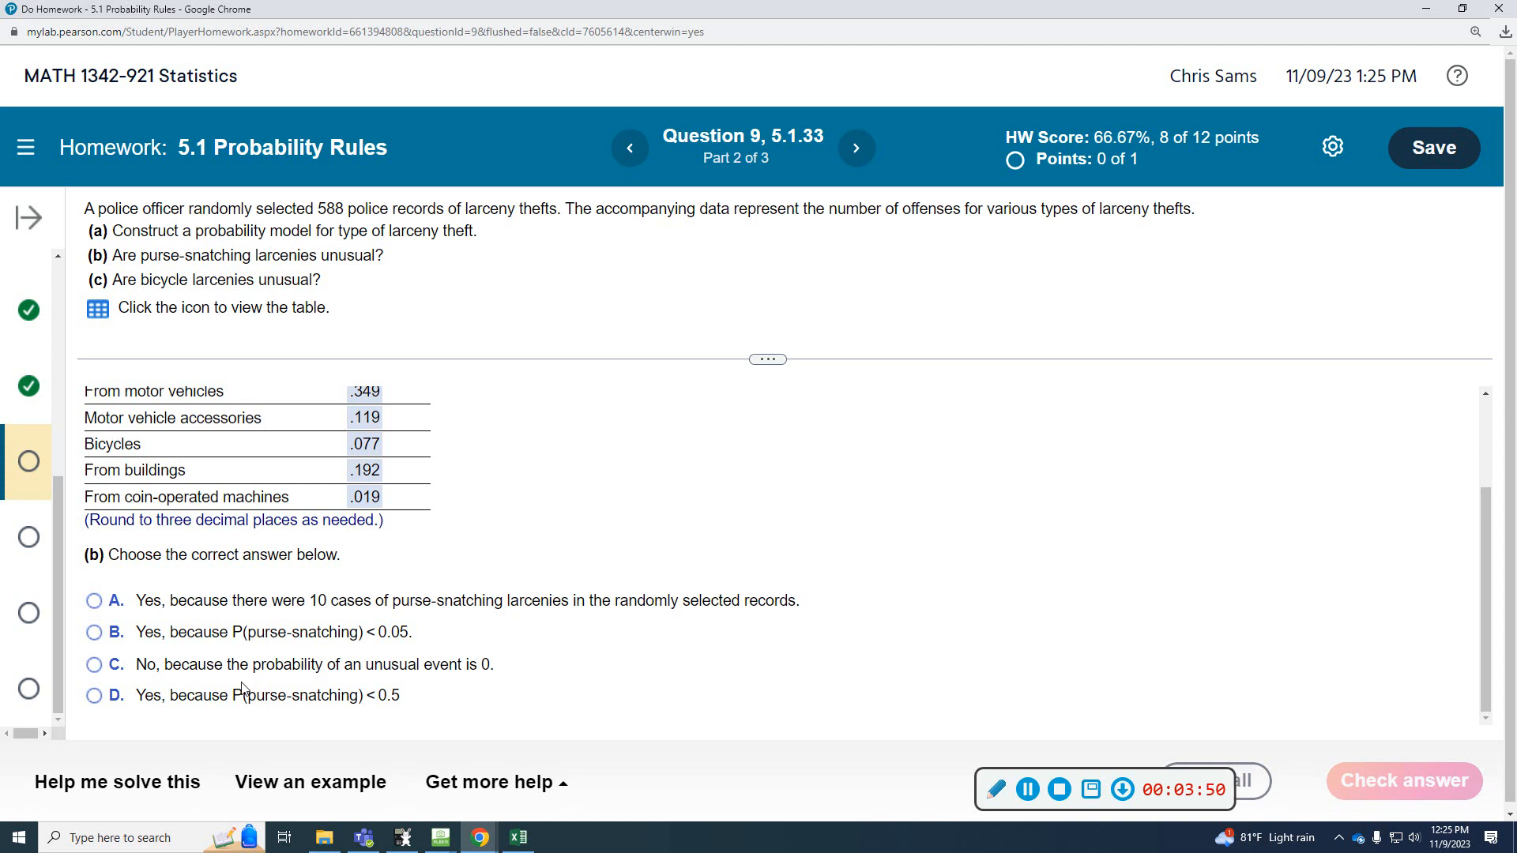
mouse_move(254, 664)
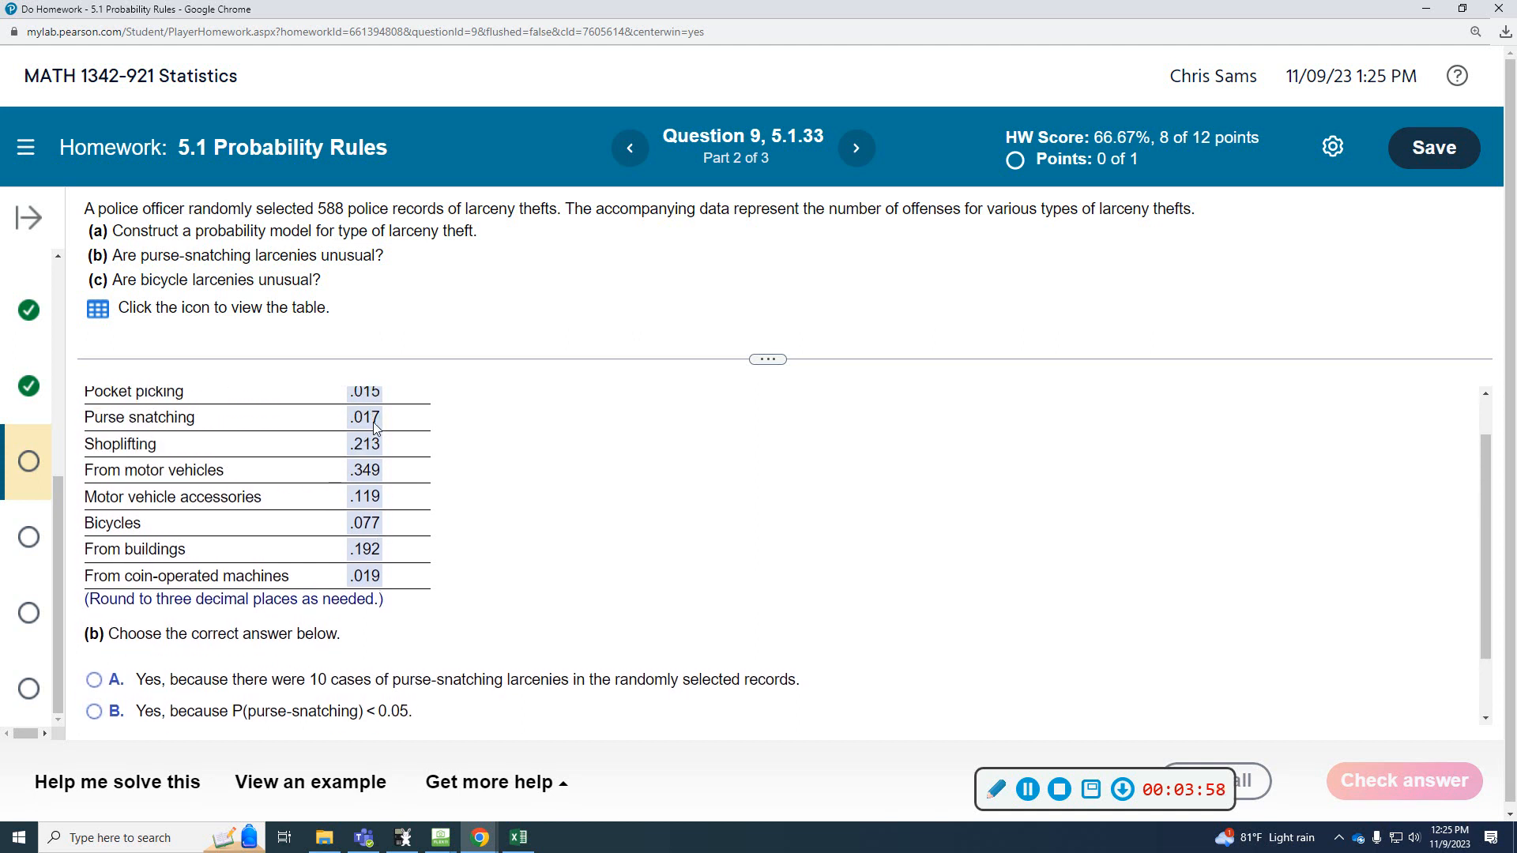
scroll("down", 3)
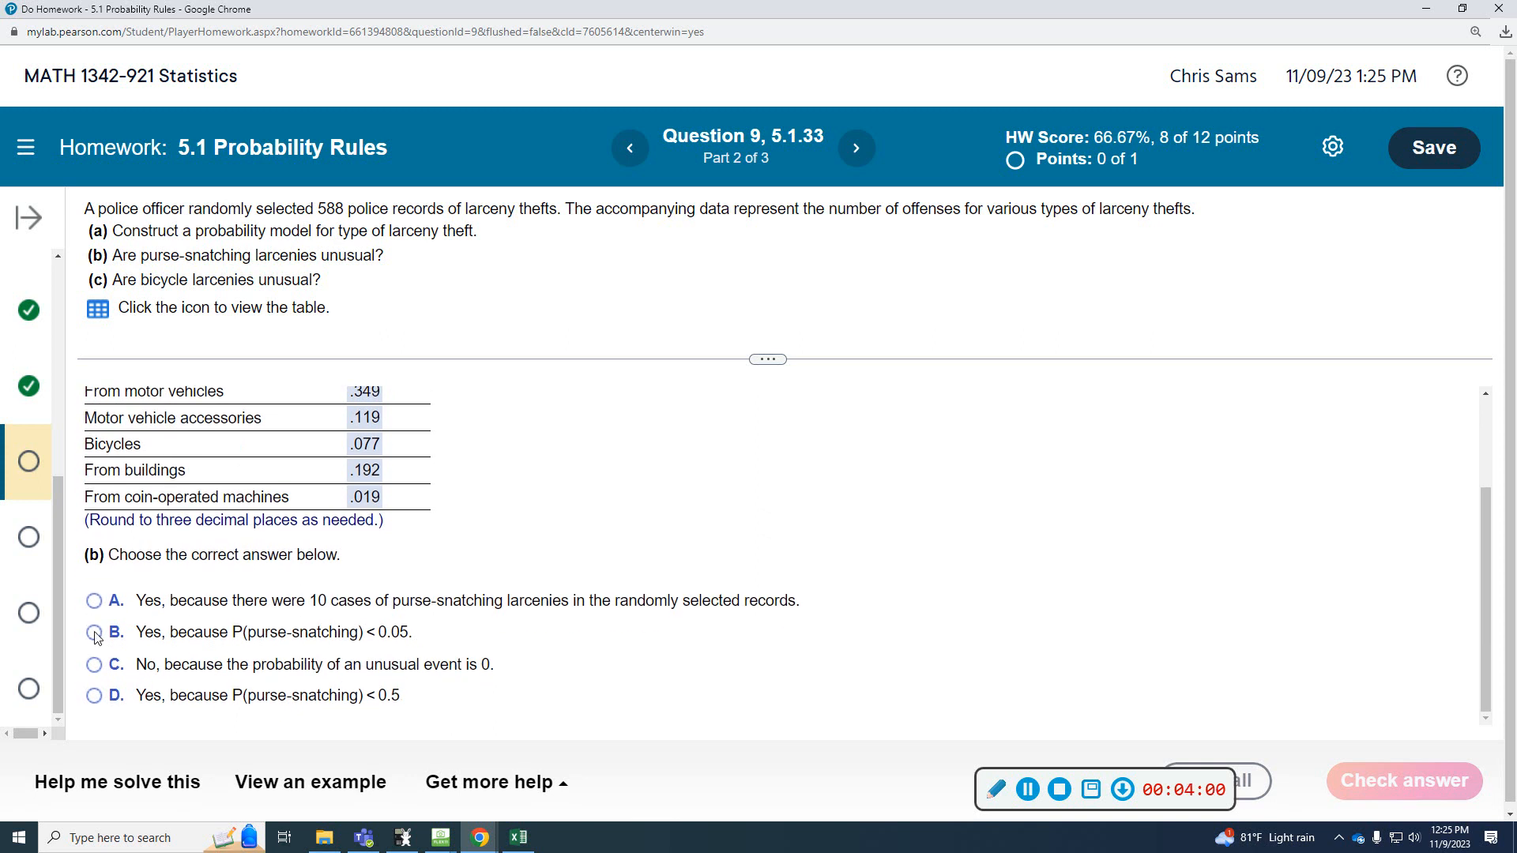
left_click(94, 632)
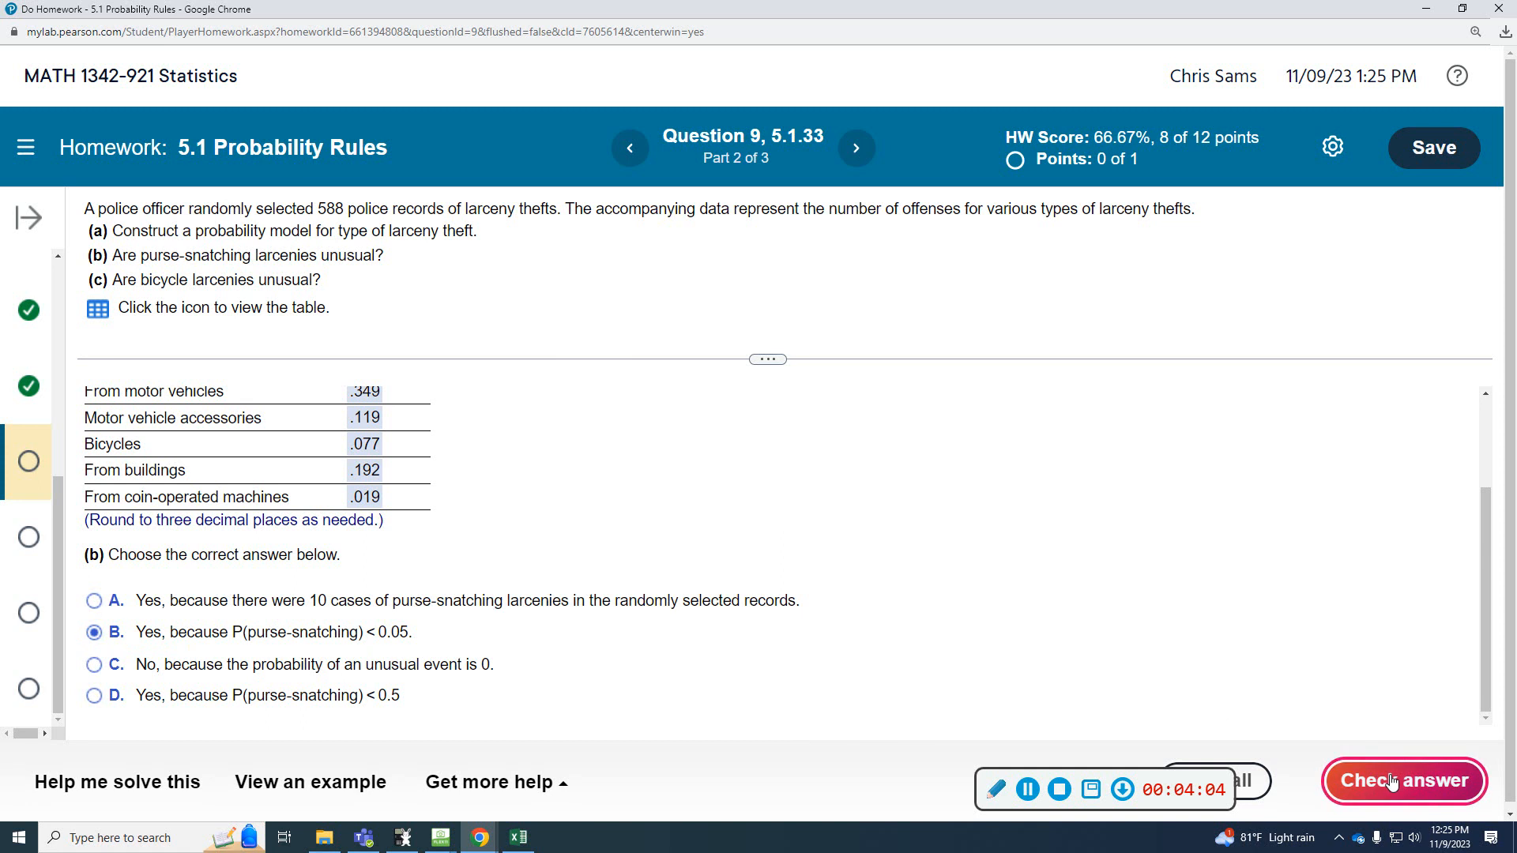
left_click(1403, 780)
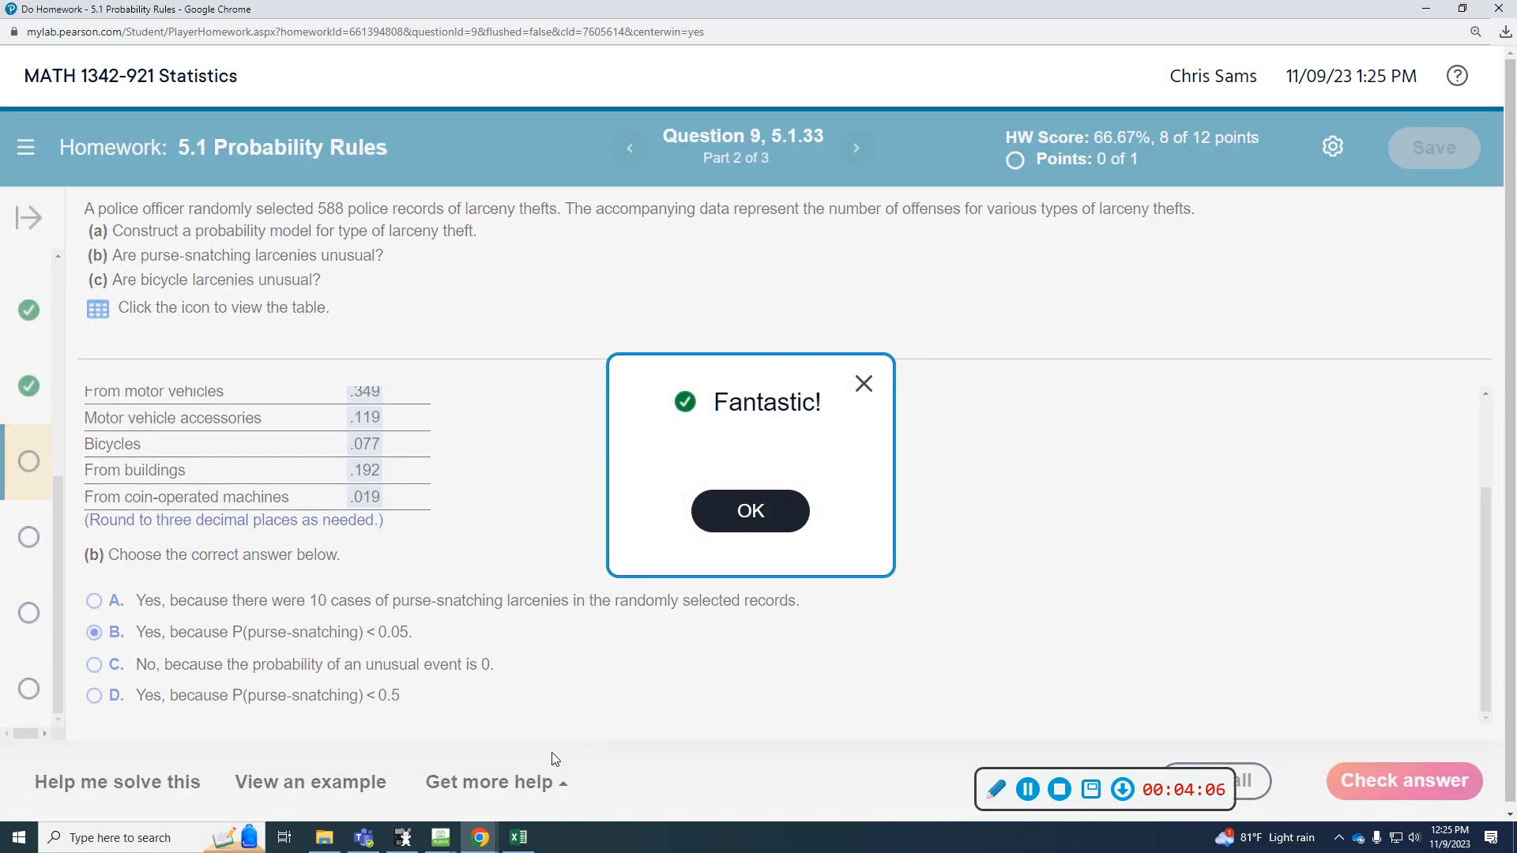
left_click(749, 512)
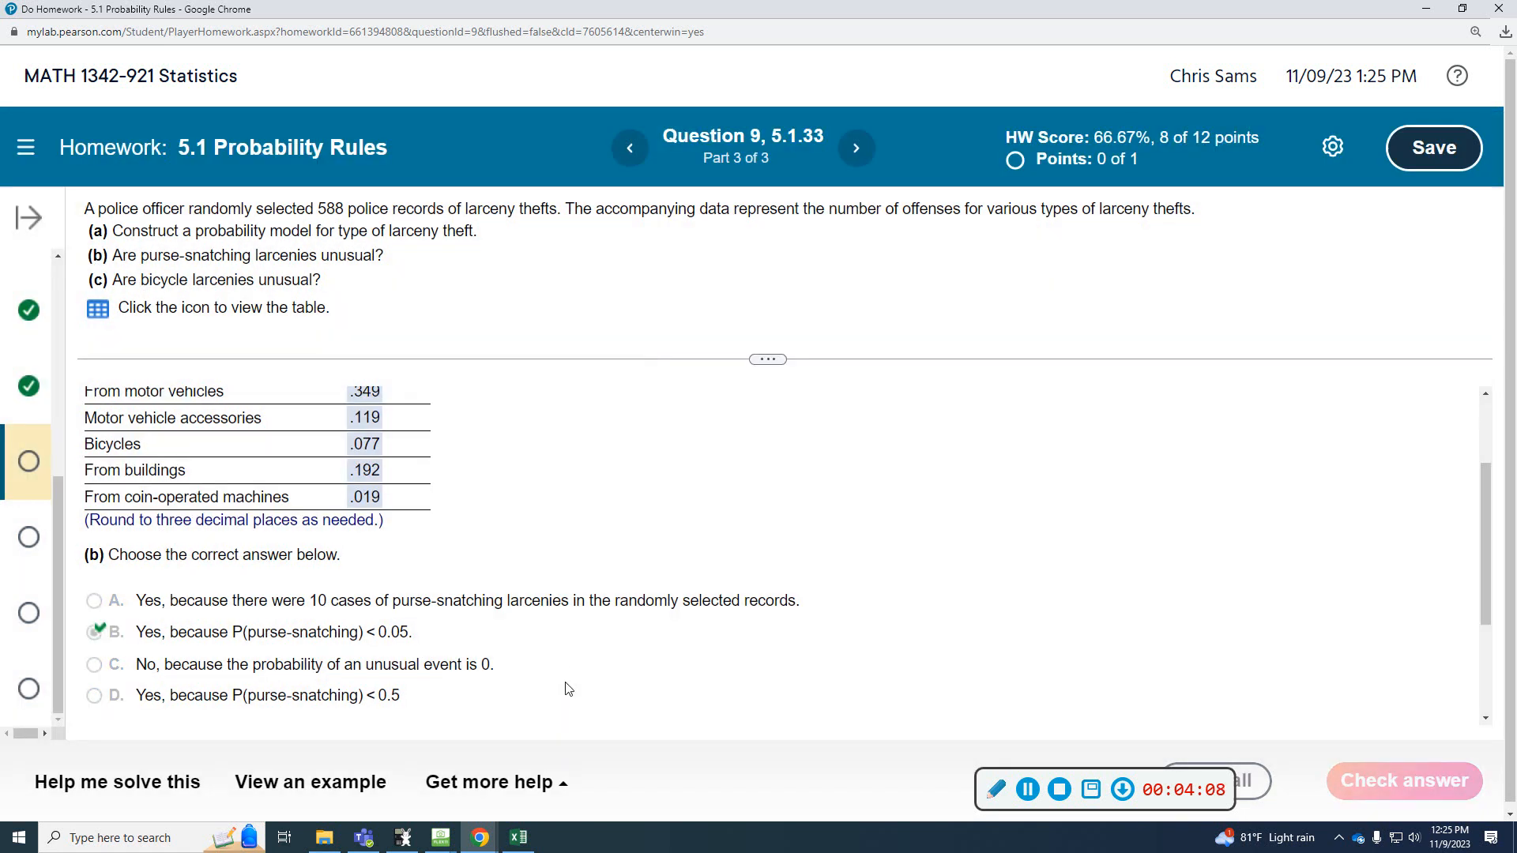
Open the Section 5.1 eTextbook from Get more help and page forward to page 254's unusual-event definition.
left_click(490, 781)
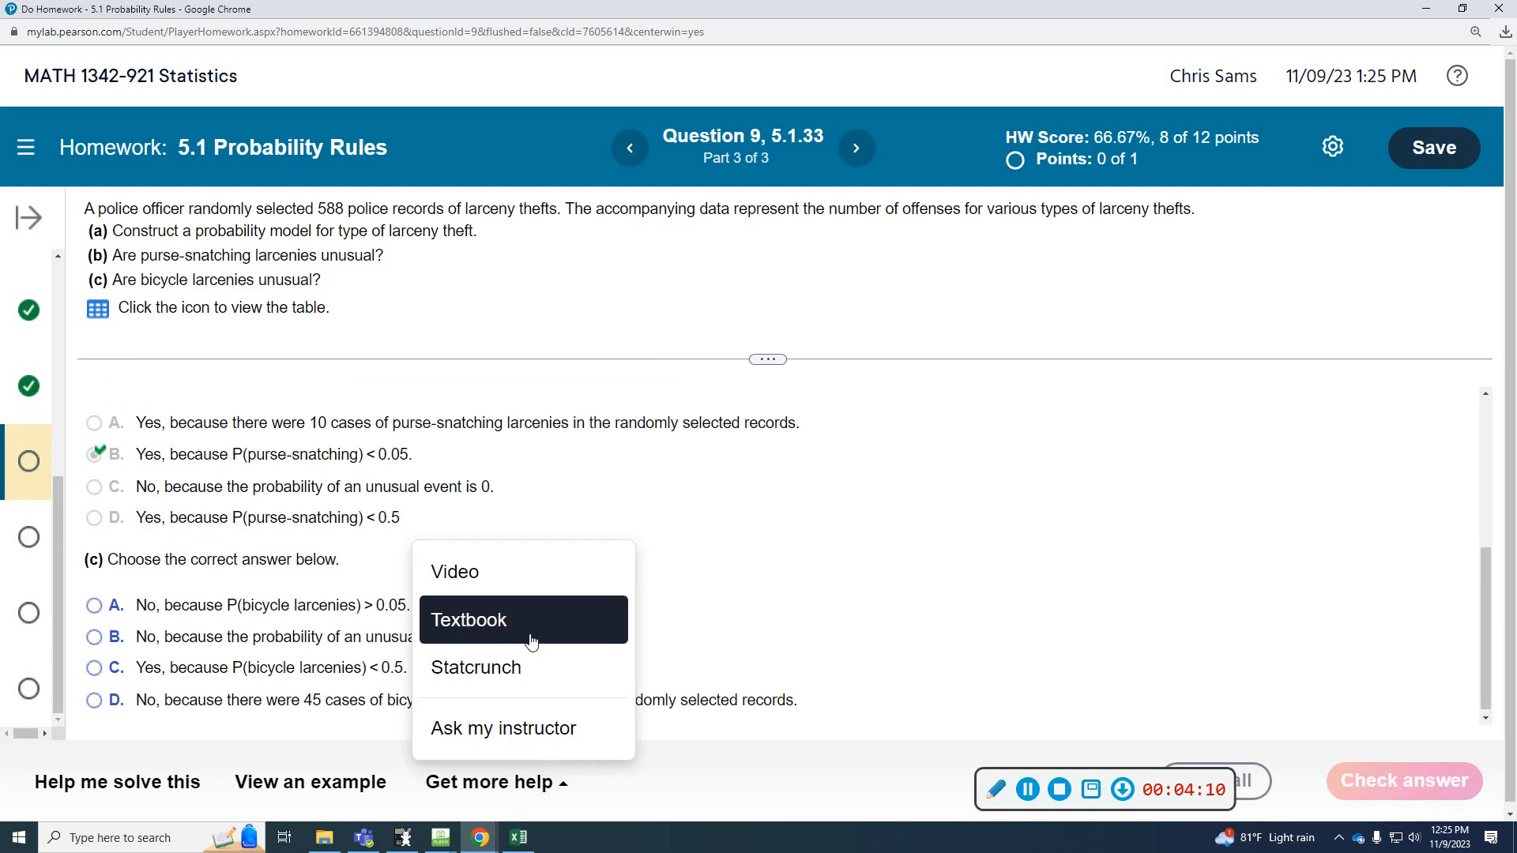
left_click(468, 620)
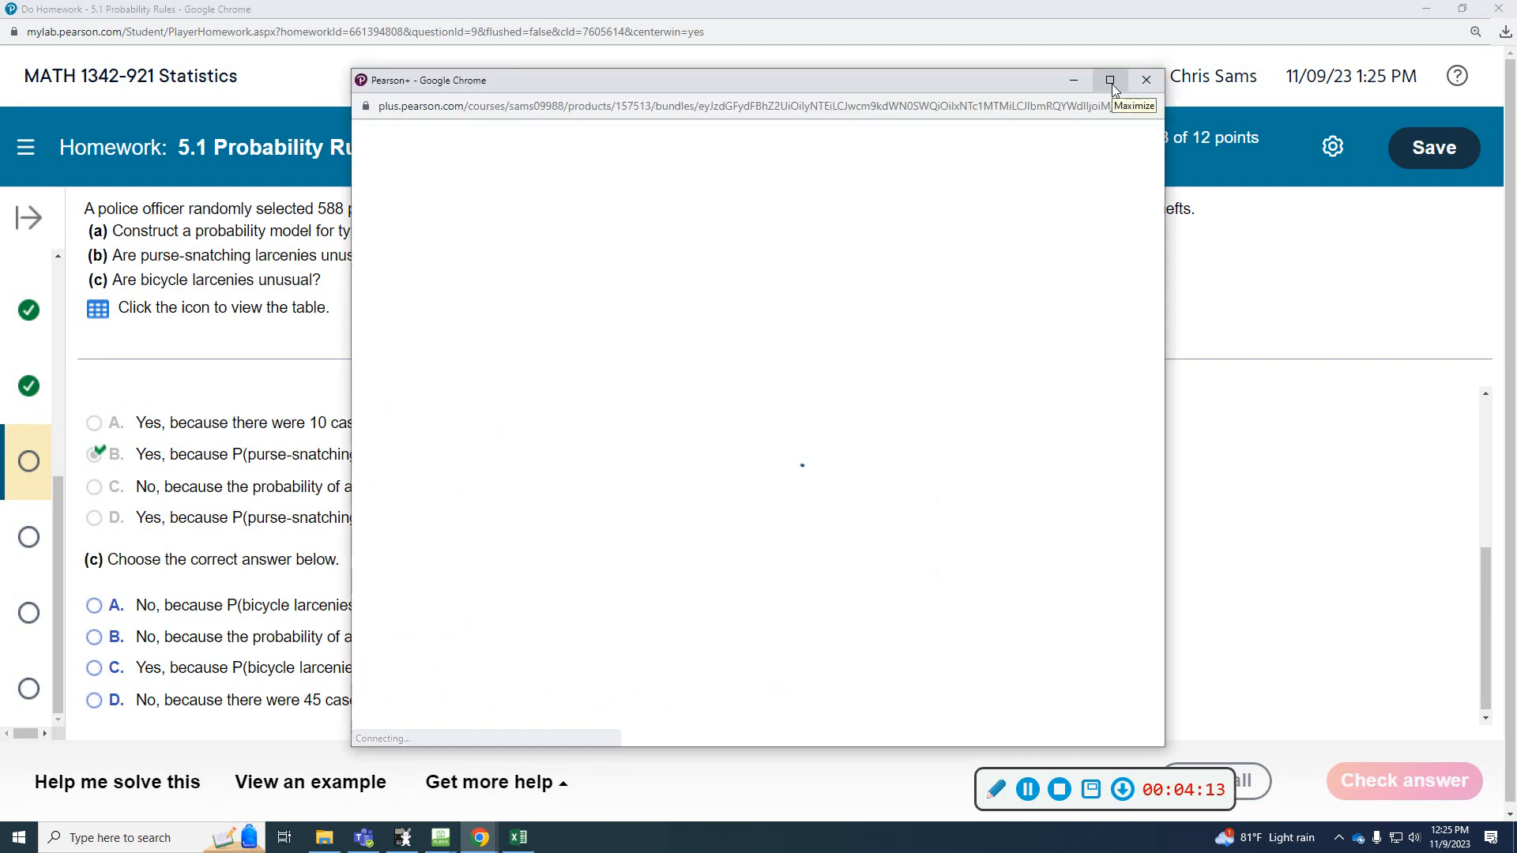
left_click(1110, 80)
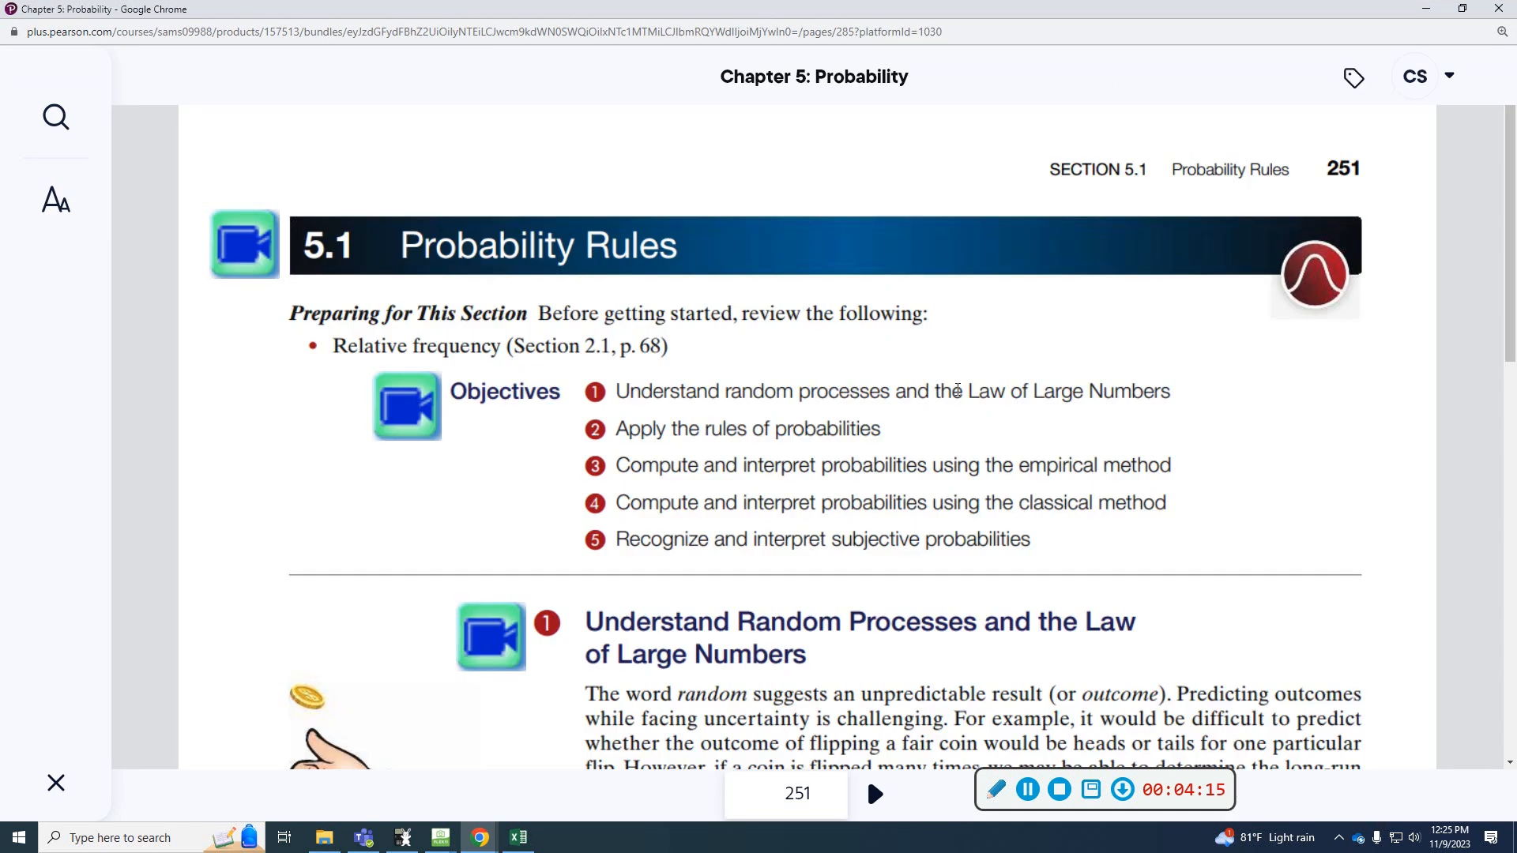
scroll("down", 3)
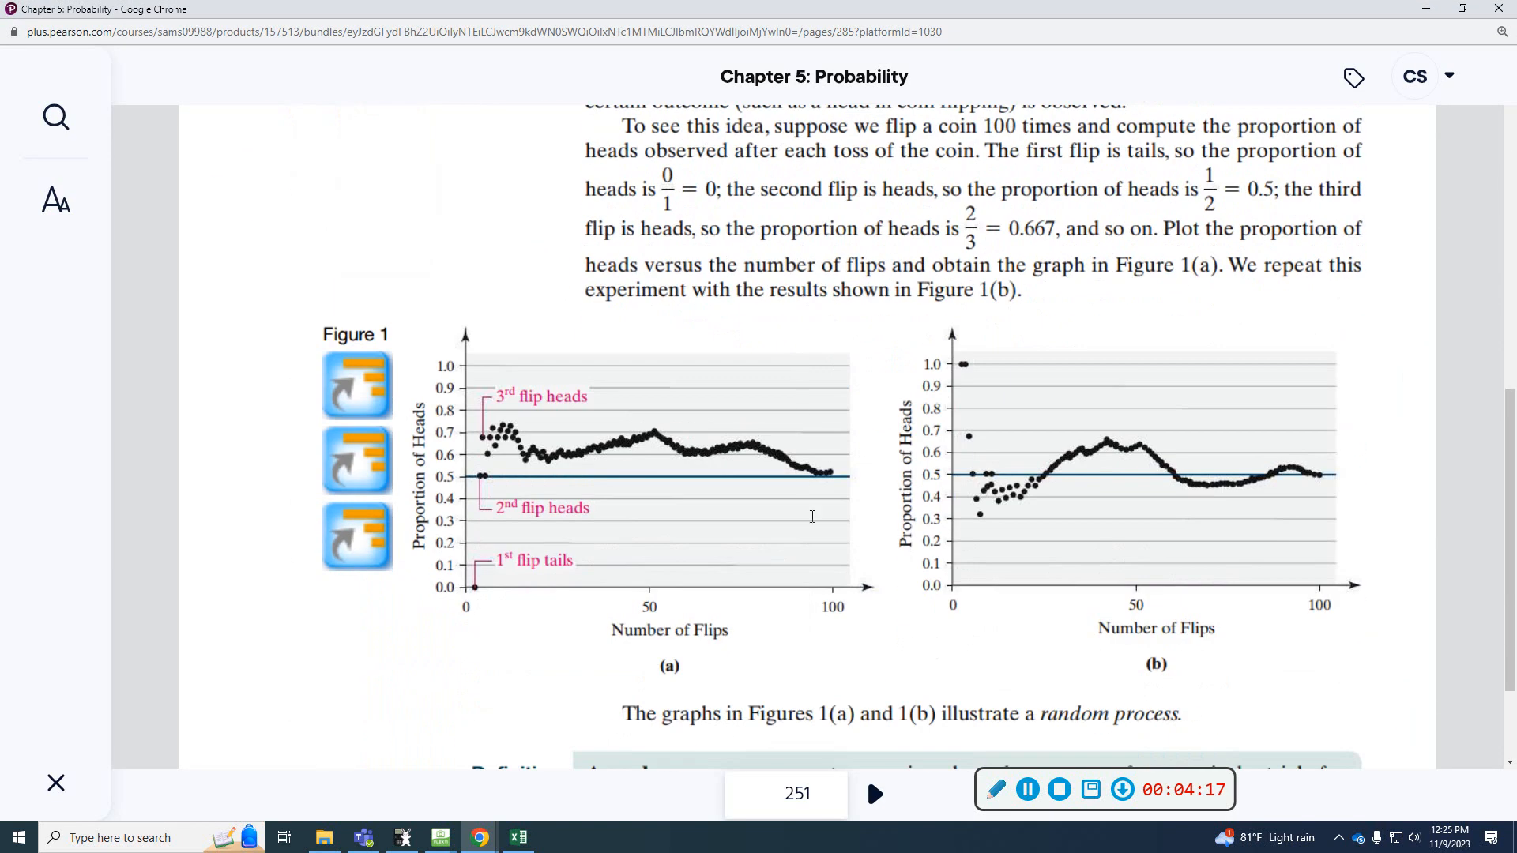
scroll("down", 3)
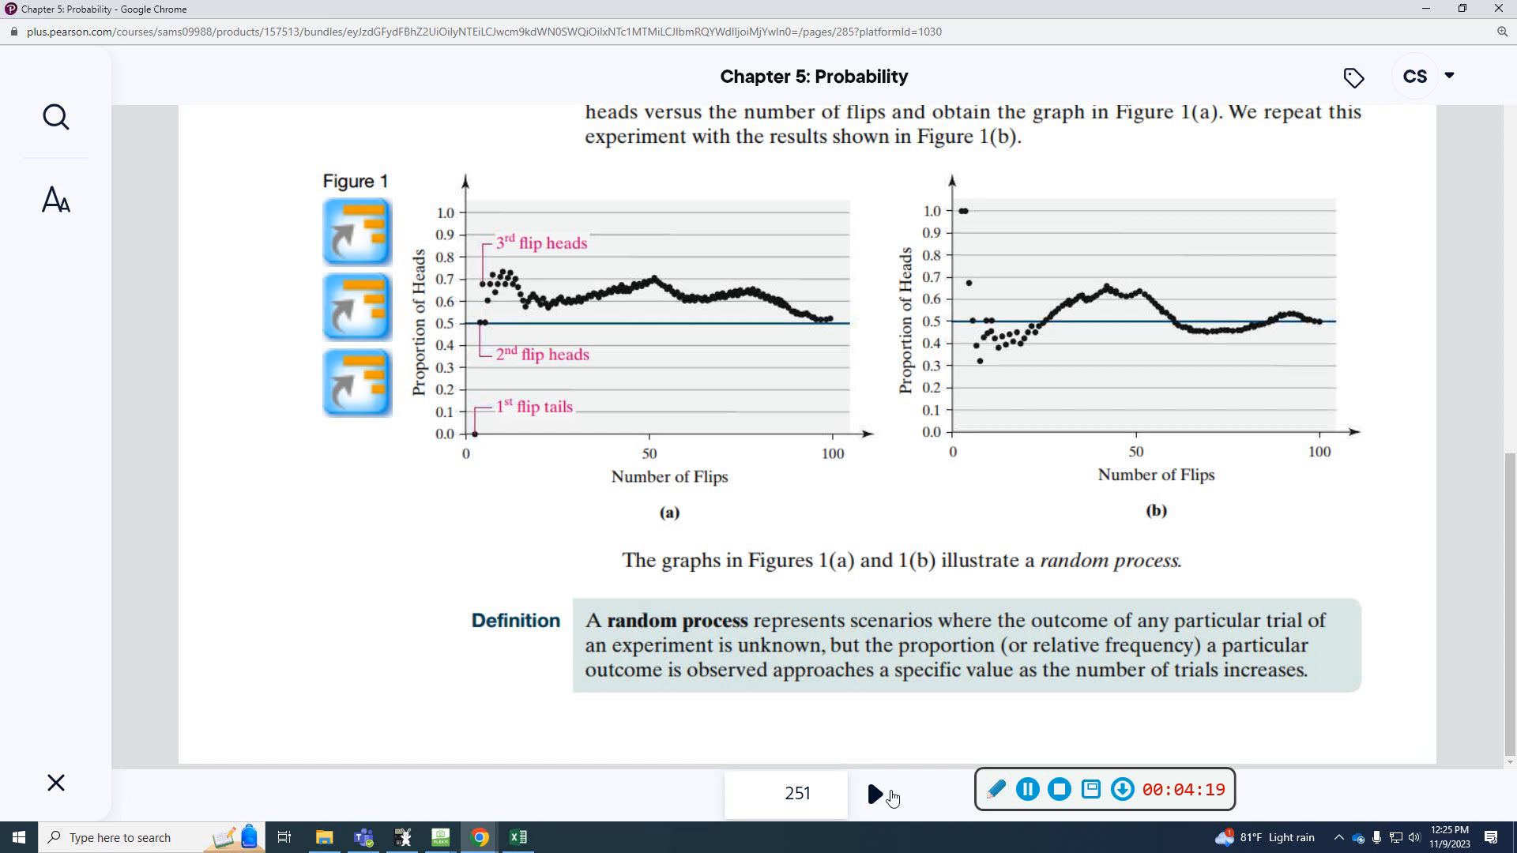
left_click(901, 793)
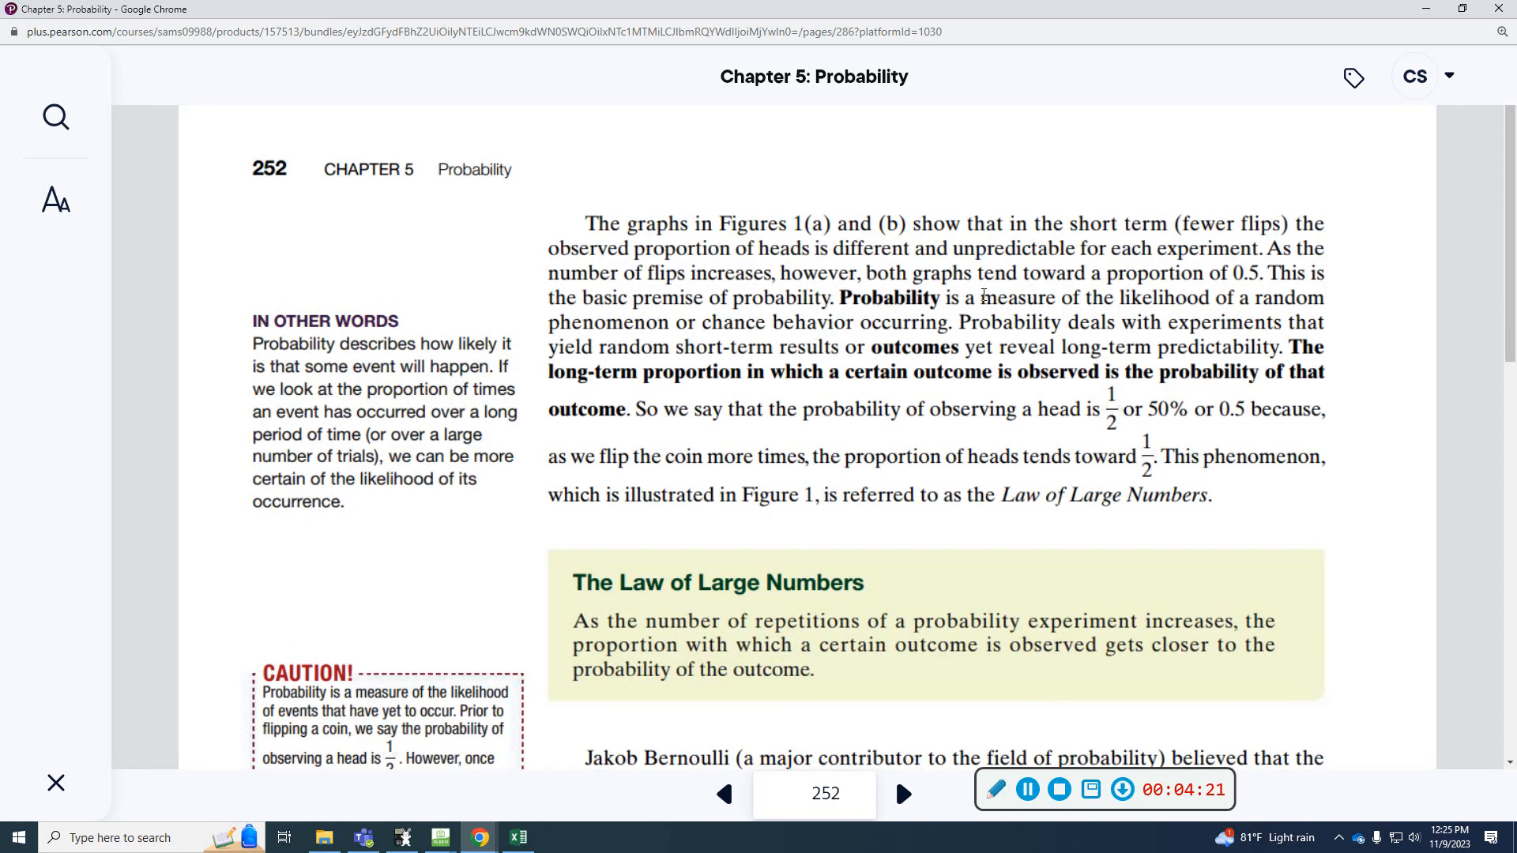
scroll("down", 3)
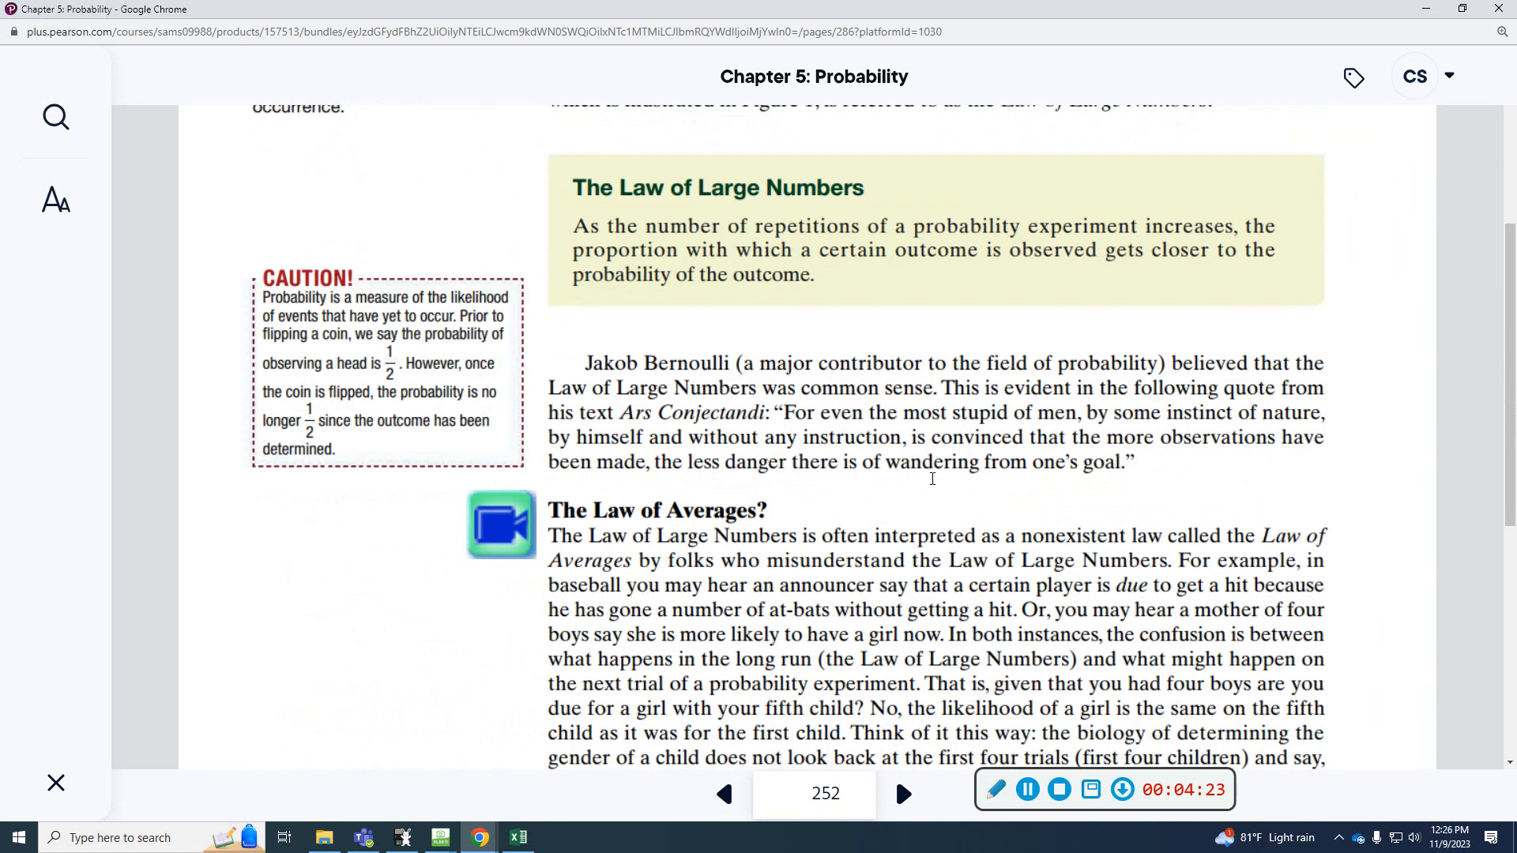
left_click(902, 793)
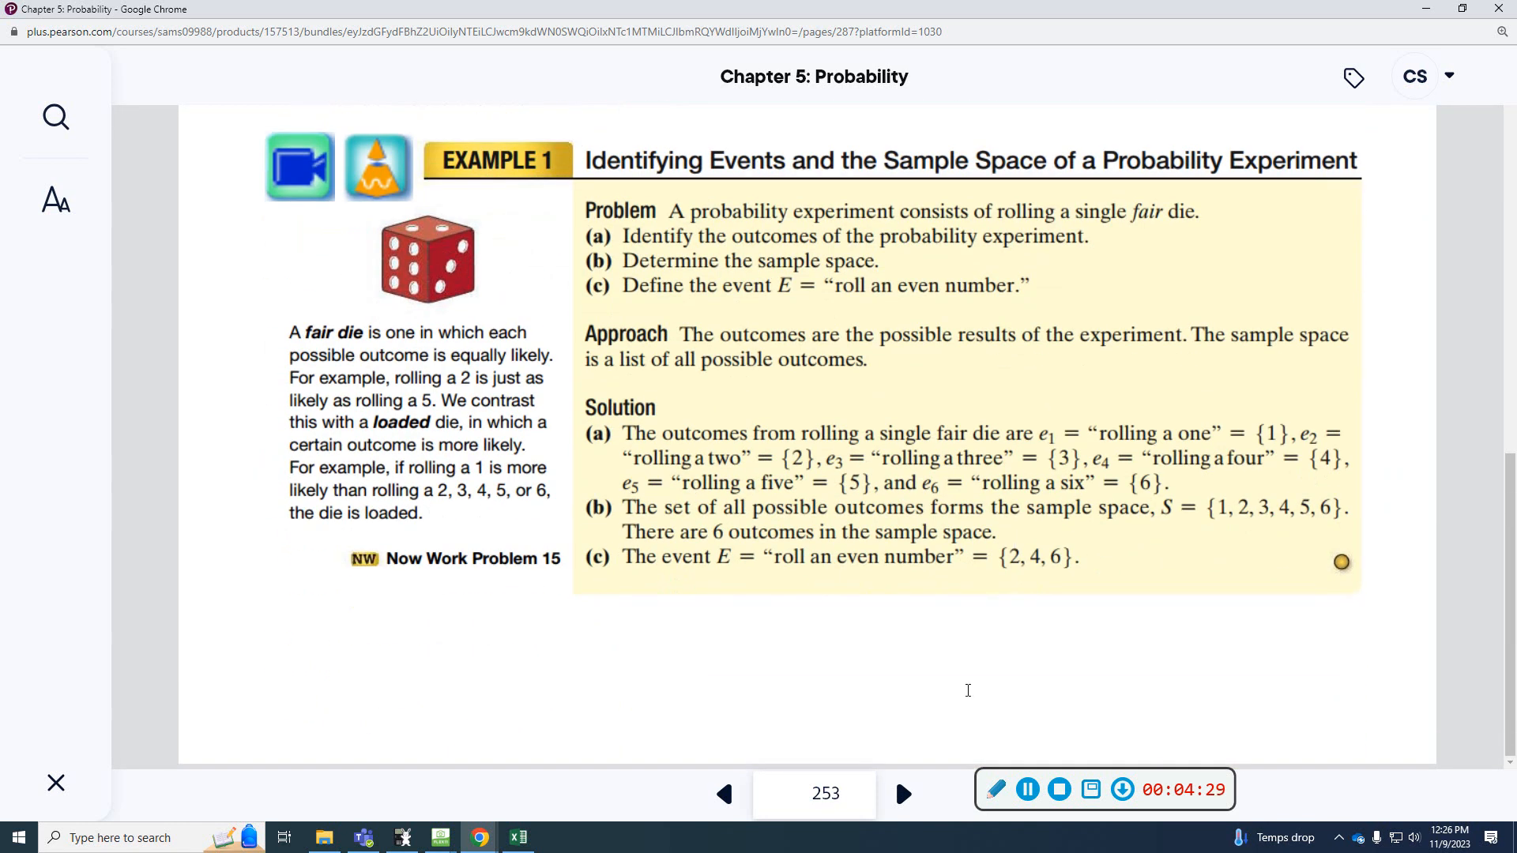
left_click(901, 793)
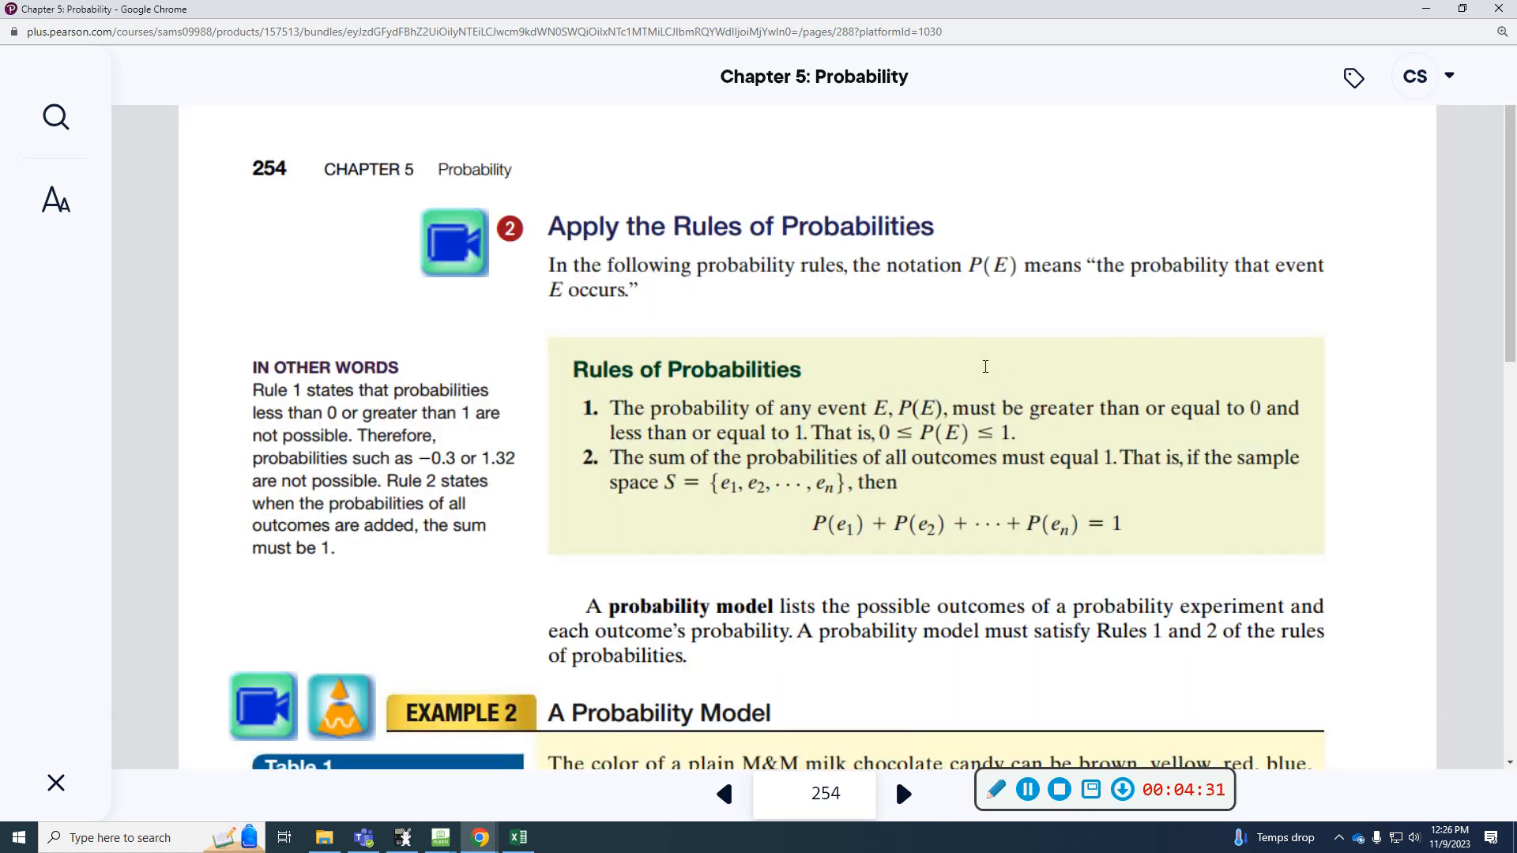
scroll("down", 3)
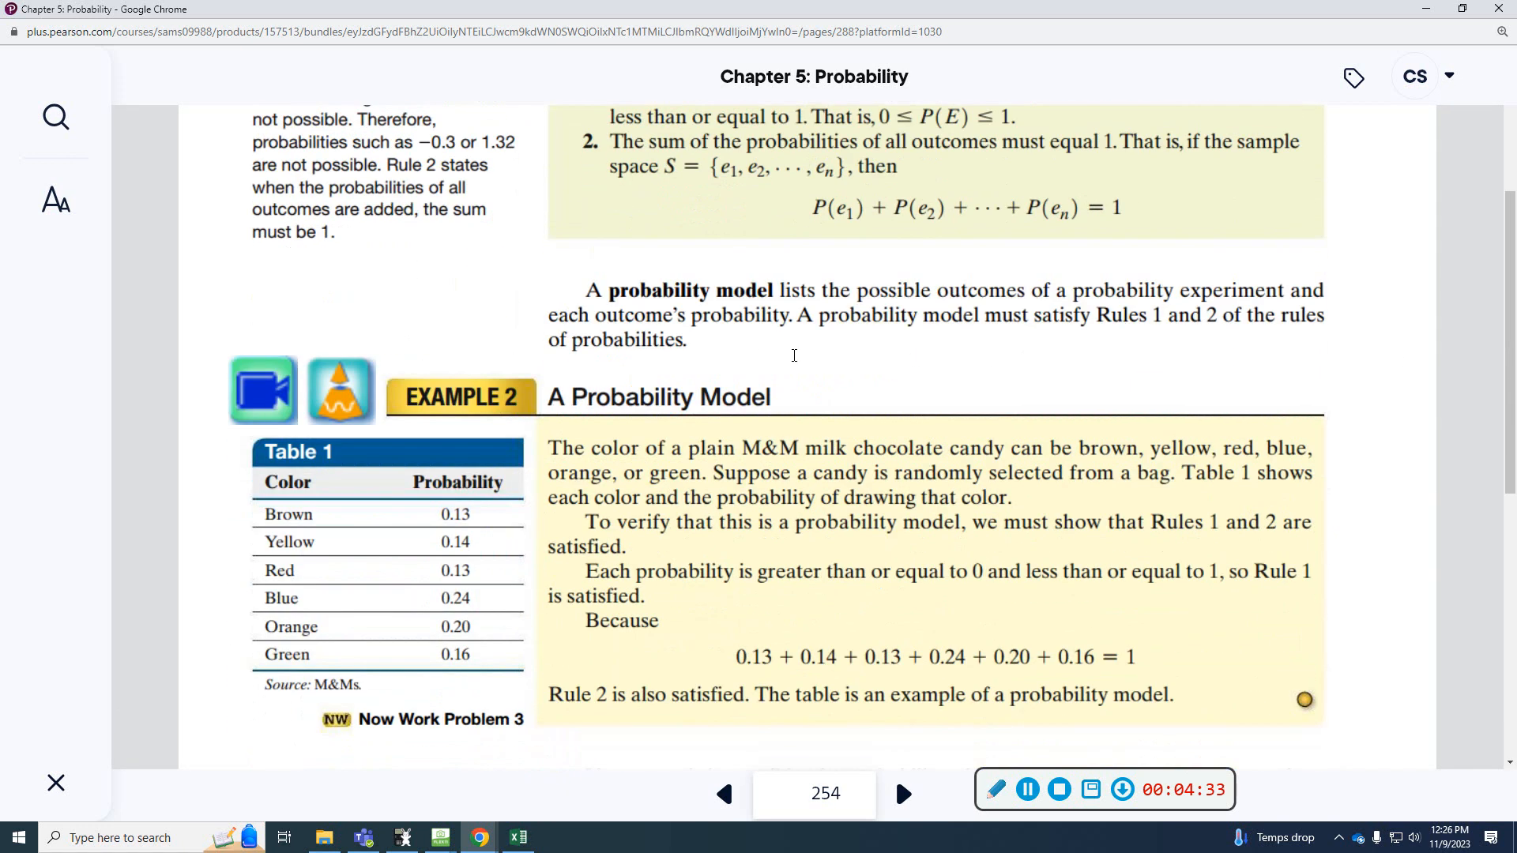
scroll("down", 3)
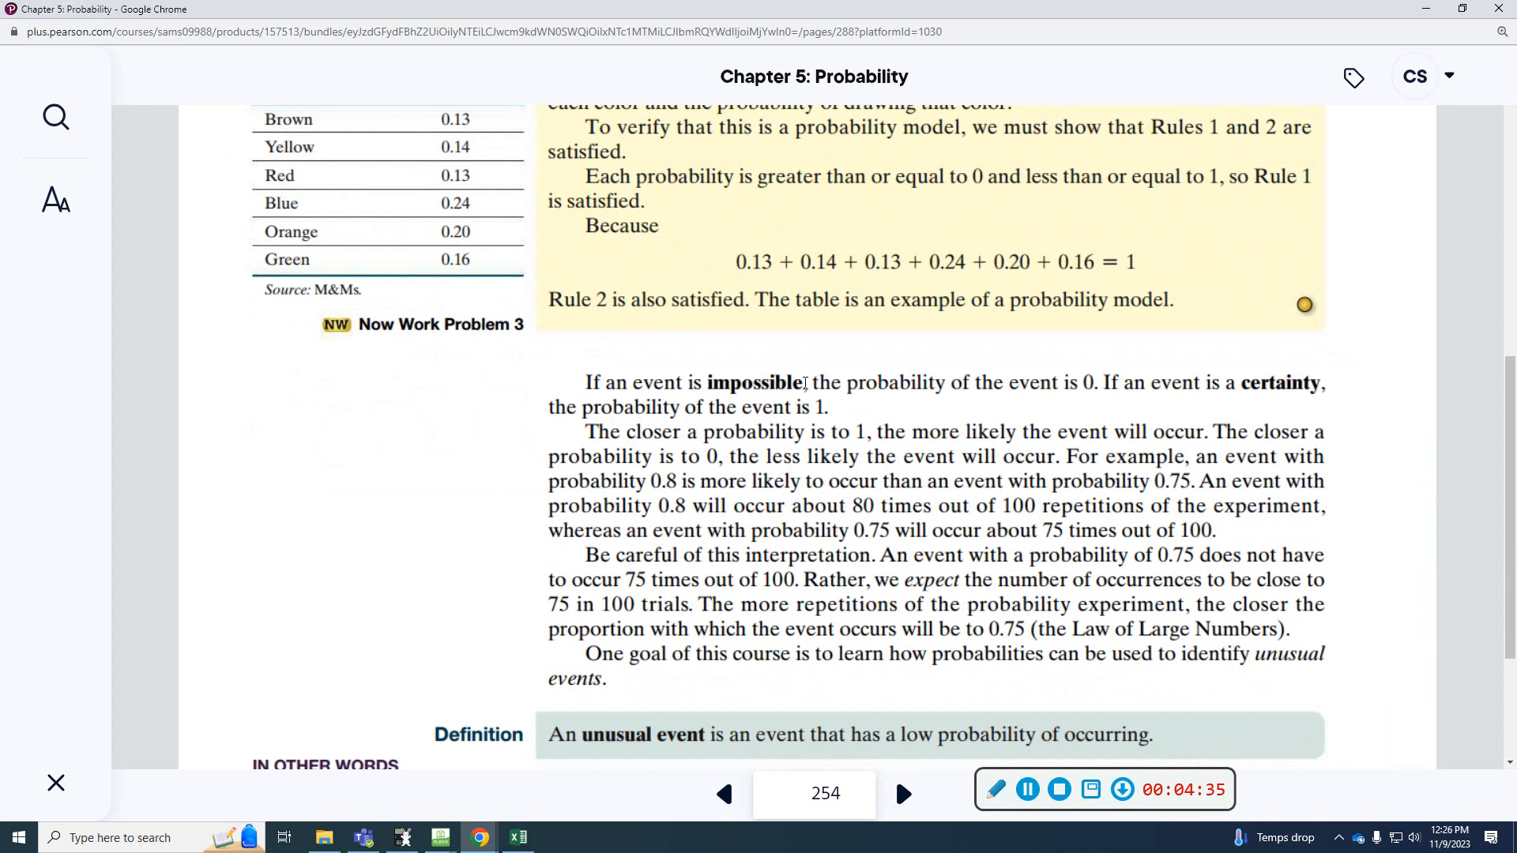
scroll("down", 3)
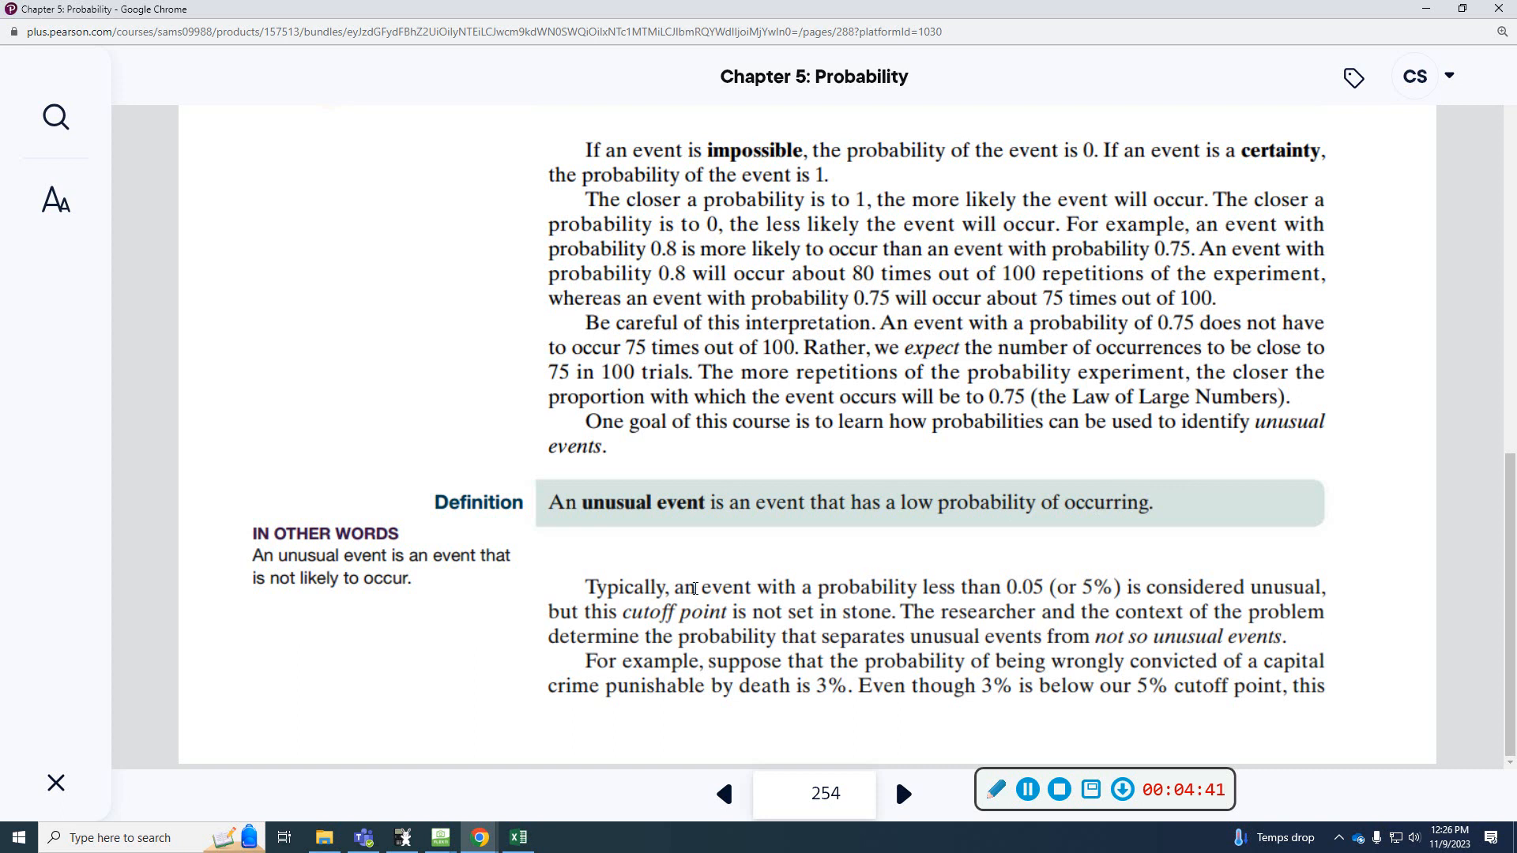
mouse_move(1016, 586)
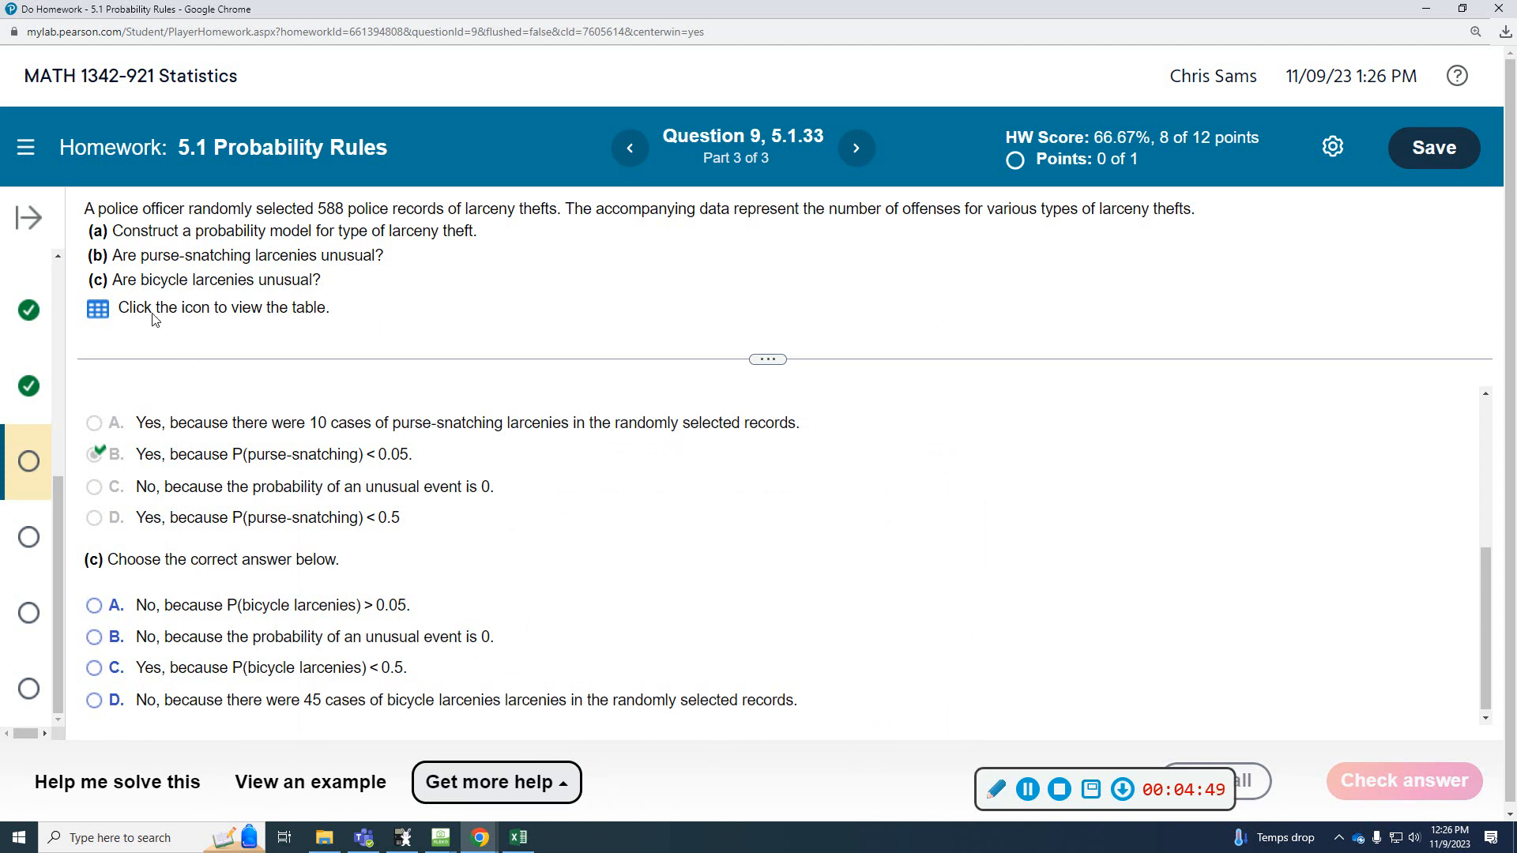
mouse_move(322, 295)
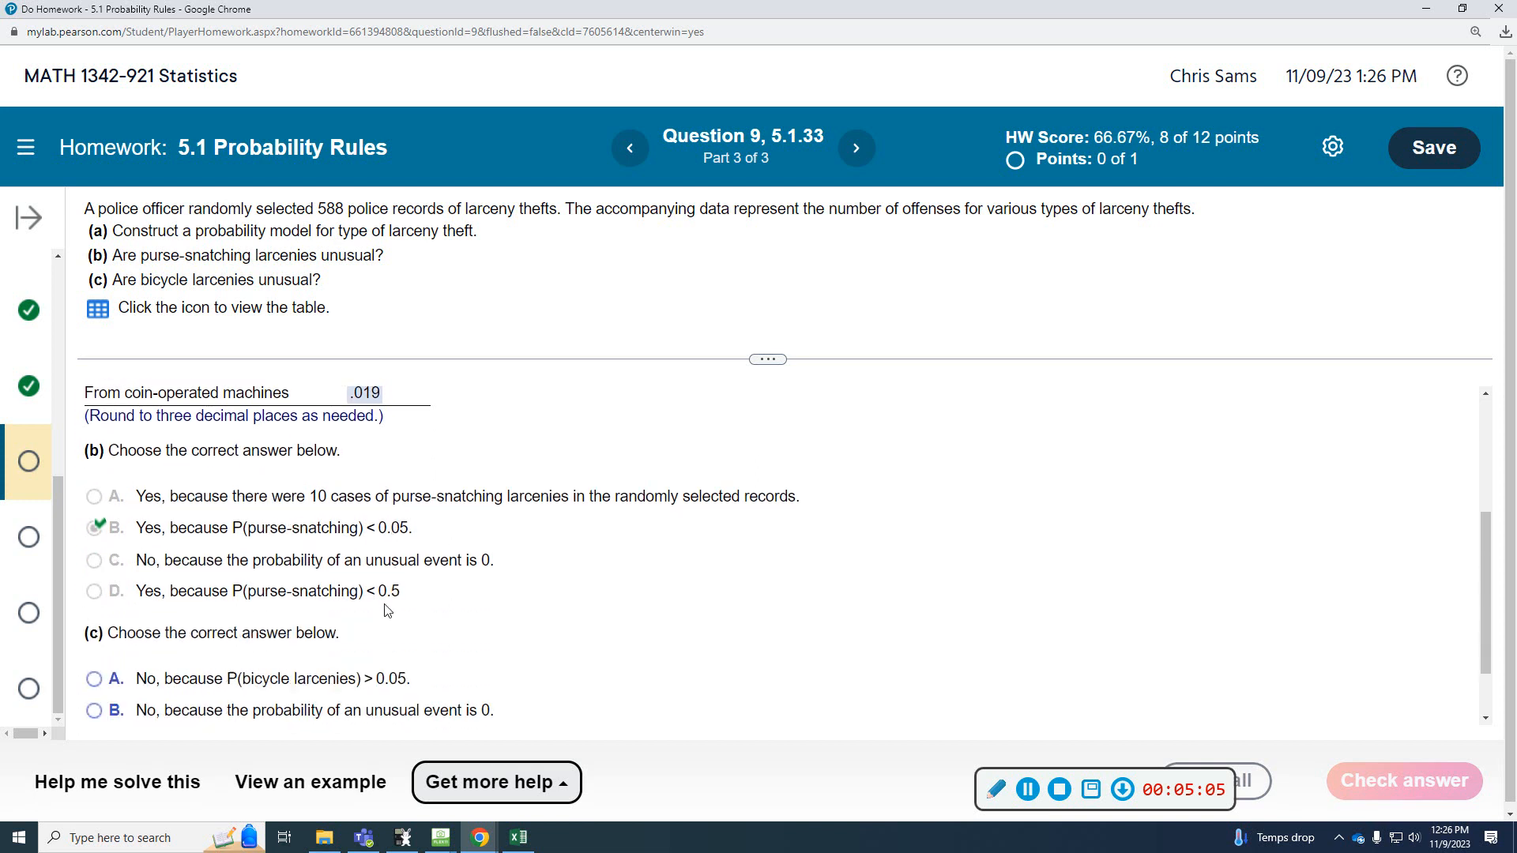
Choose option A, bicycle larcenies not unusual since P > 0.05, and check it.
scroll("down", 3)
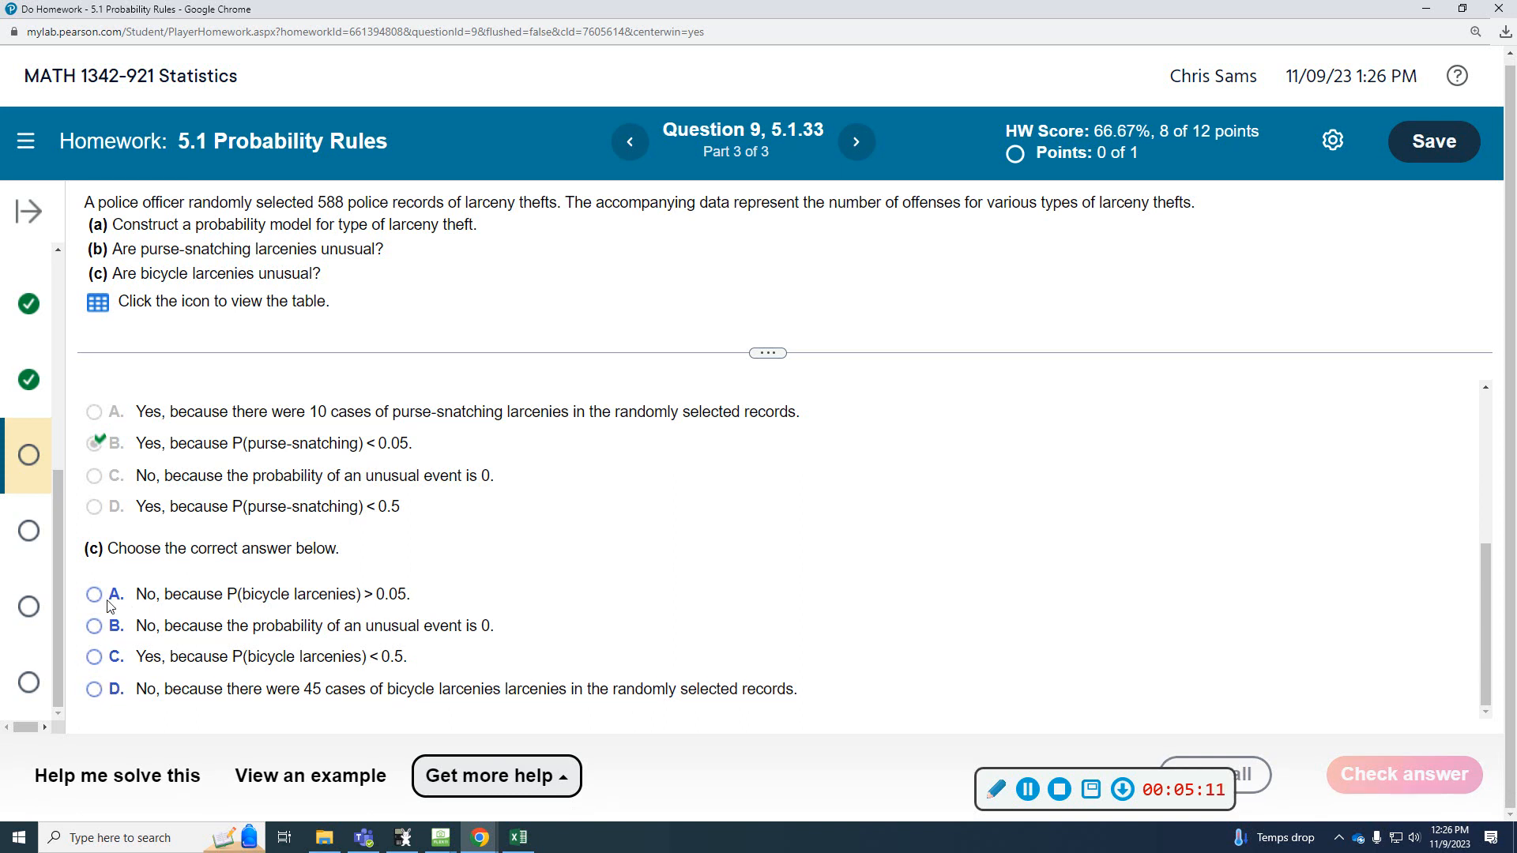
left_click(94, 594)
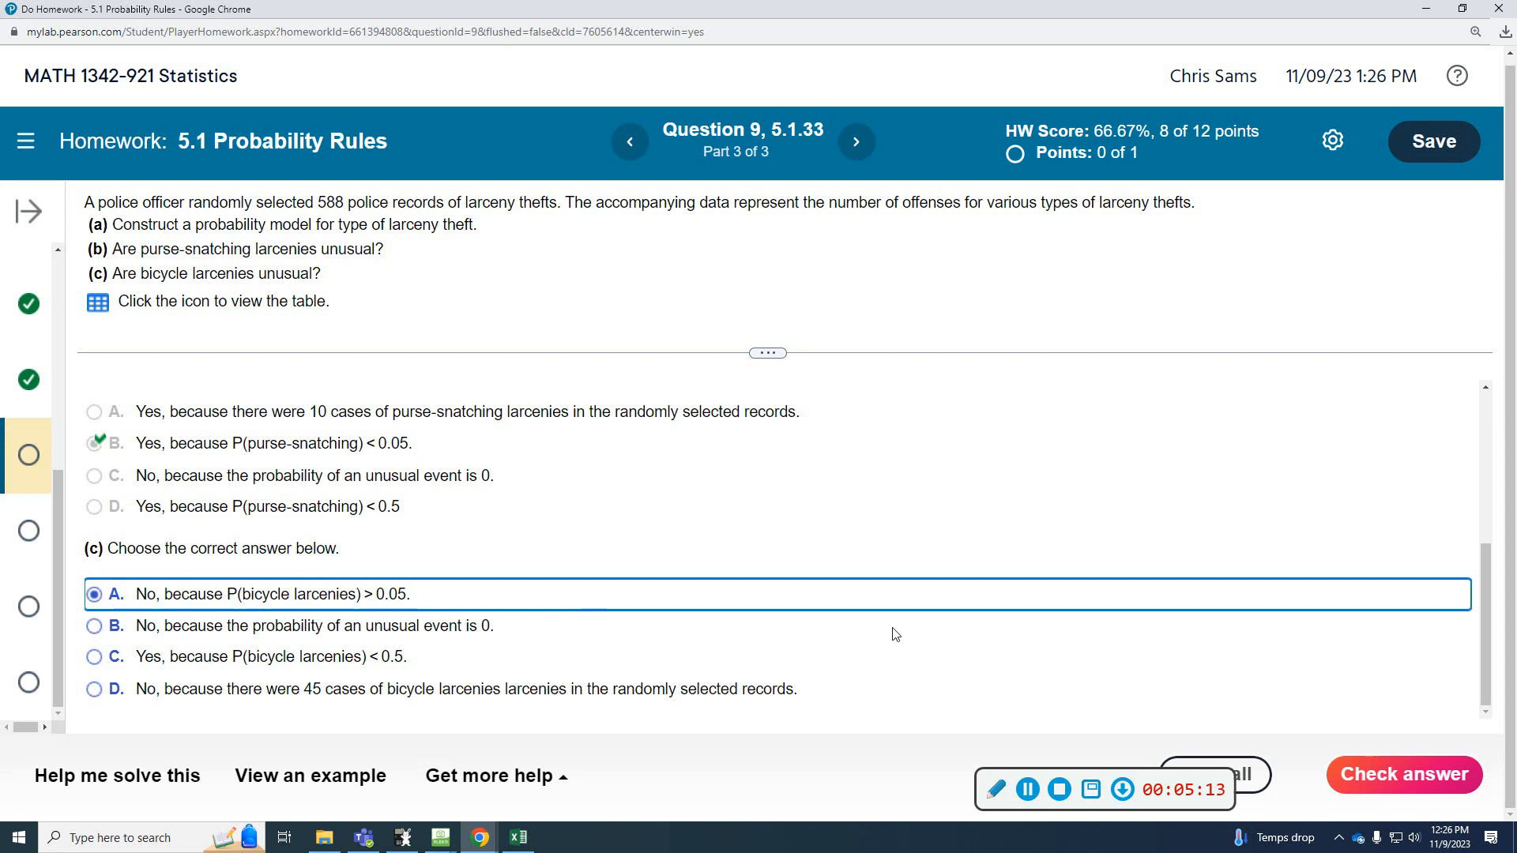
left_click(1401, 774)
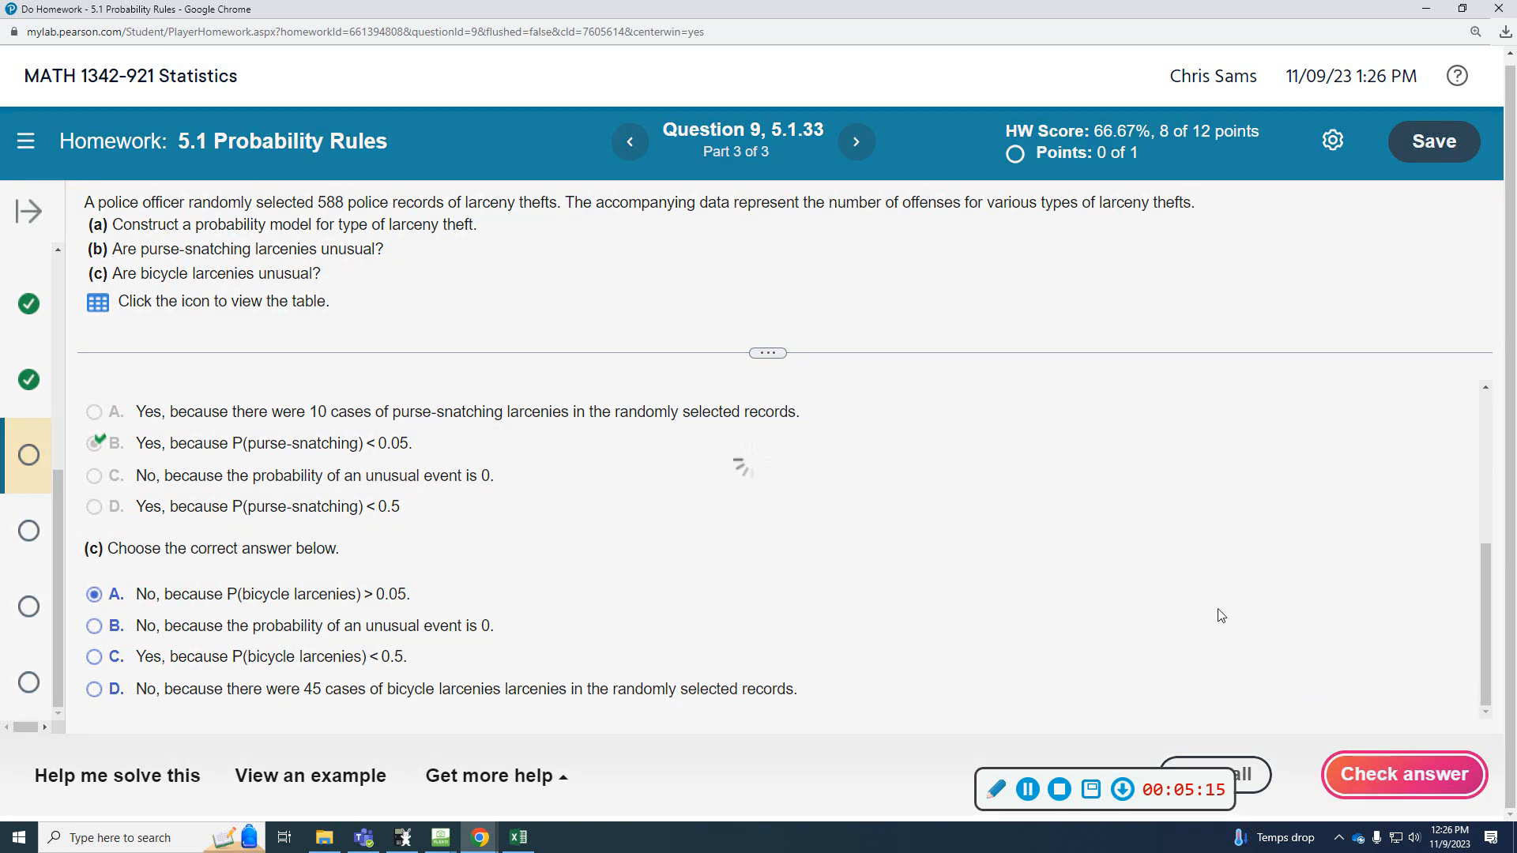